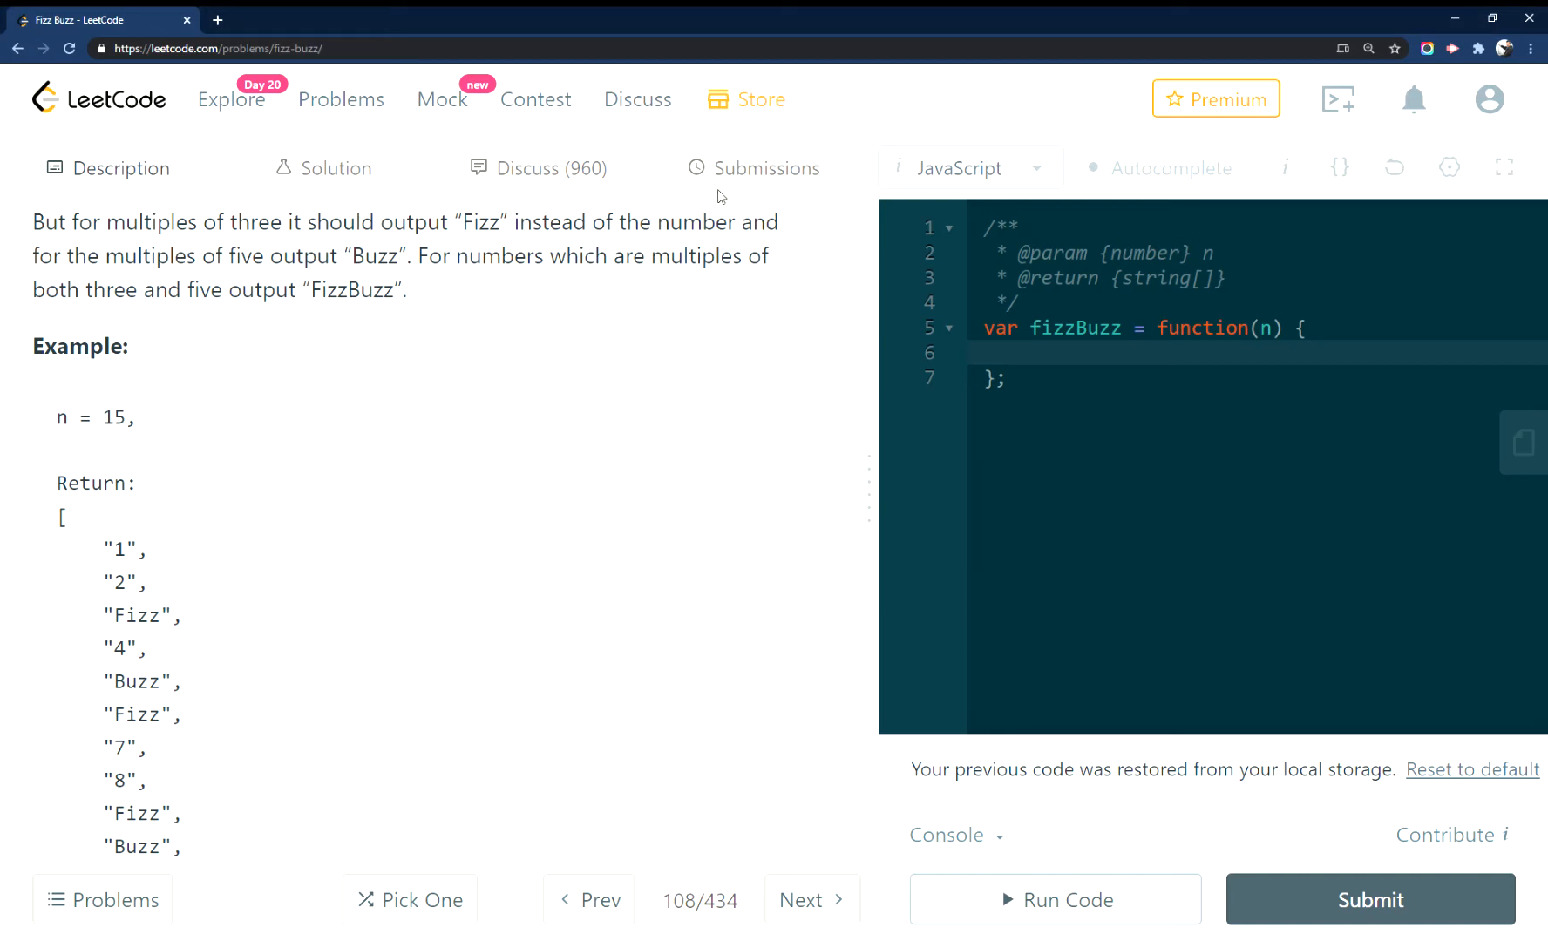
mouse_move(83, 709)
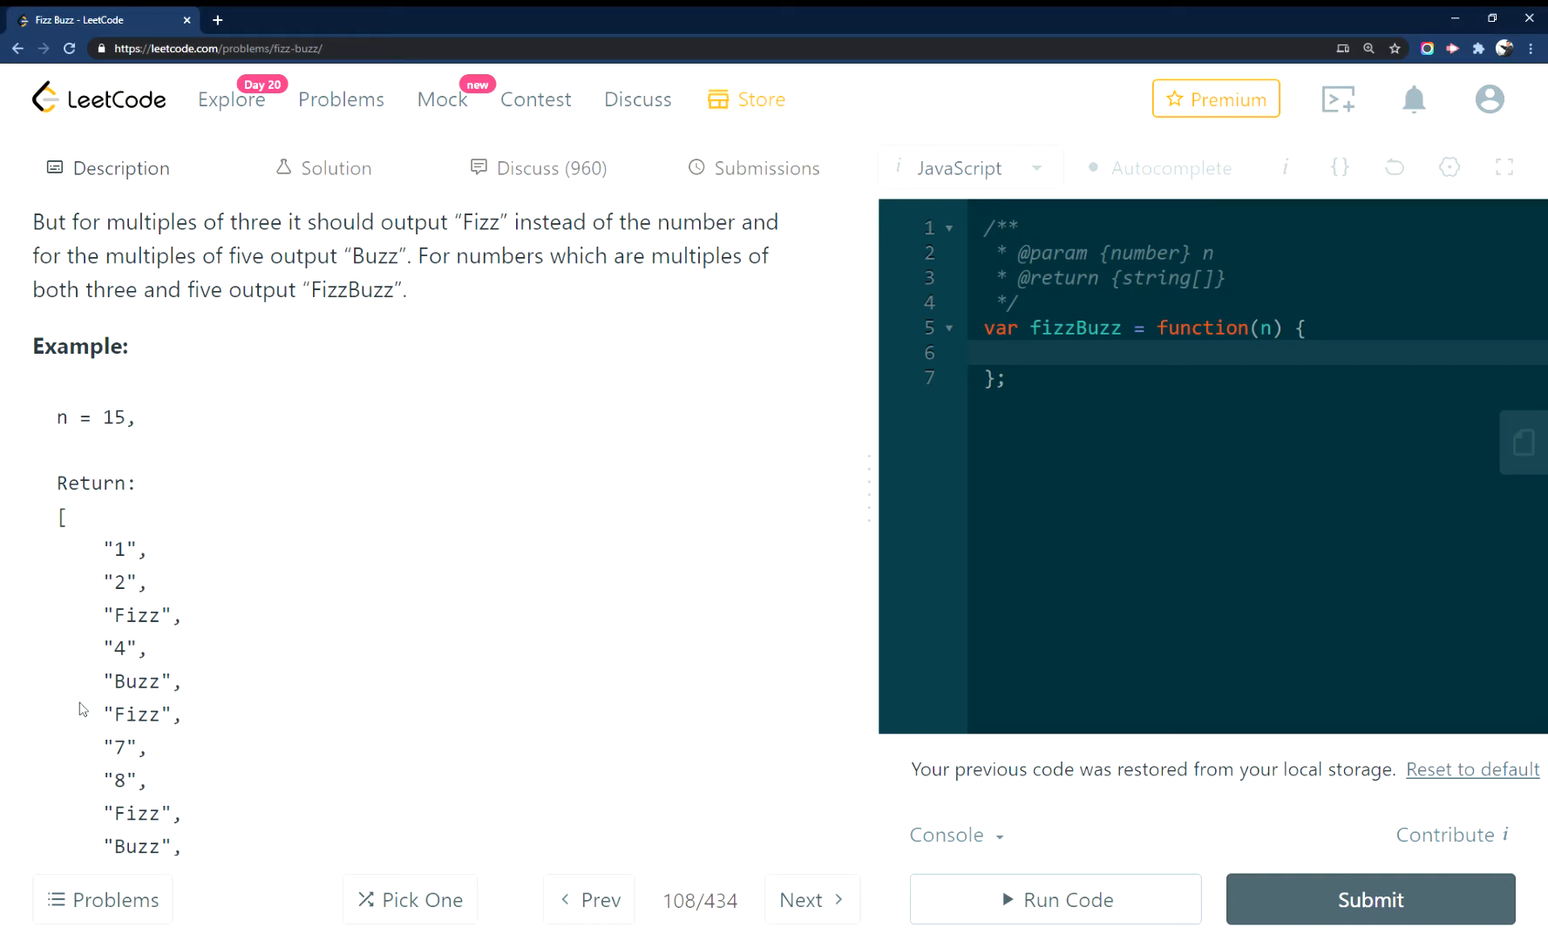
mouse_move(394, 615)
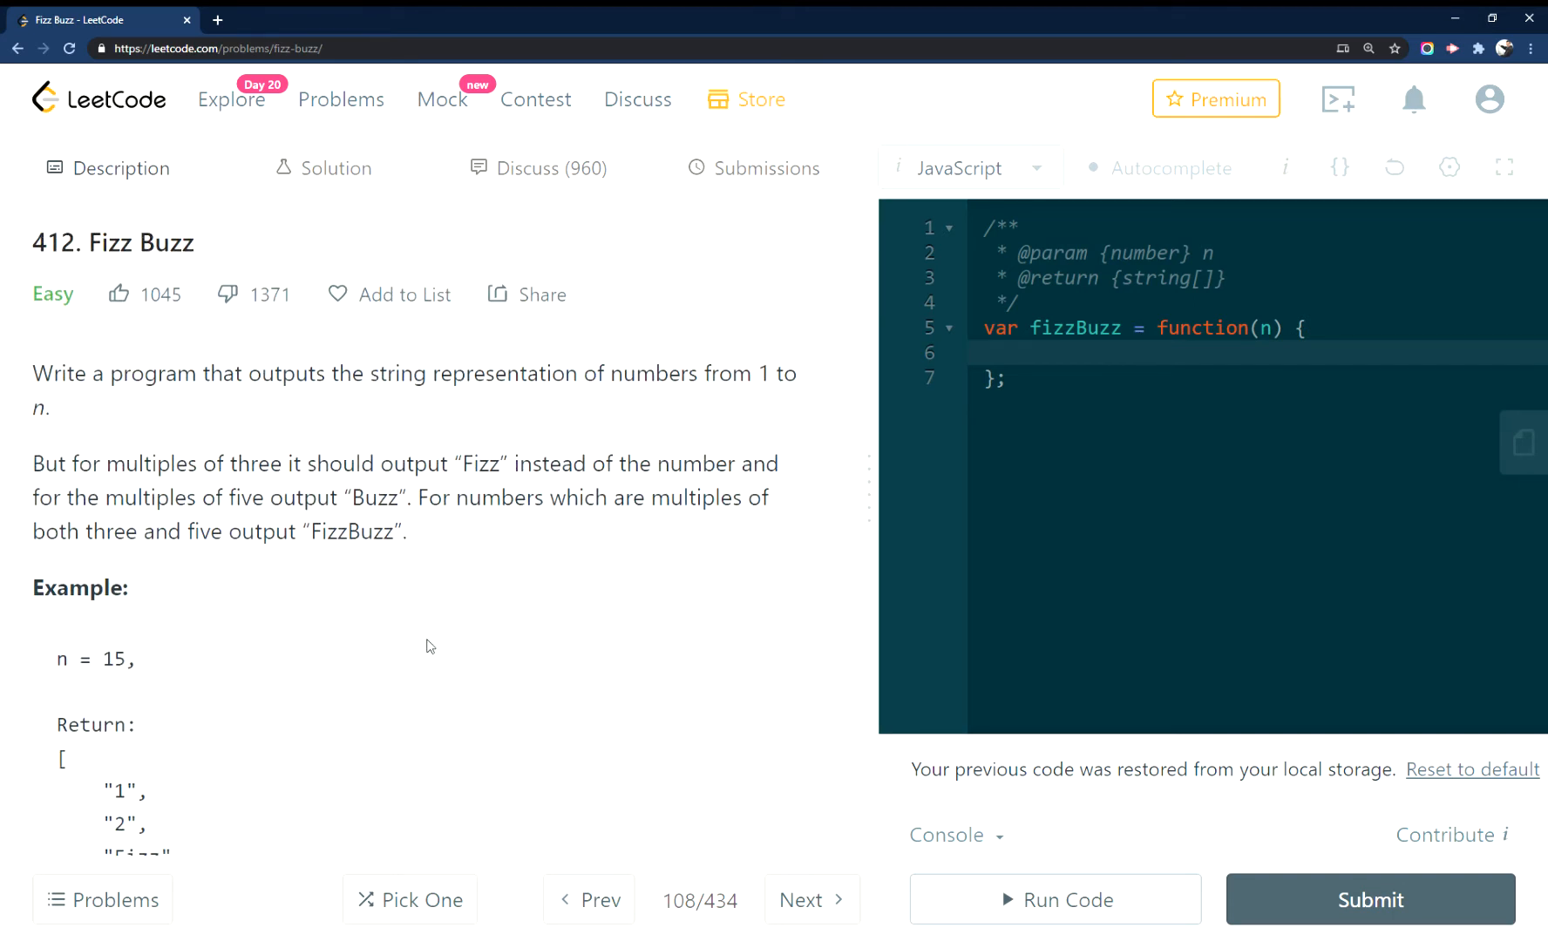
mouse_move(401, 593)
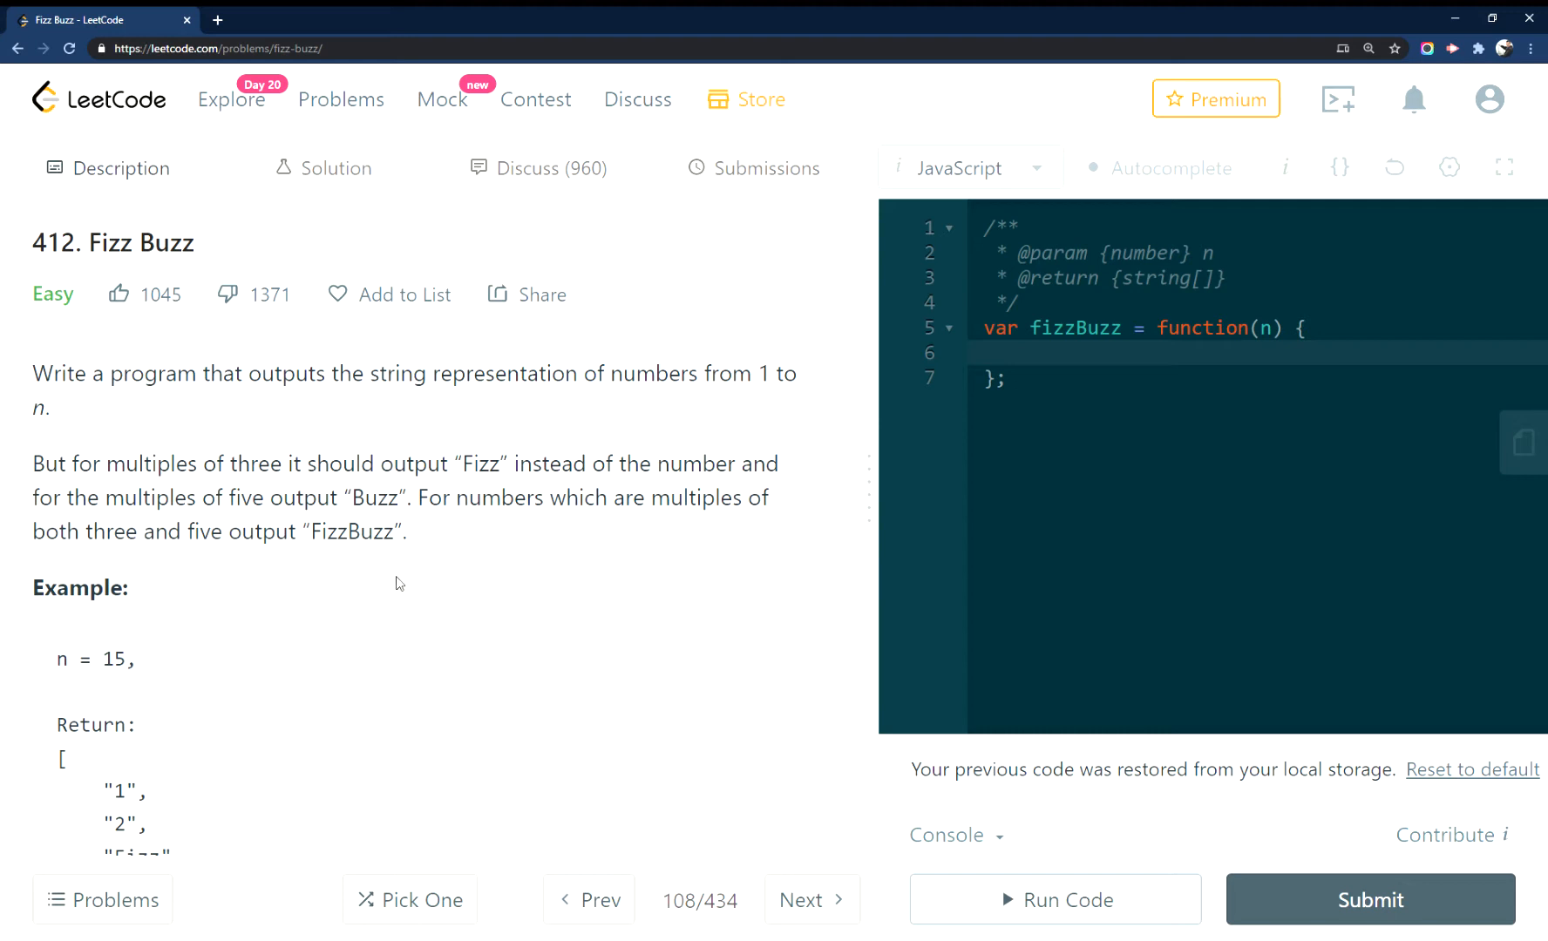
mouse_move(385, 616)
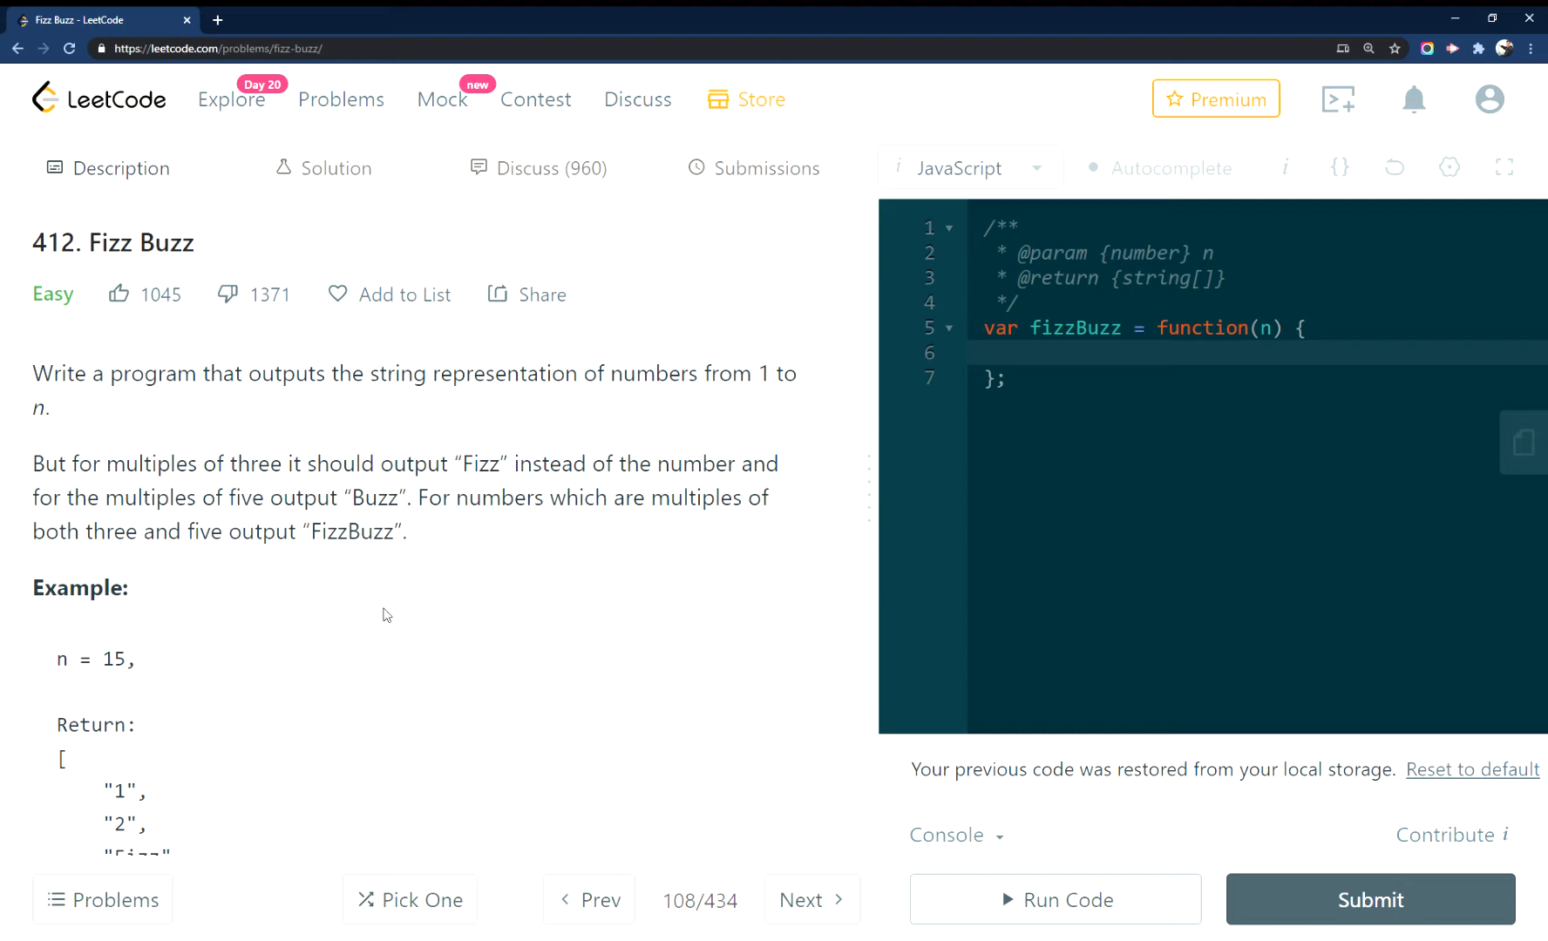
Review the problem statement, noting the Buzz entry for 5 and FizzBuzz entry for 15
scroll("down", 3)
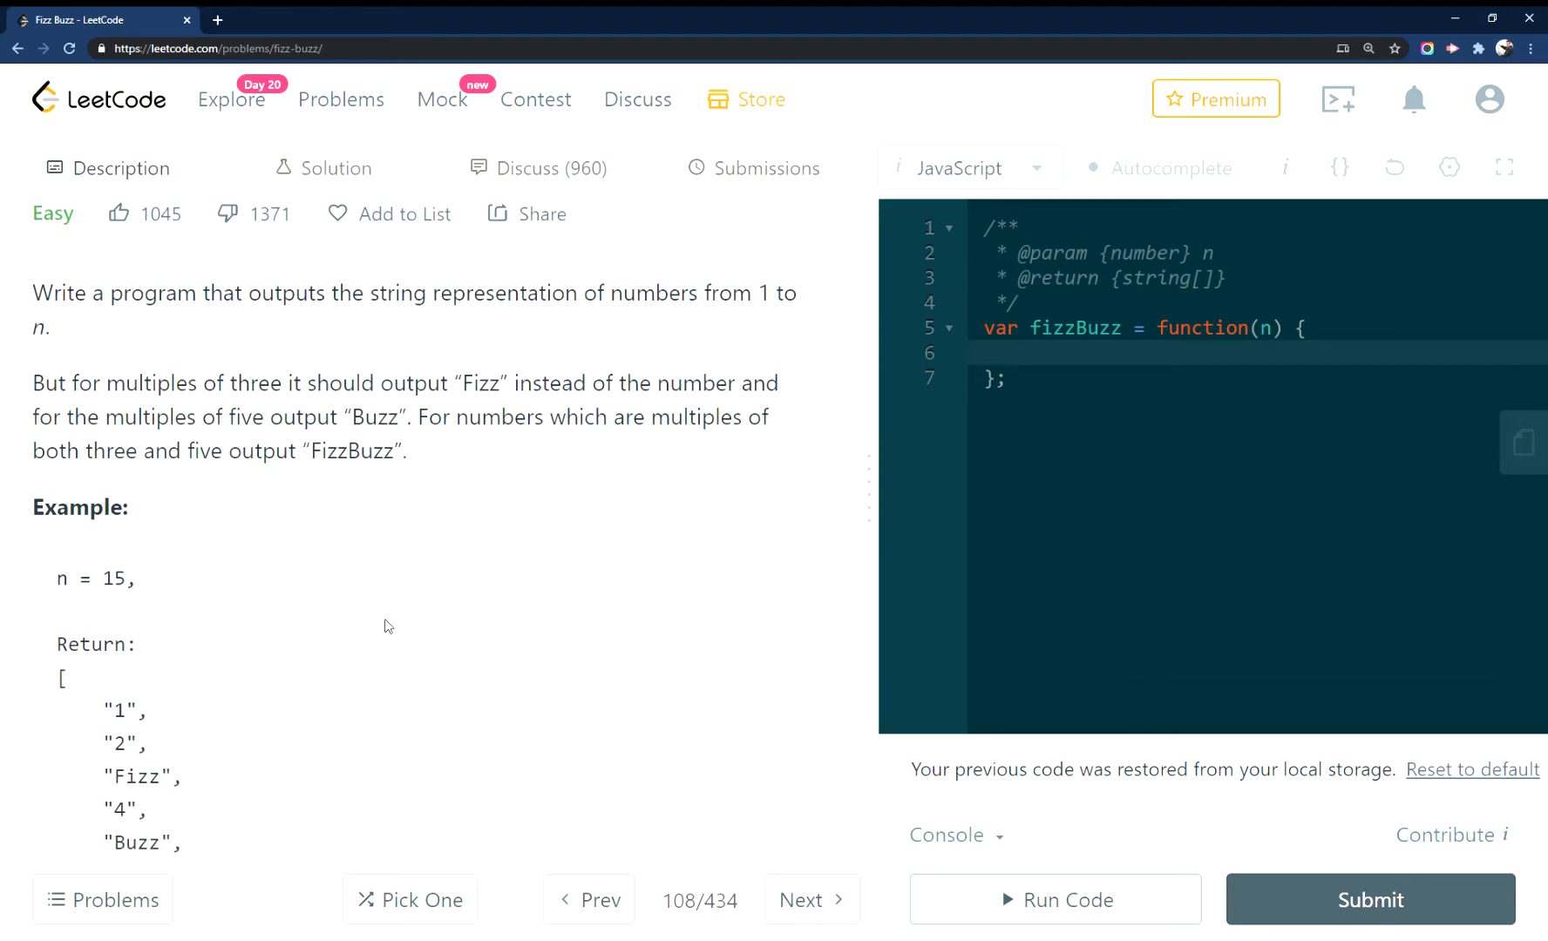
scroll("down", 3)
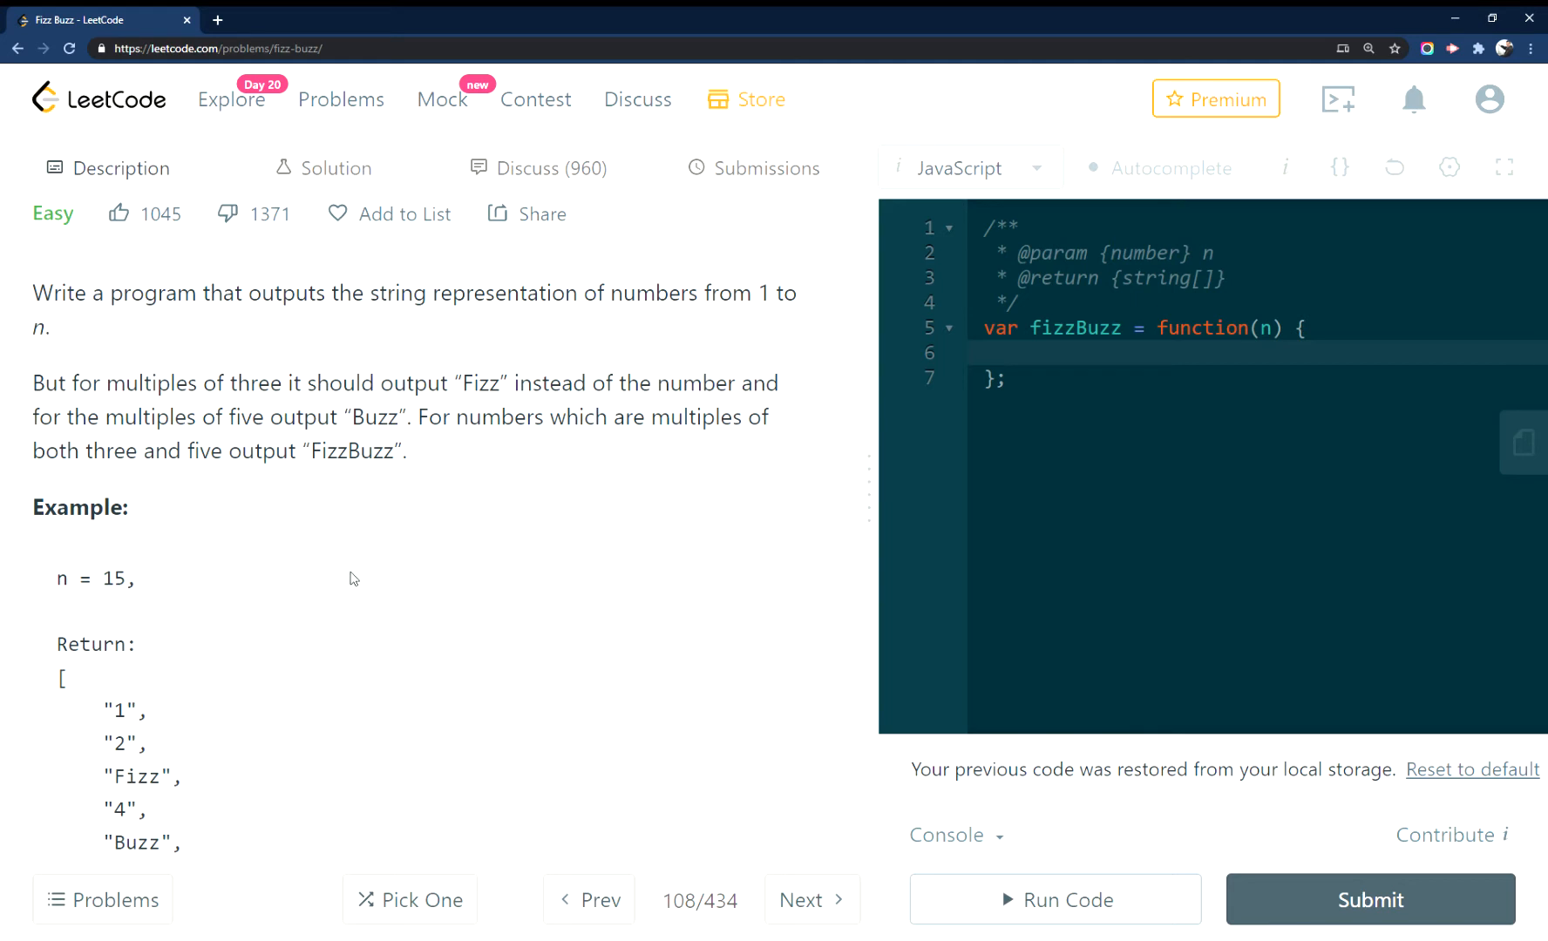
scroll("down", 3)
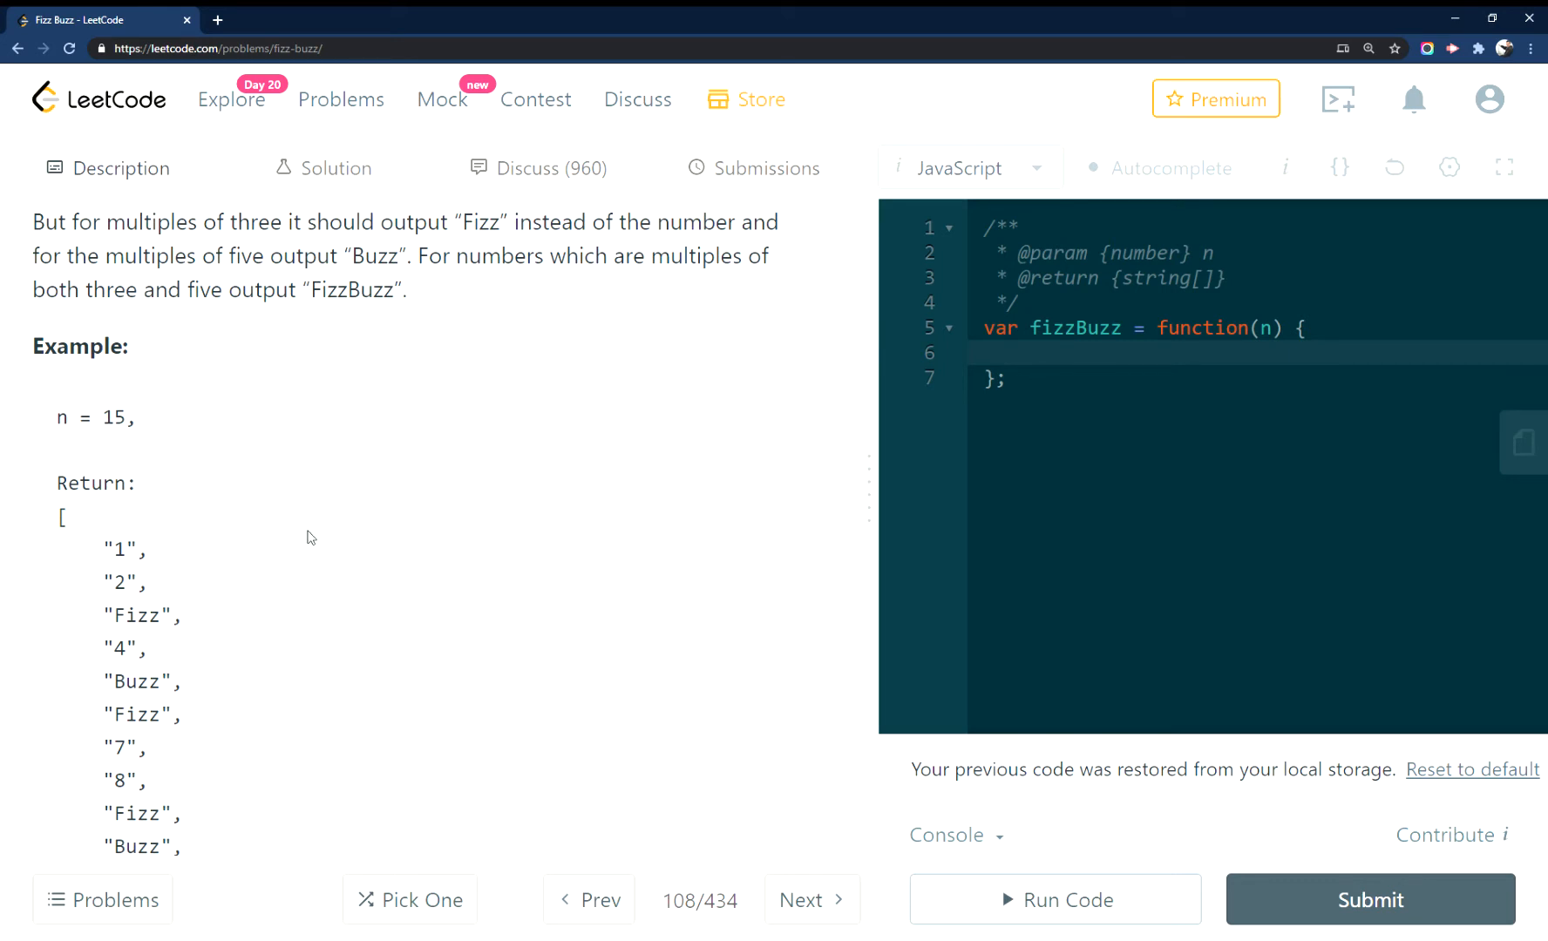
double_click(139, 682)
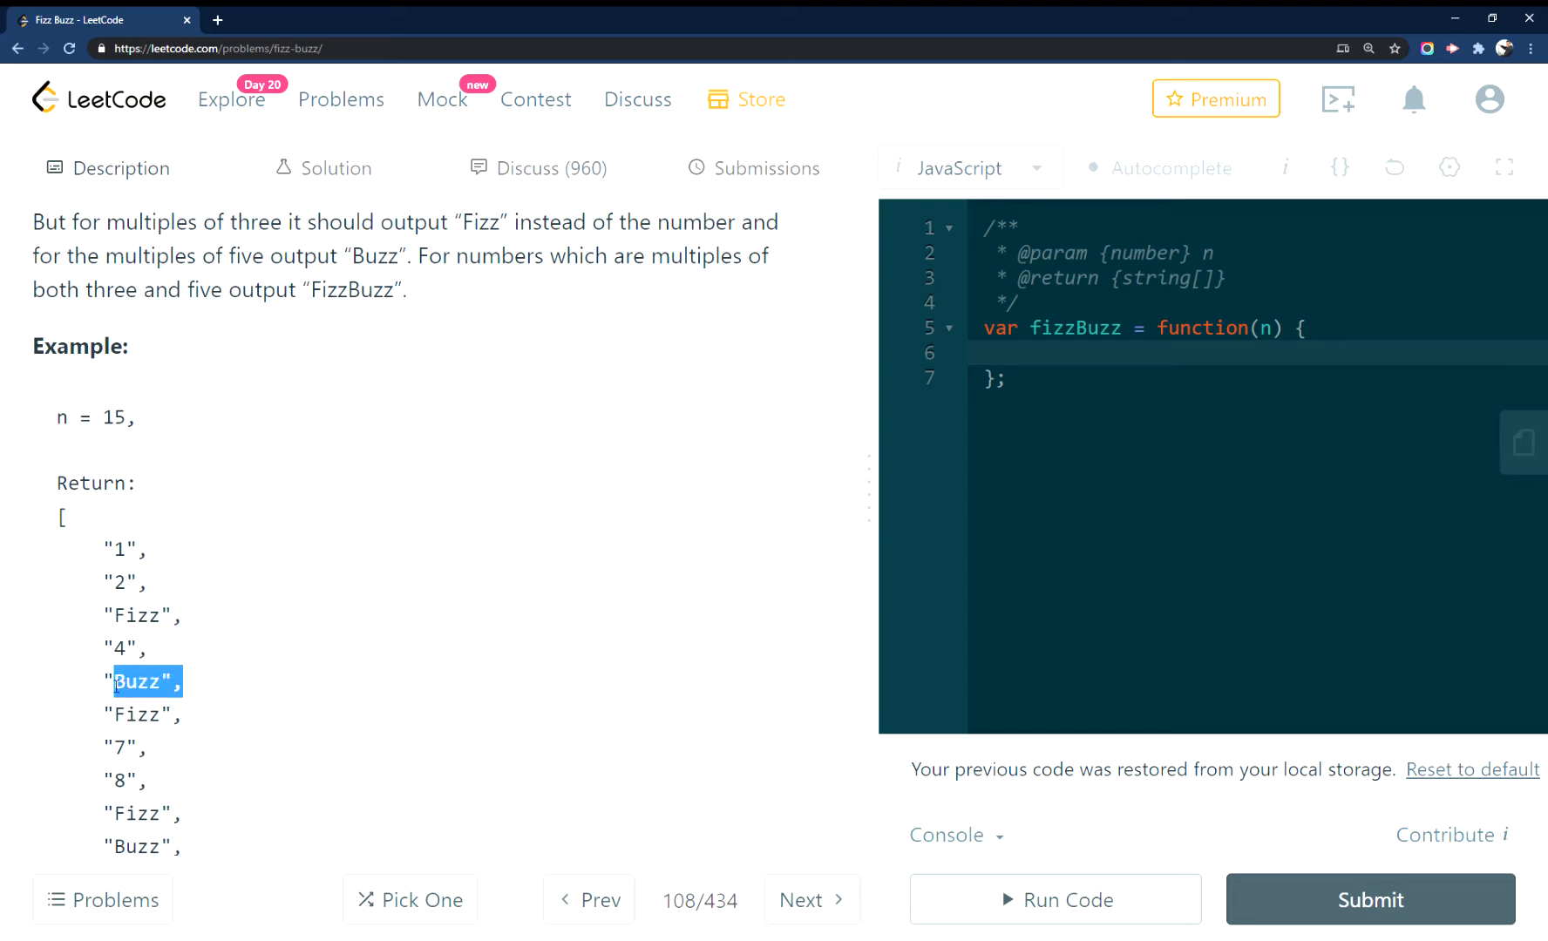
scroll("down", 3)
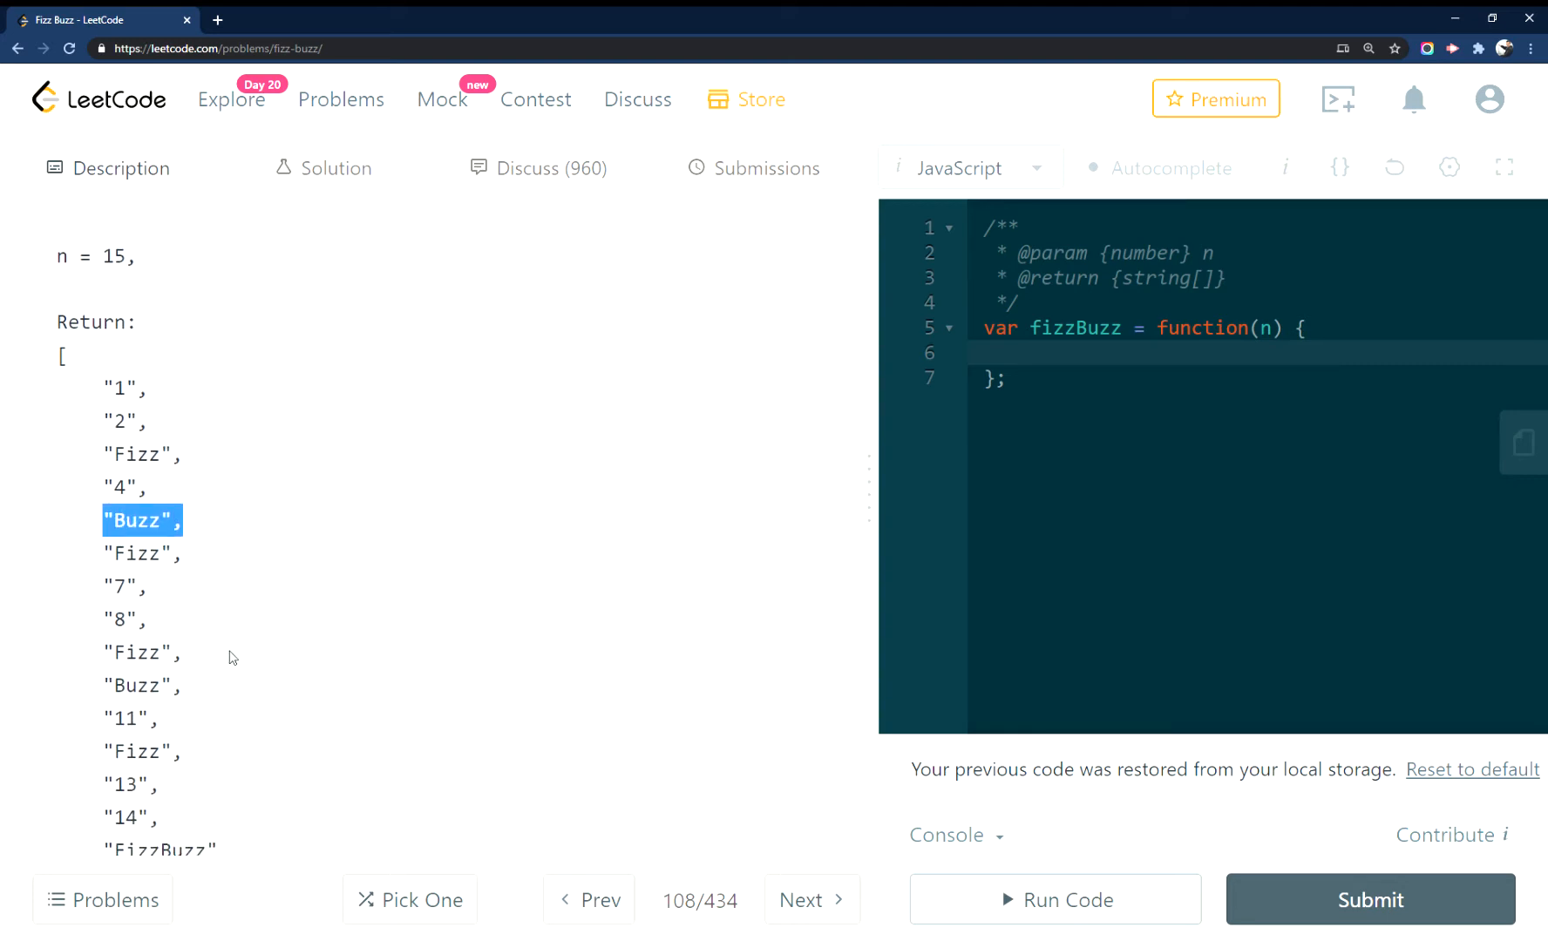
scroll("down", 3)
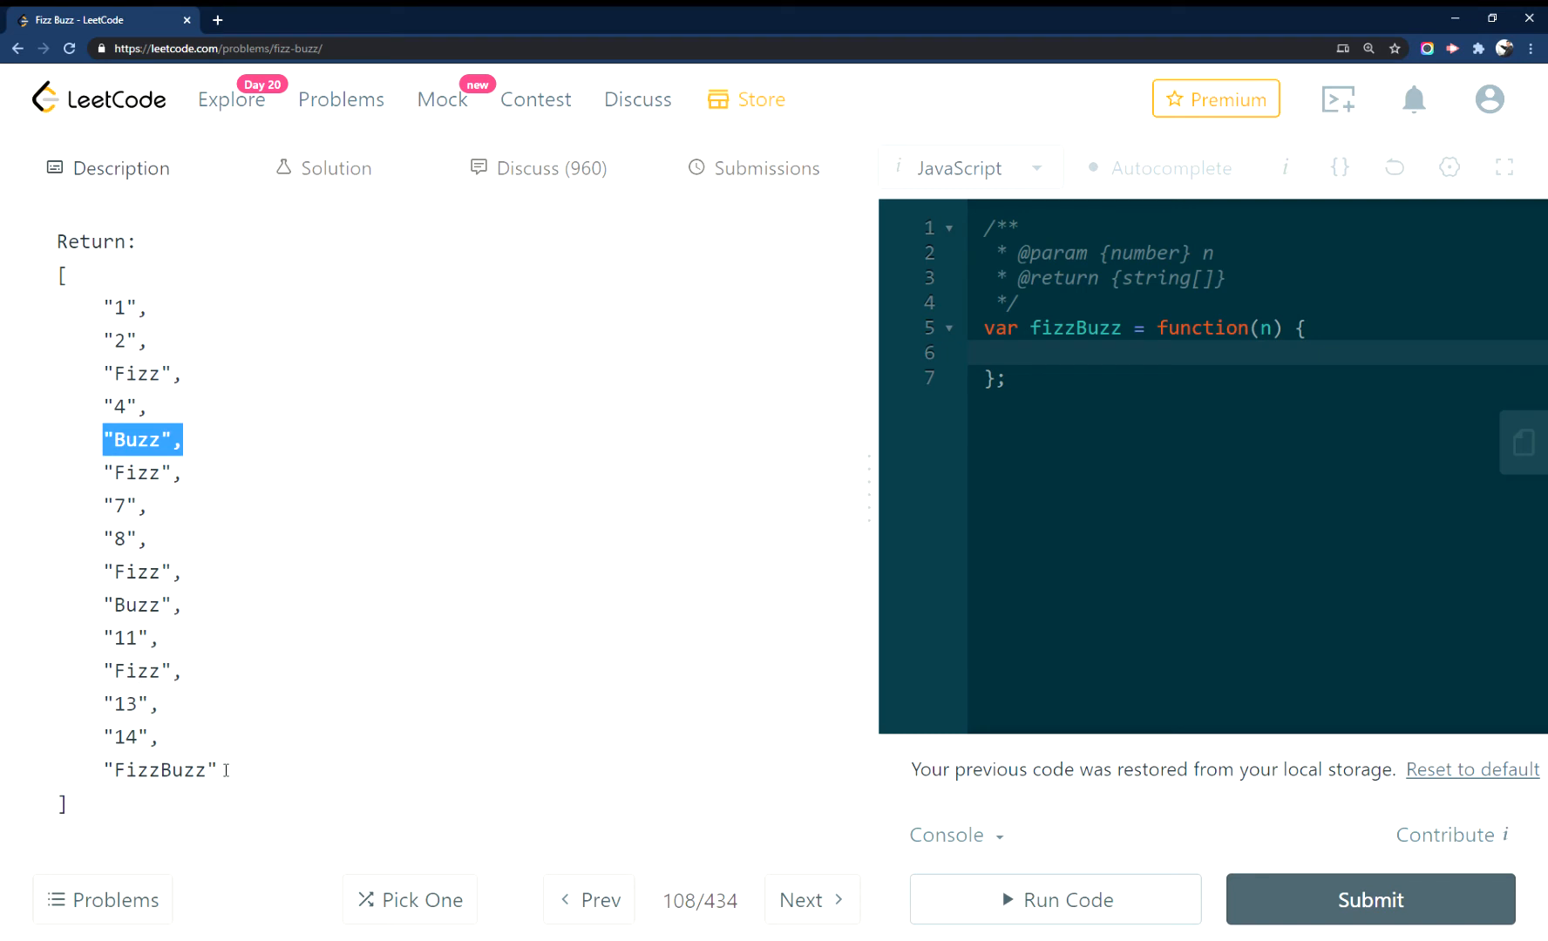
double_click(159, 771)
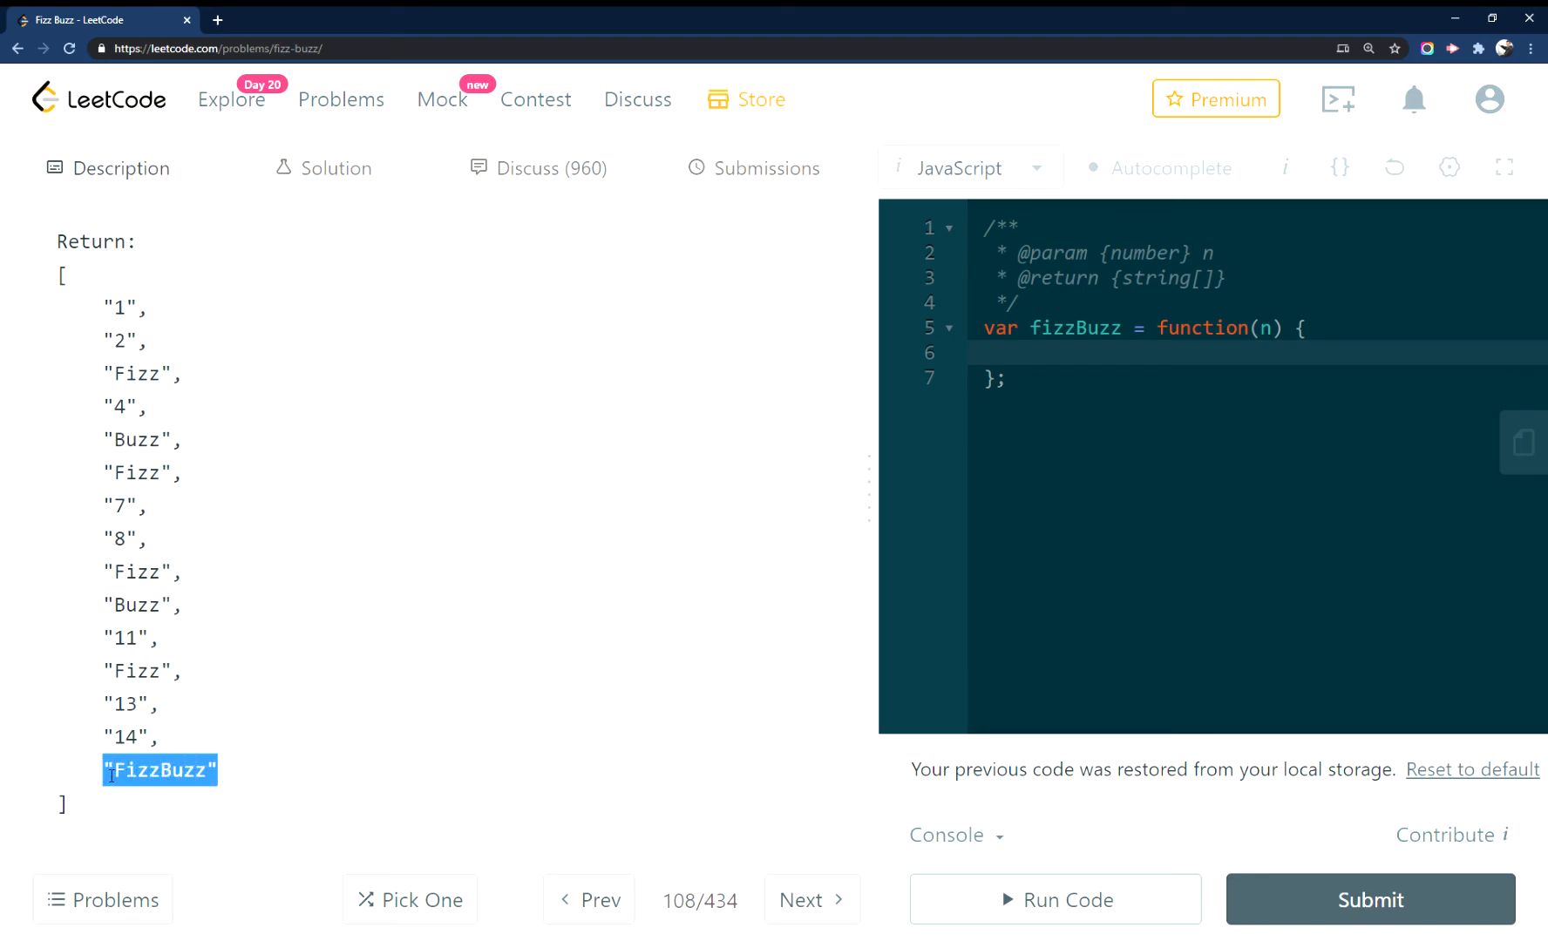
mouse_move(208, 715)
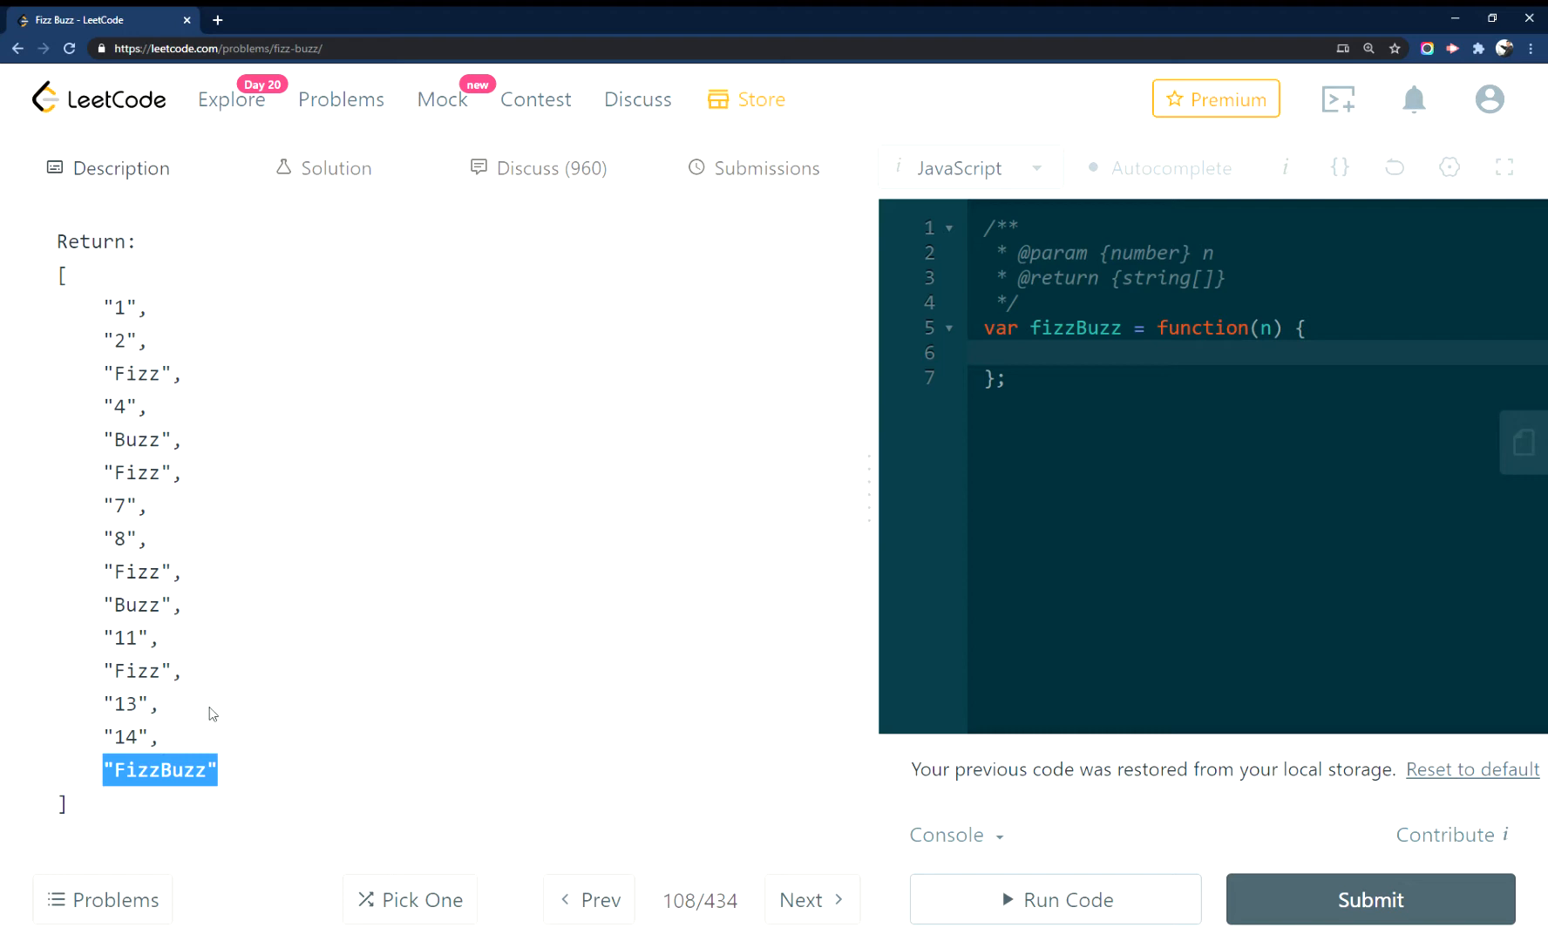
scroll("down", 3)
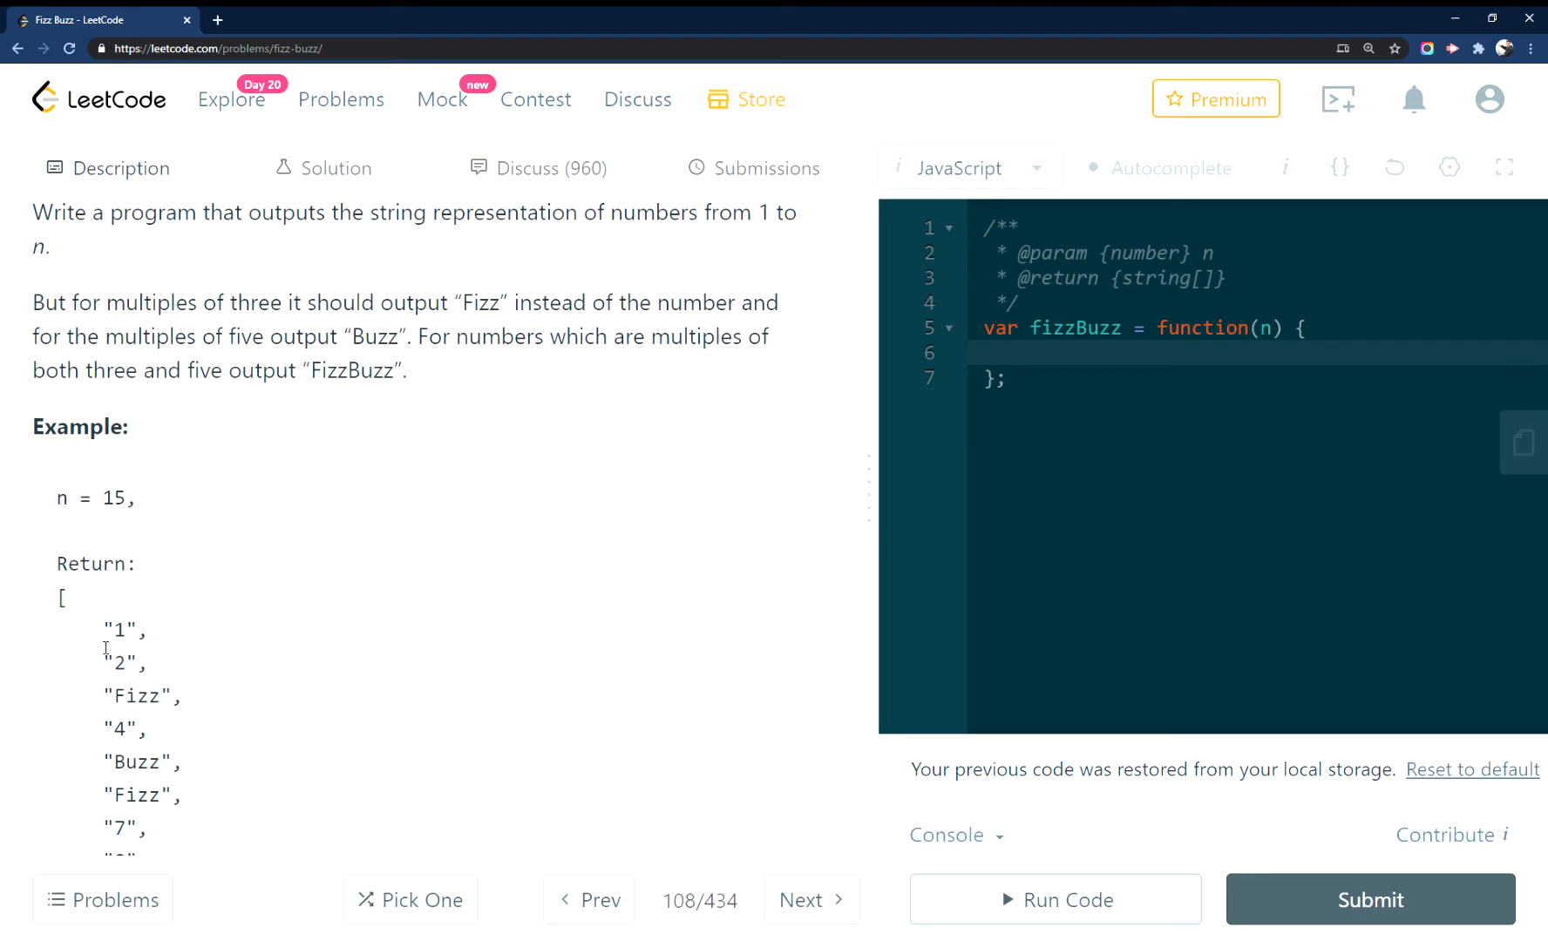
double_click(61, 598)
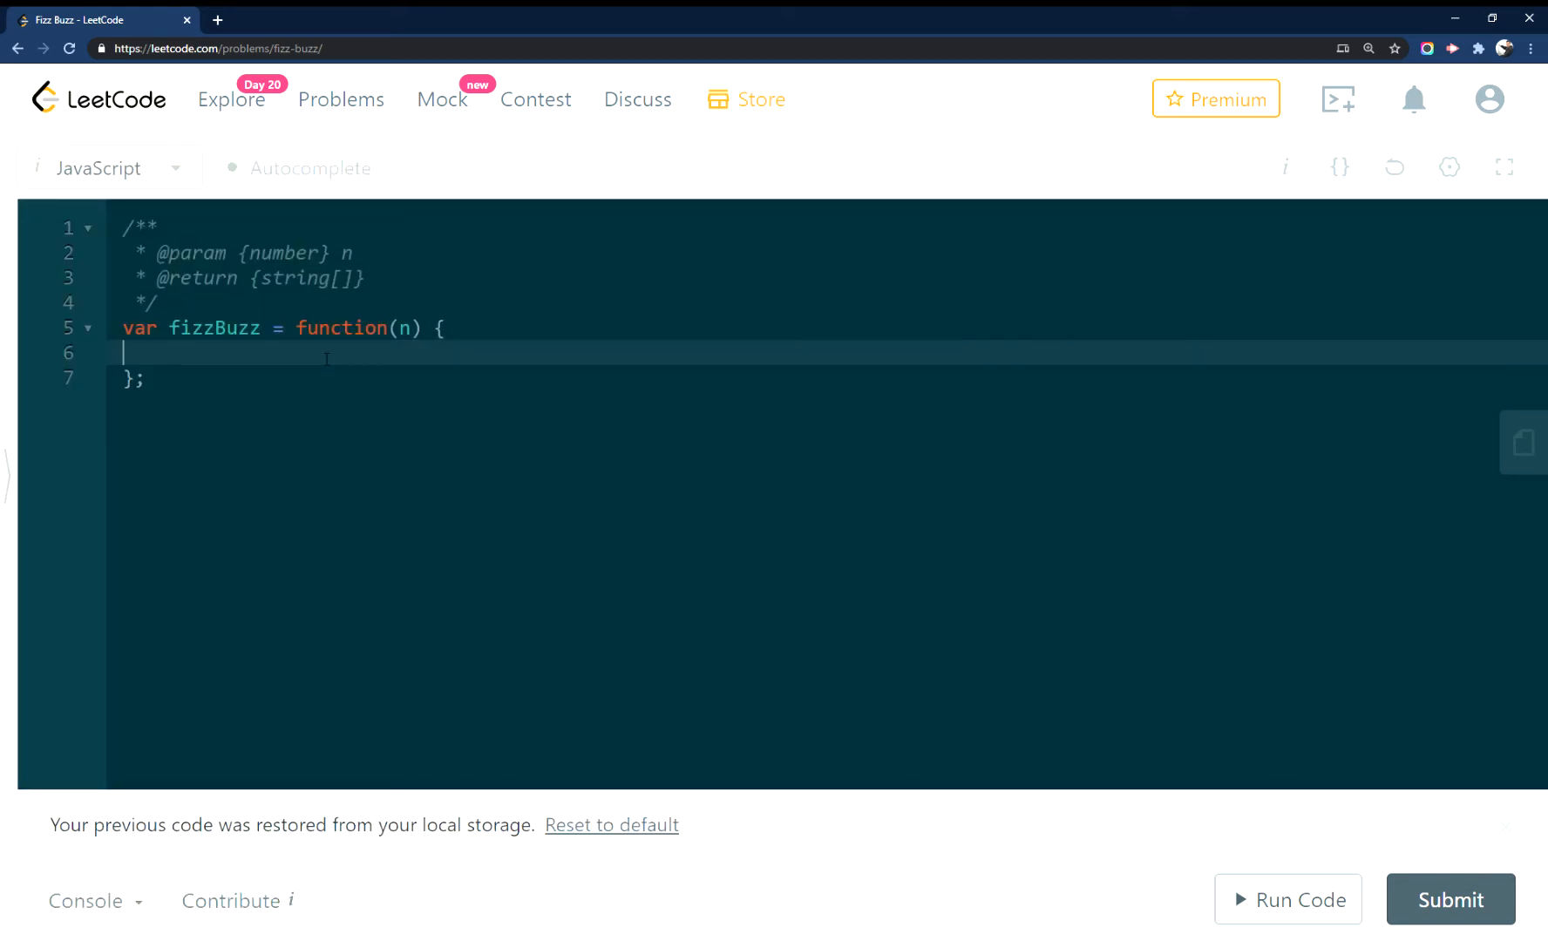
Declare an empty array with let result = [] inside the fizzBuzz function
key("enter")
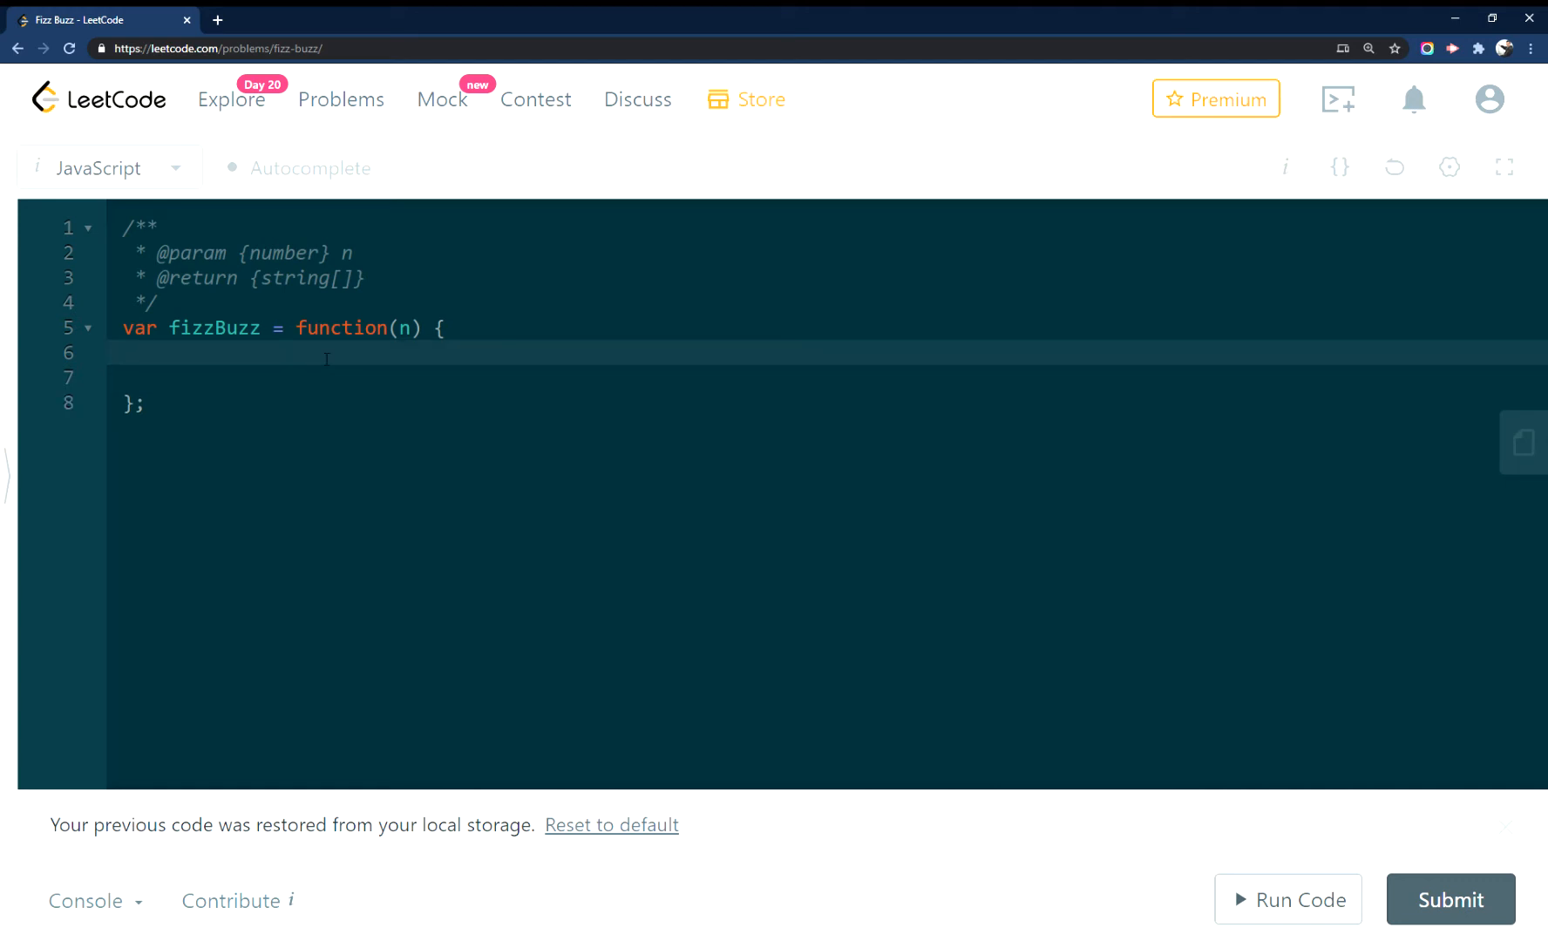
type("let")
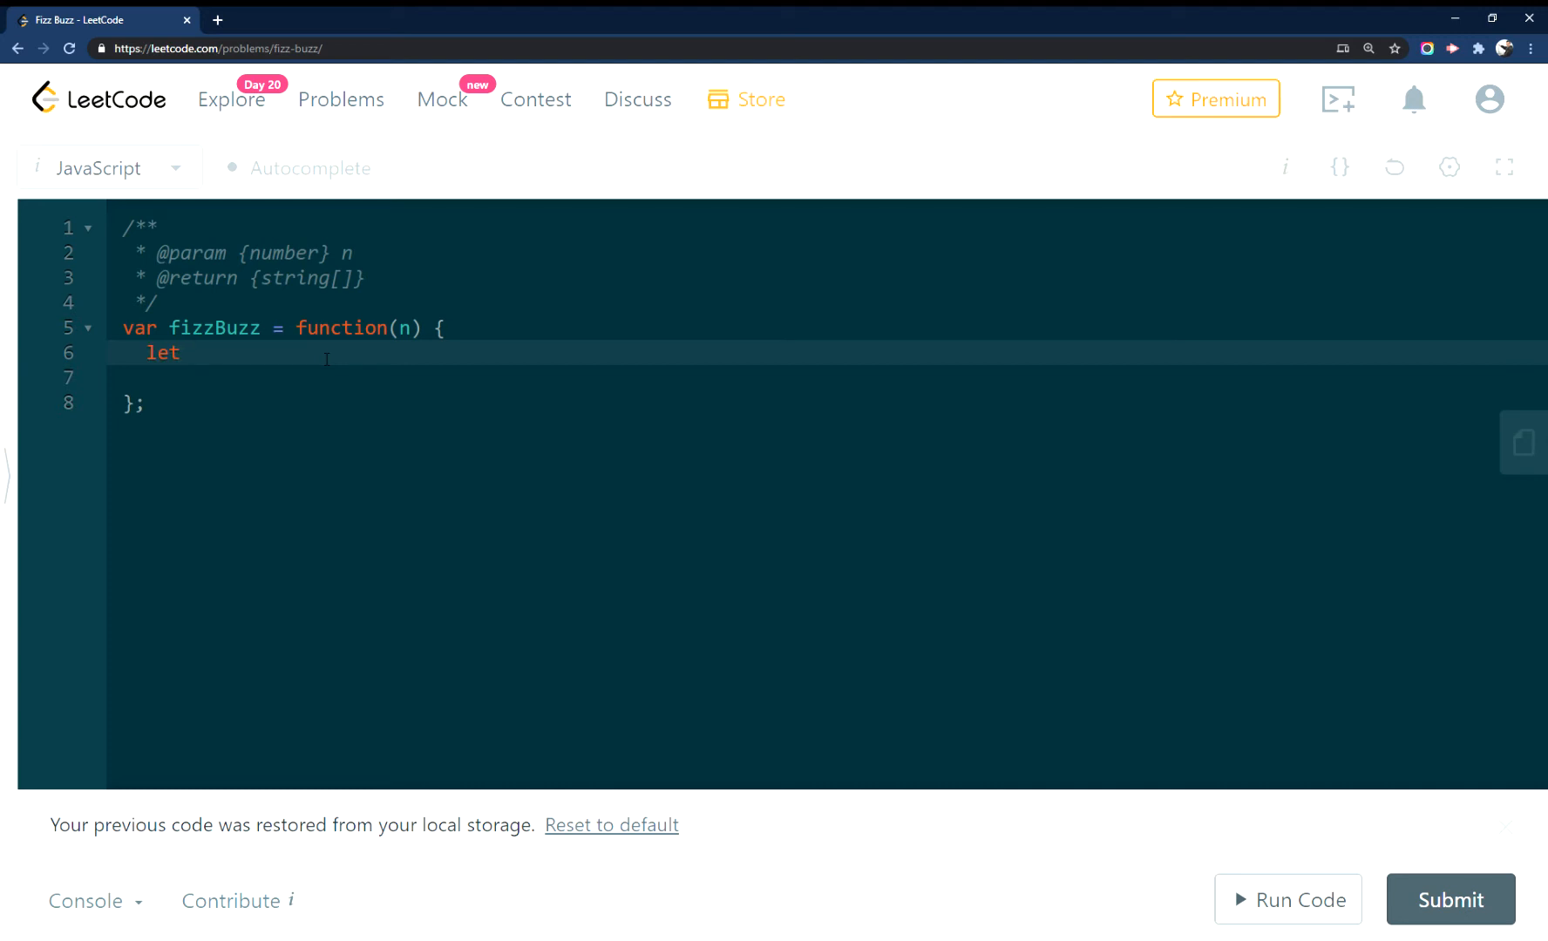
type("re")
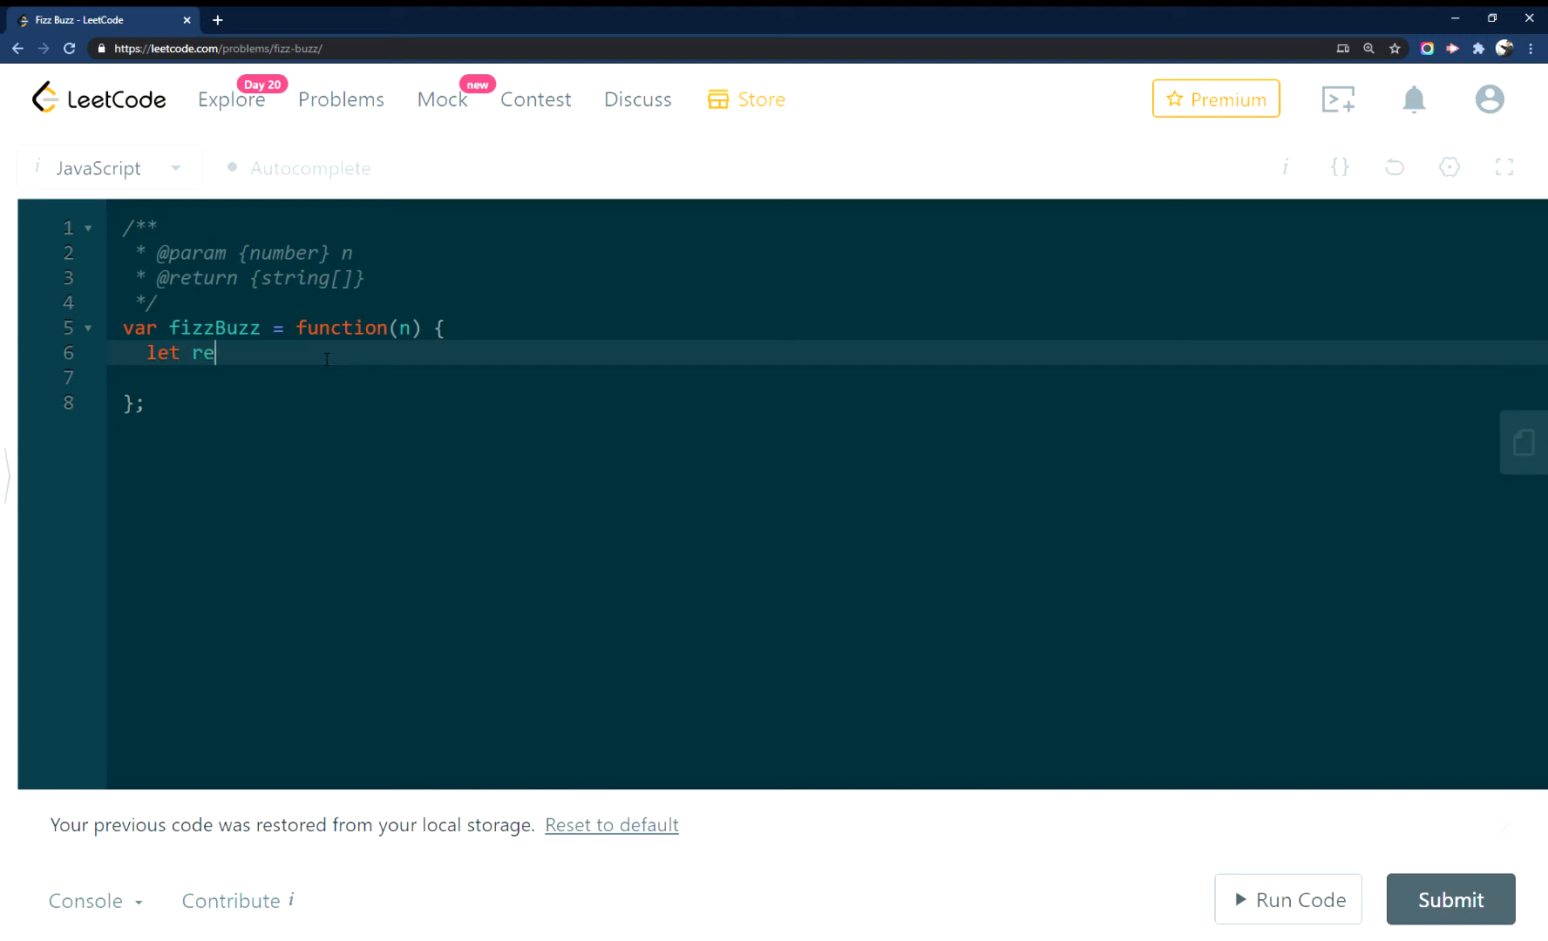
type("sult =")
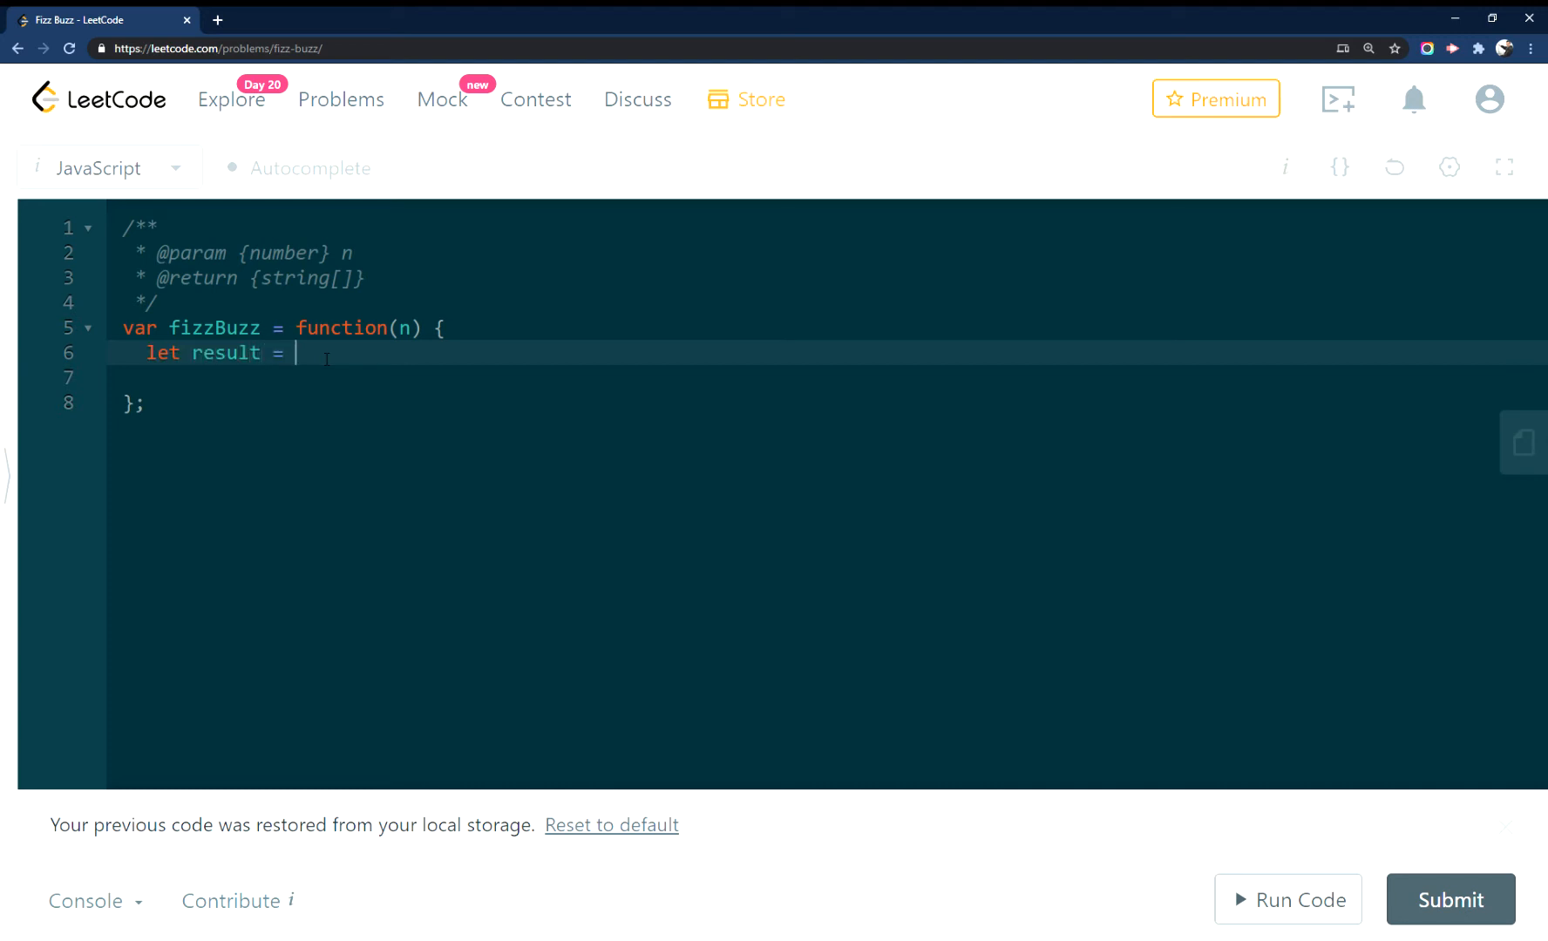
type("[]")
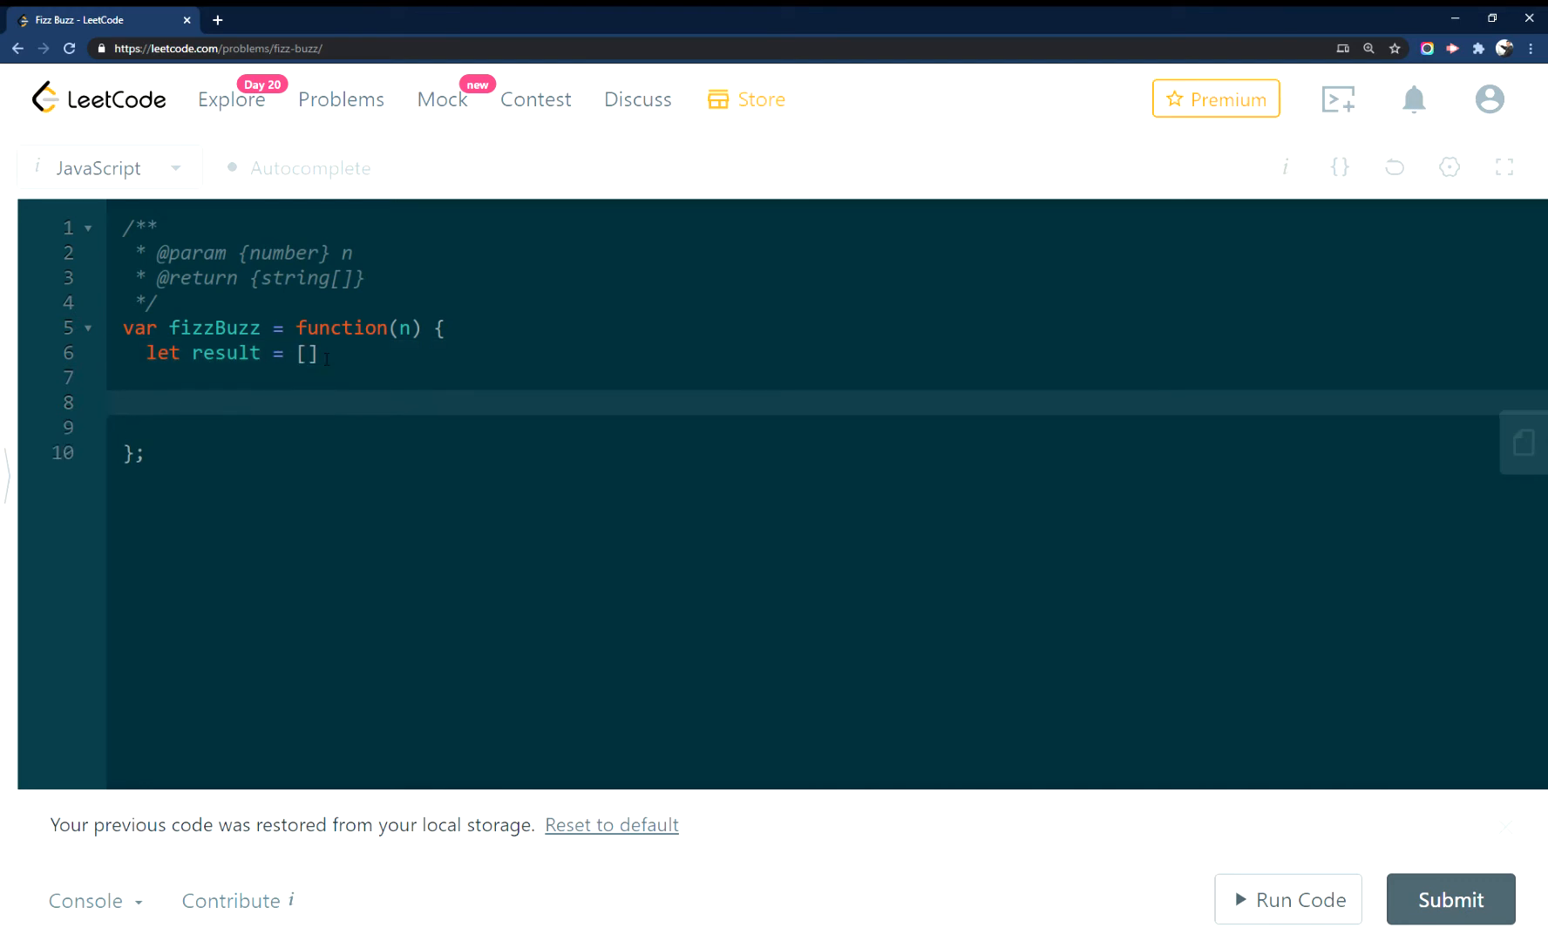
Write the loop header for (let i = 1; i <= n; i++) with a 1 - 15 comment and opening brace
type("fir")
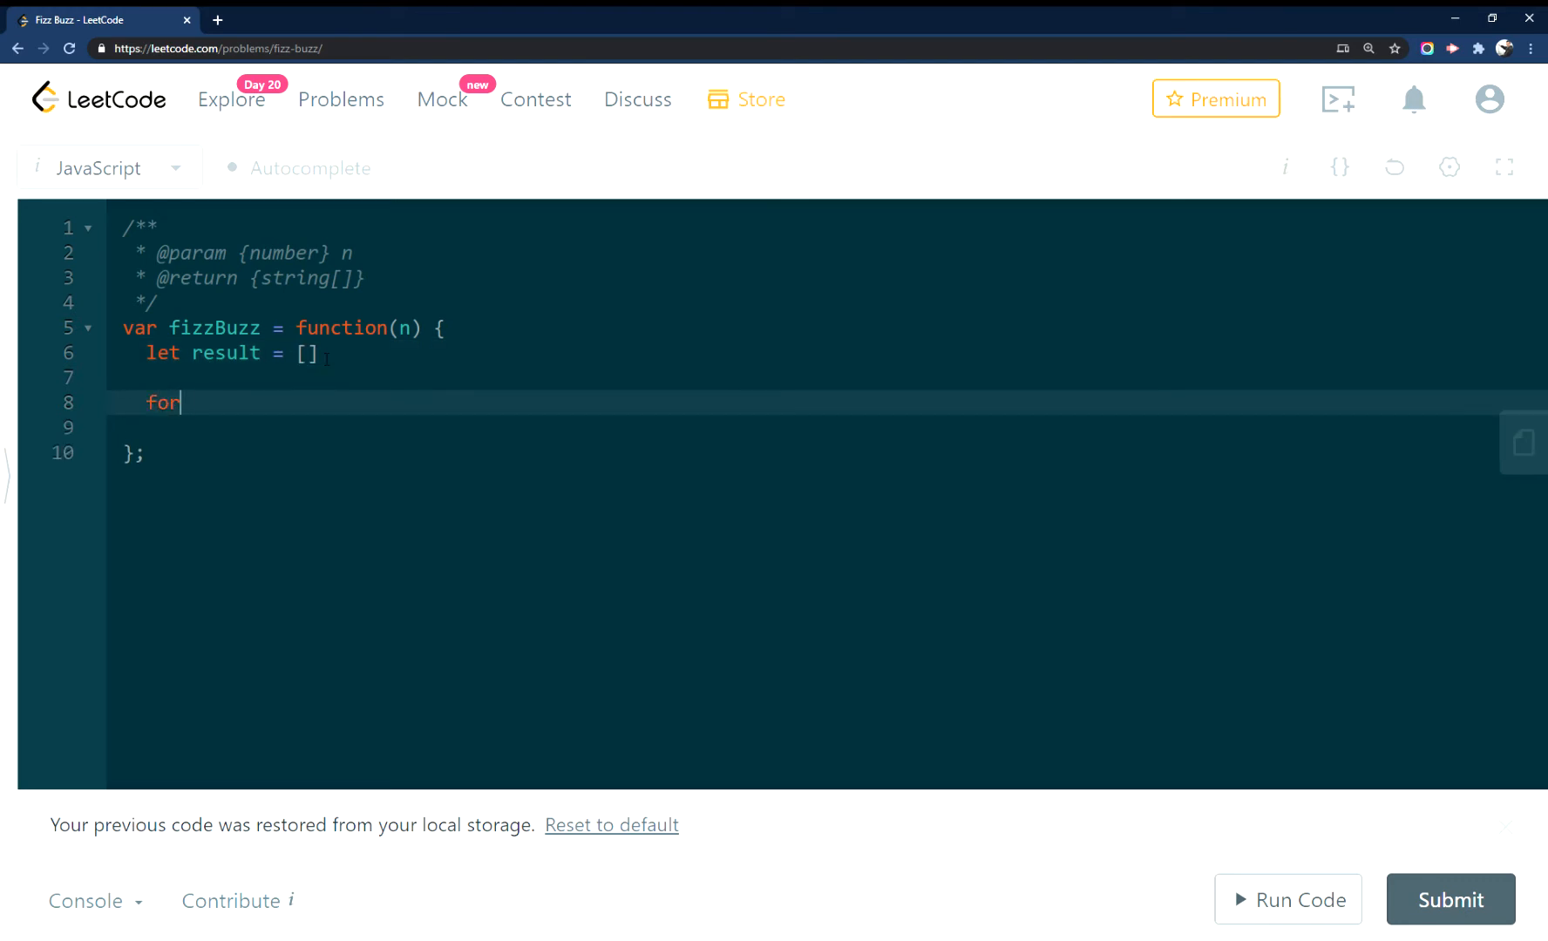
type("(let i =")
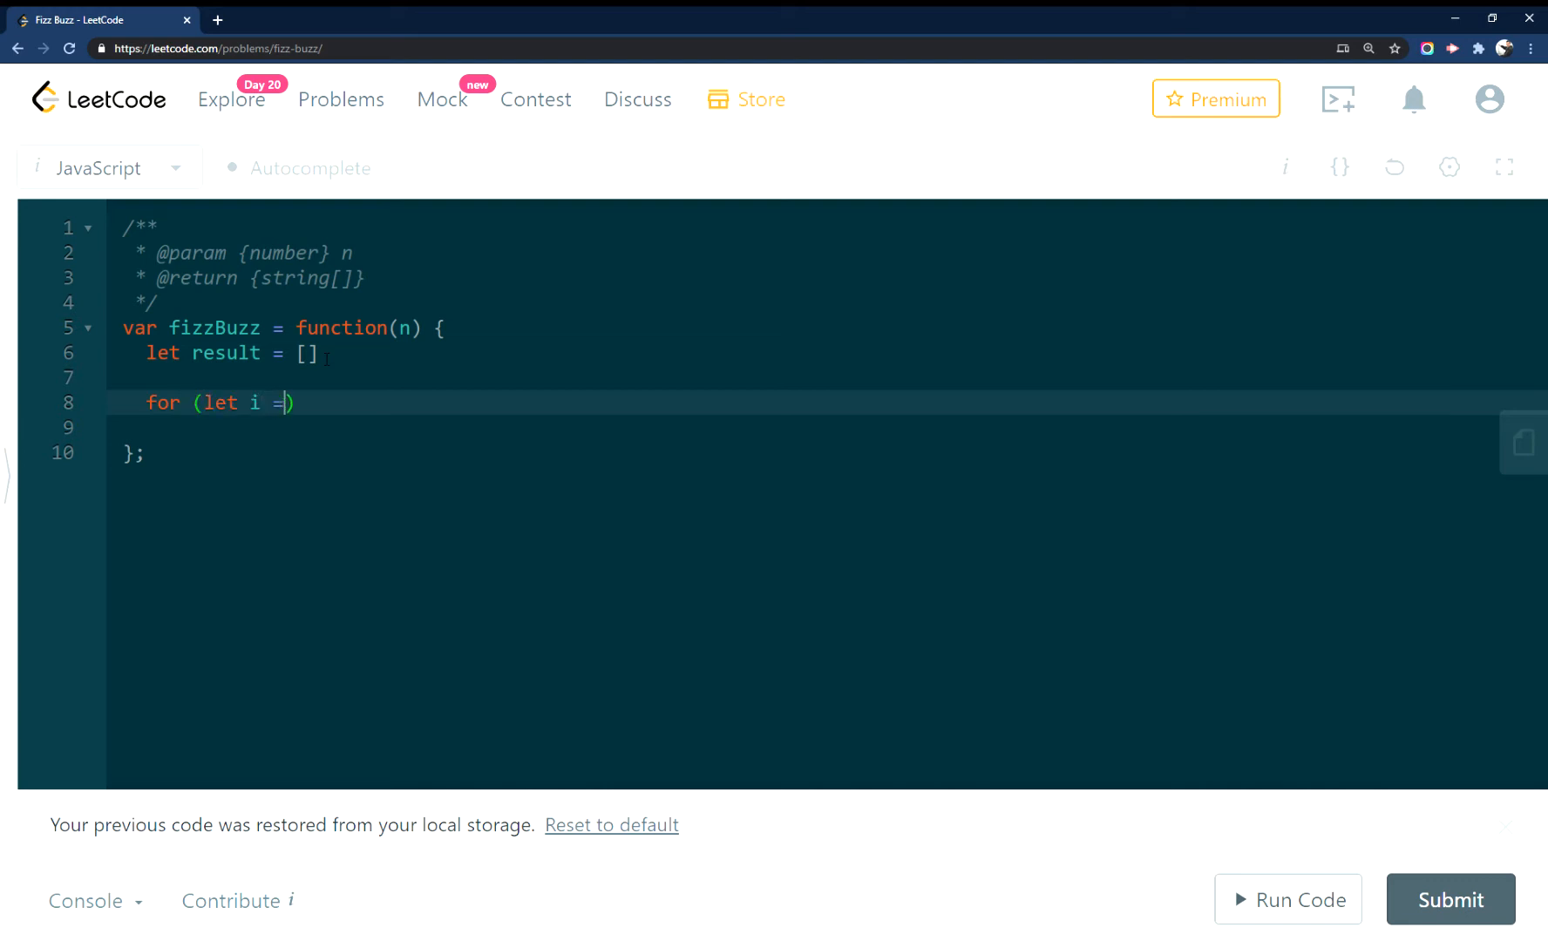
type("1;")
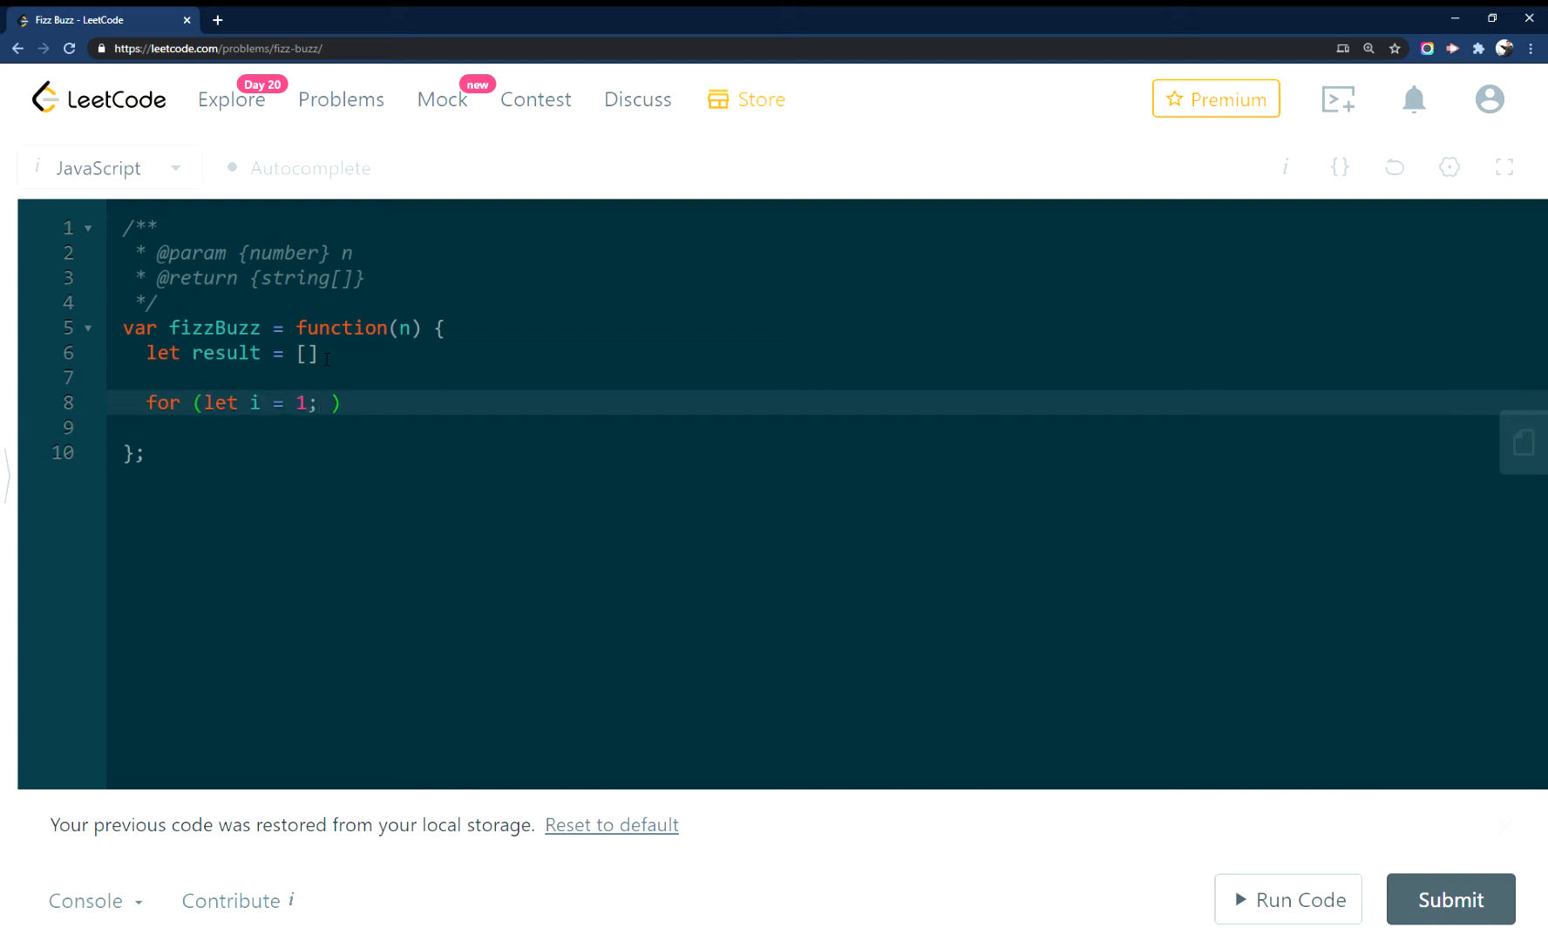
type("i")
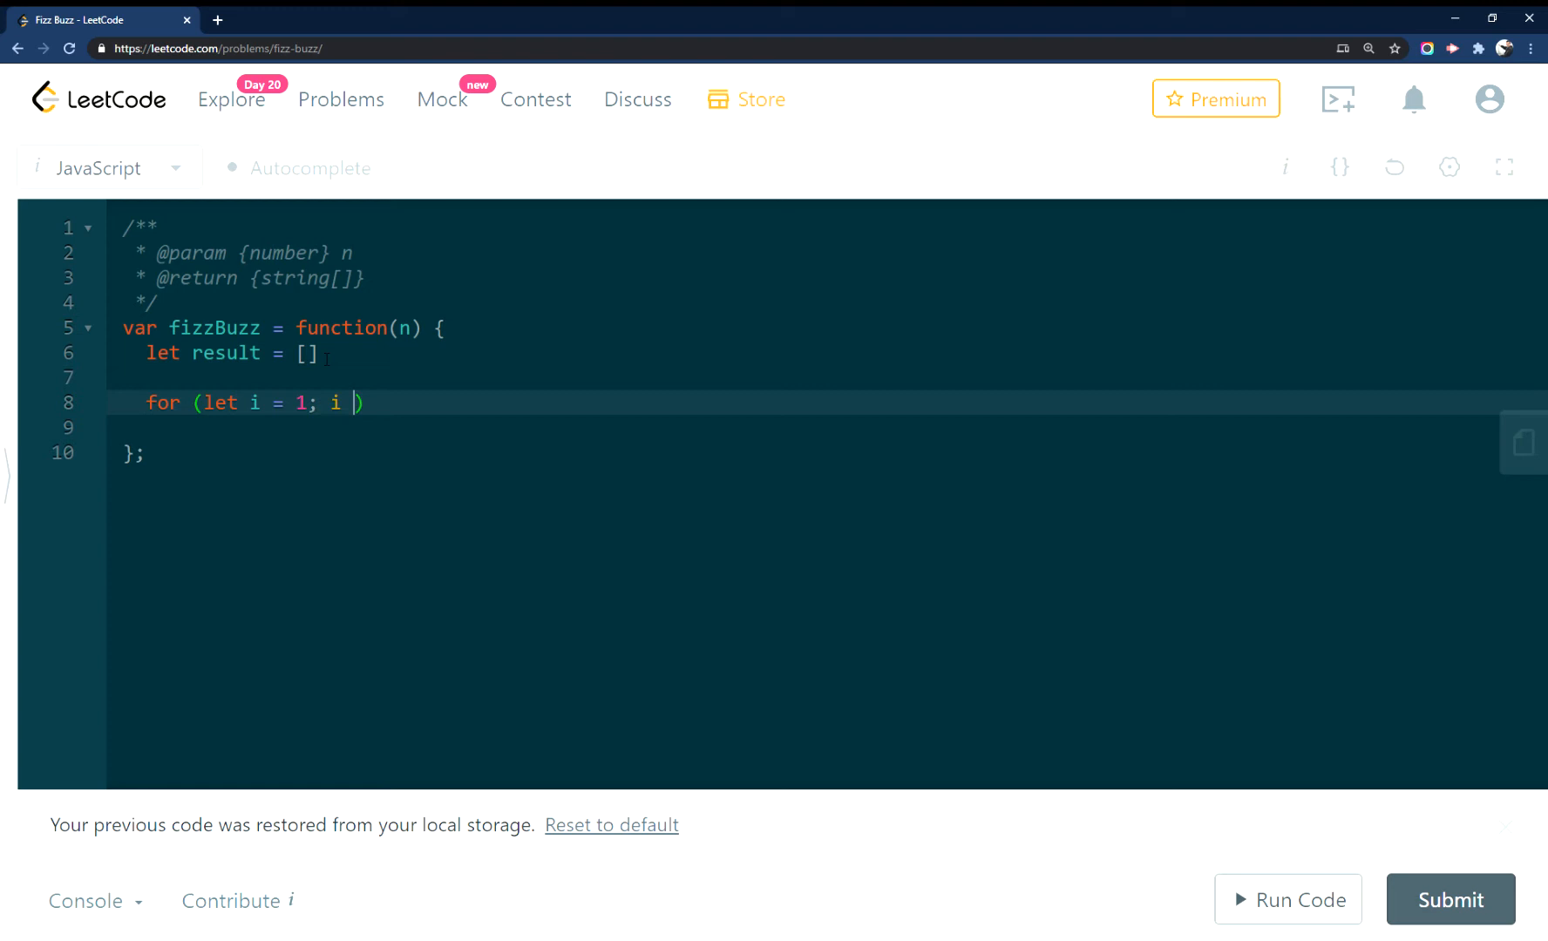
type("<=n")
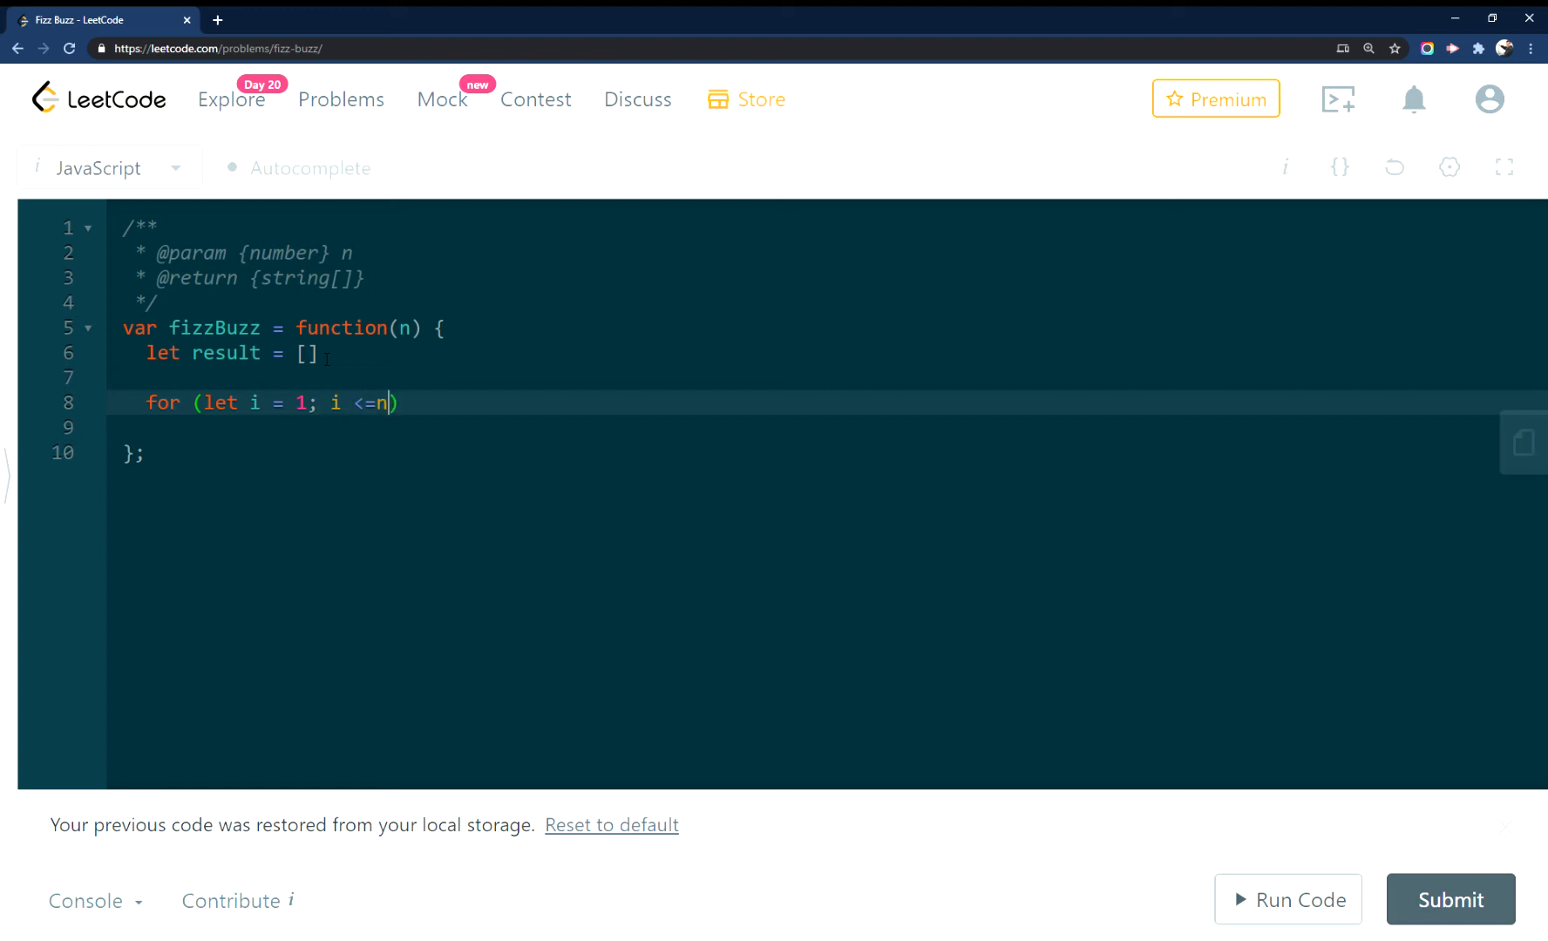
type("; i")
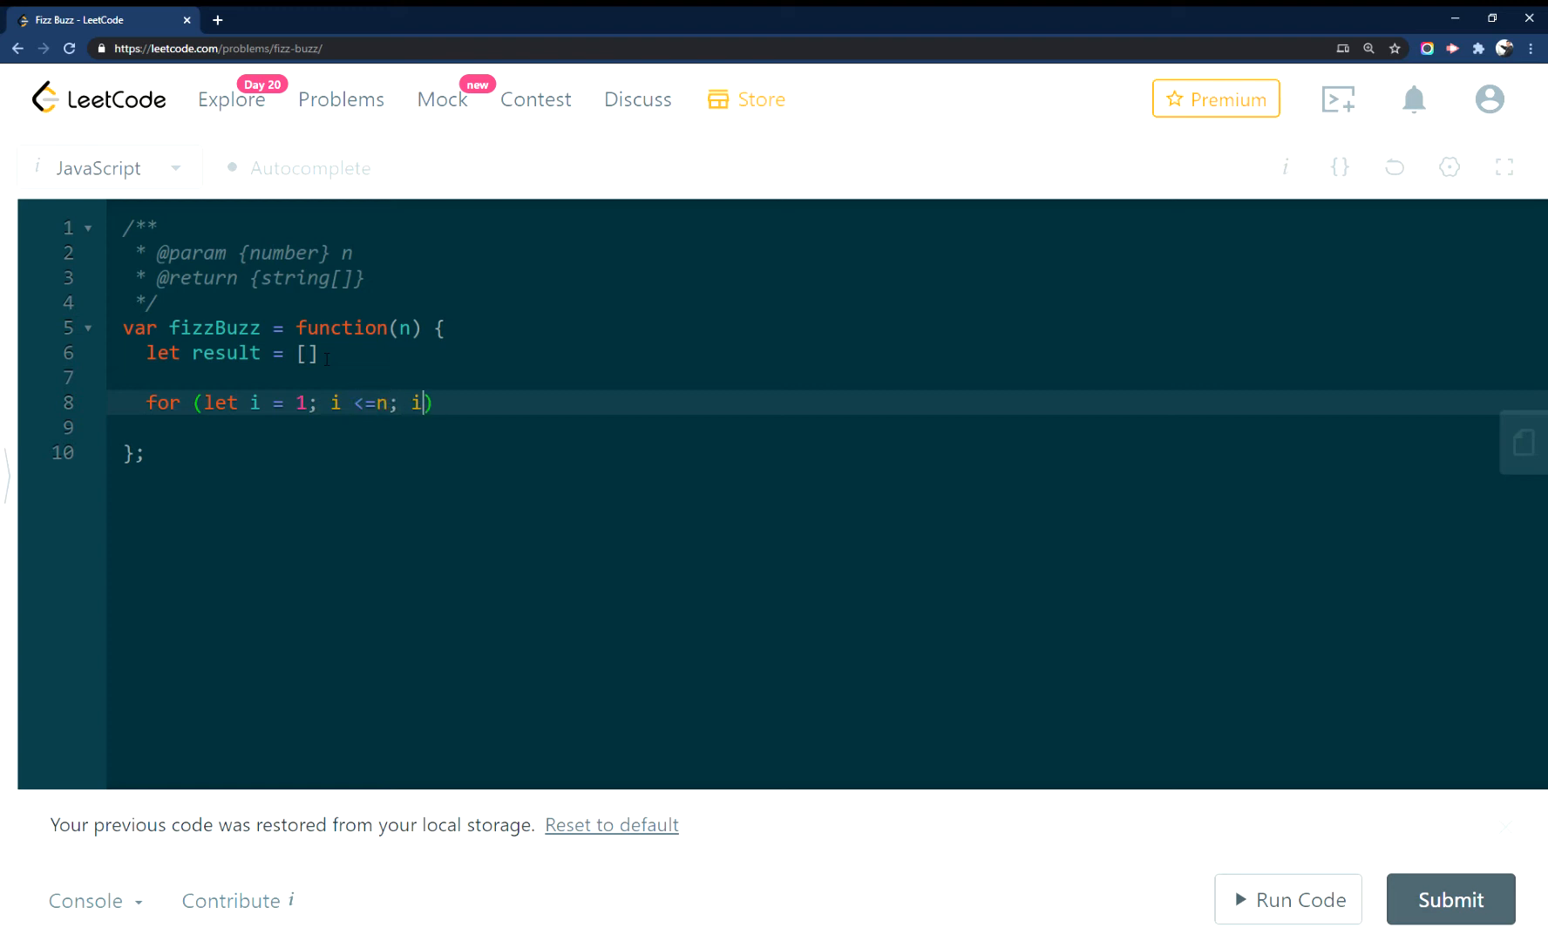
type("++")
left_click(826, 377)
type("//1 - 1")
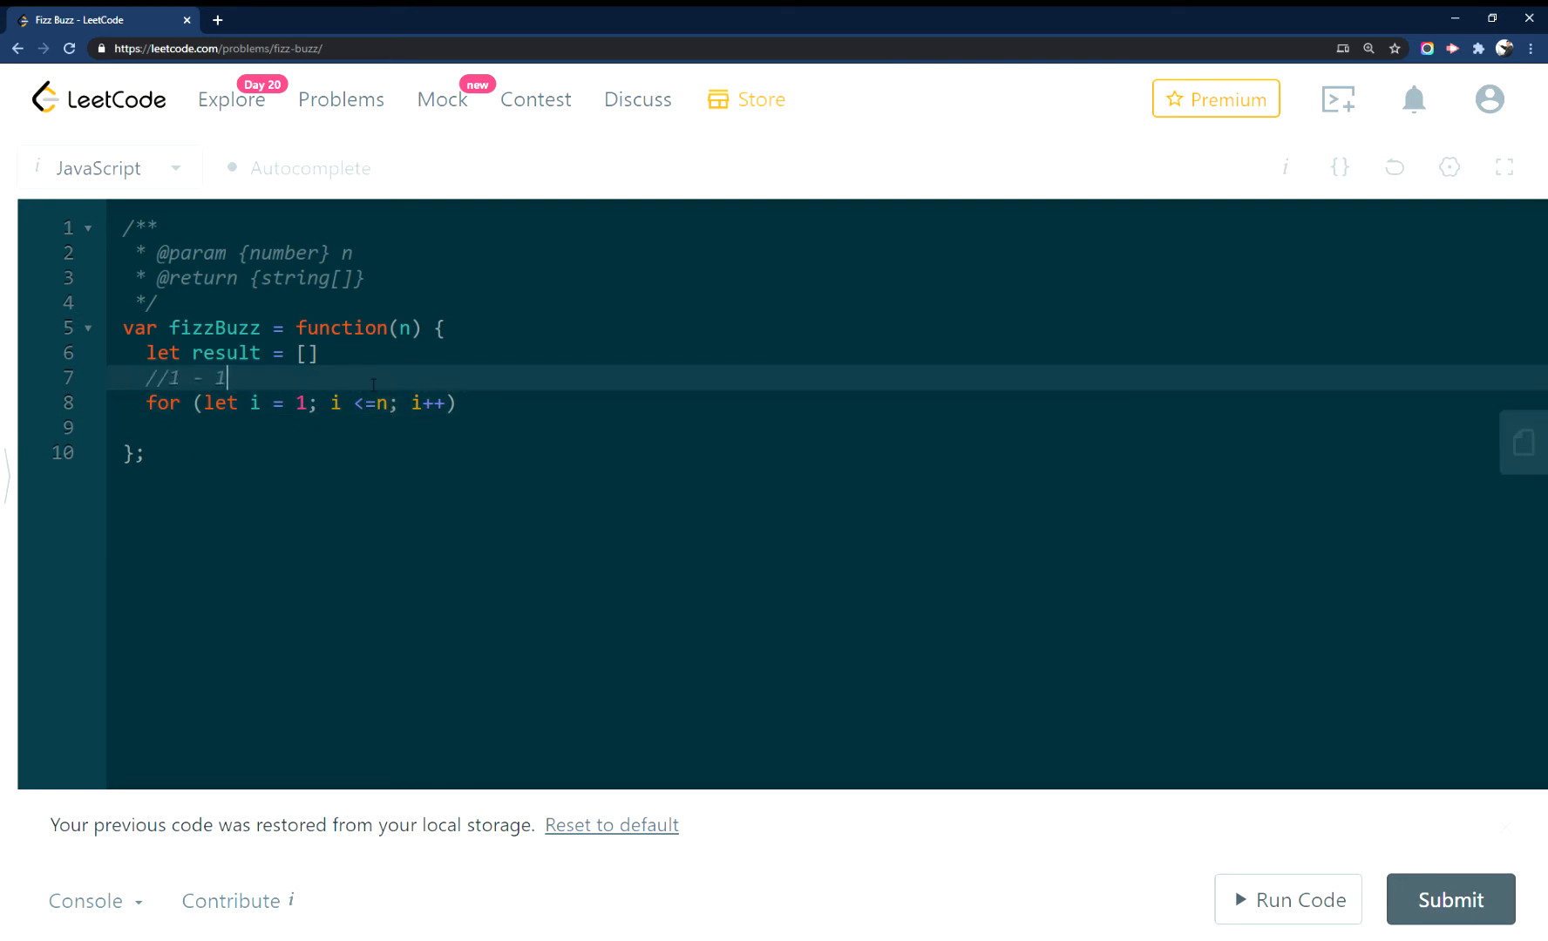
type("5")
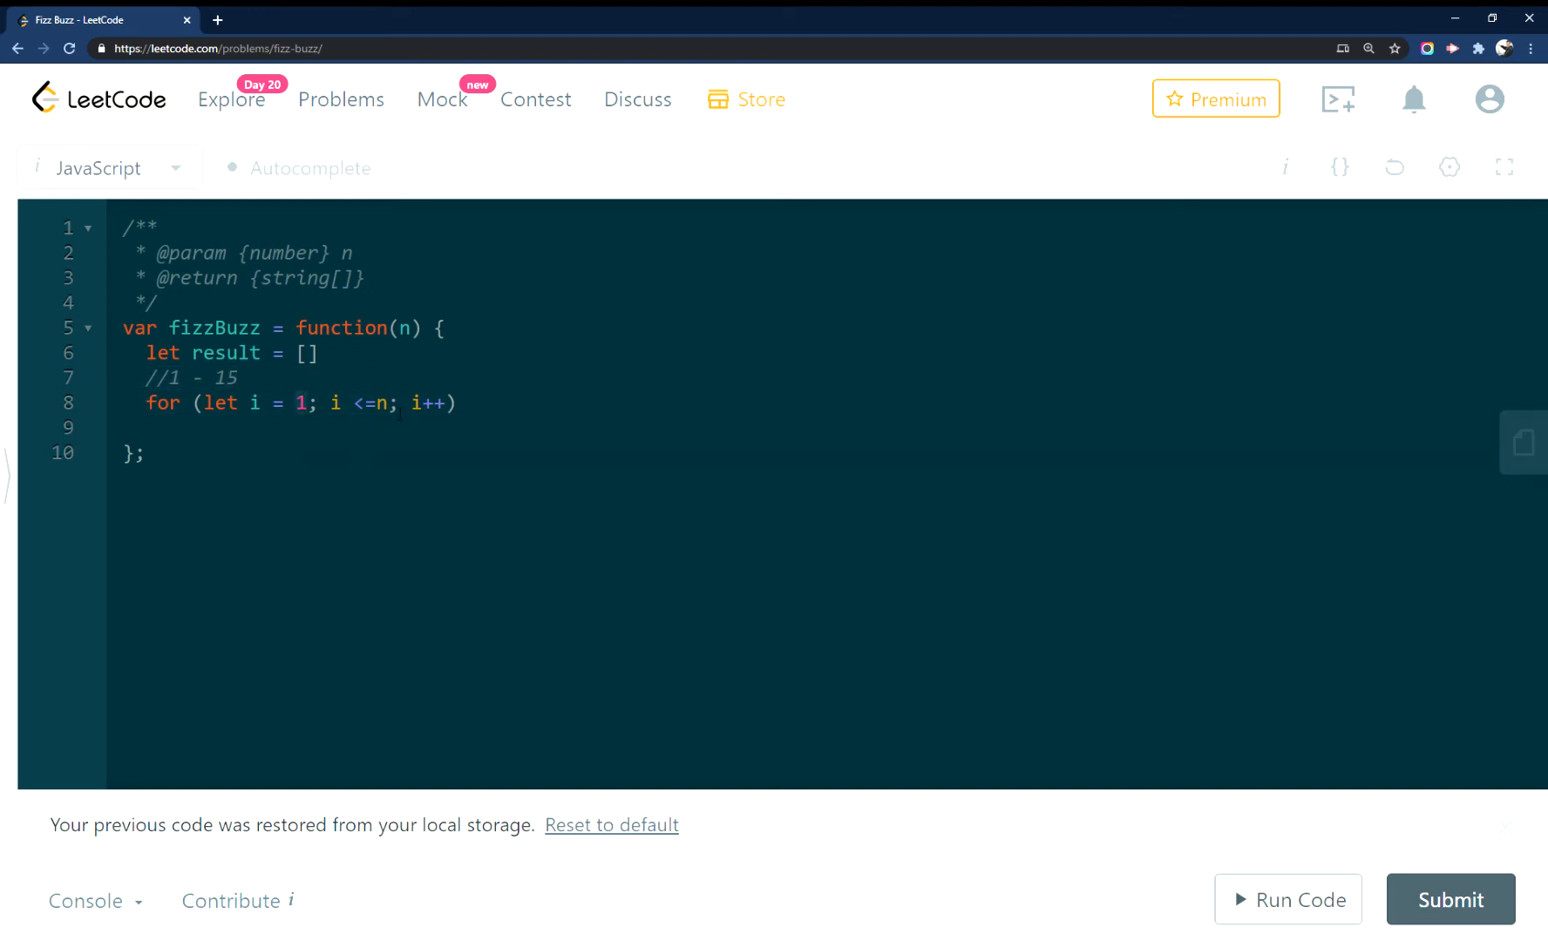
type("{")
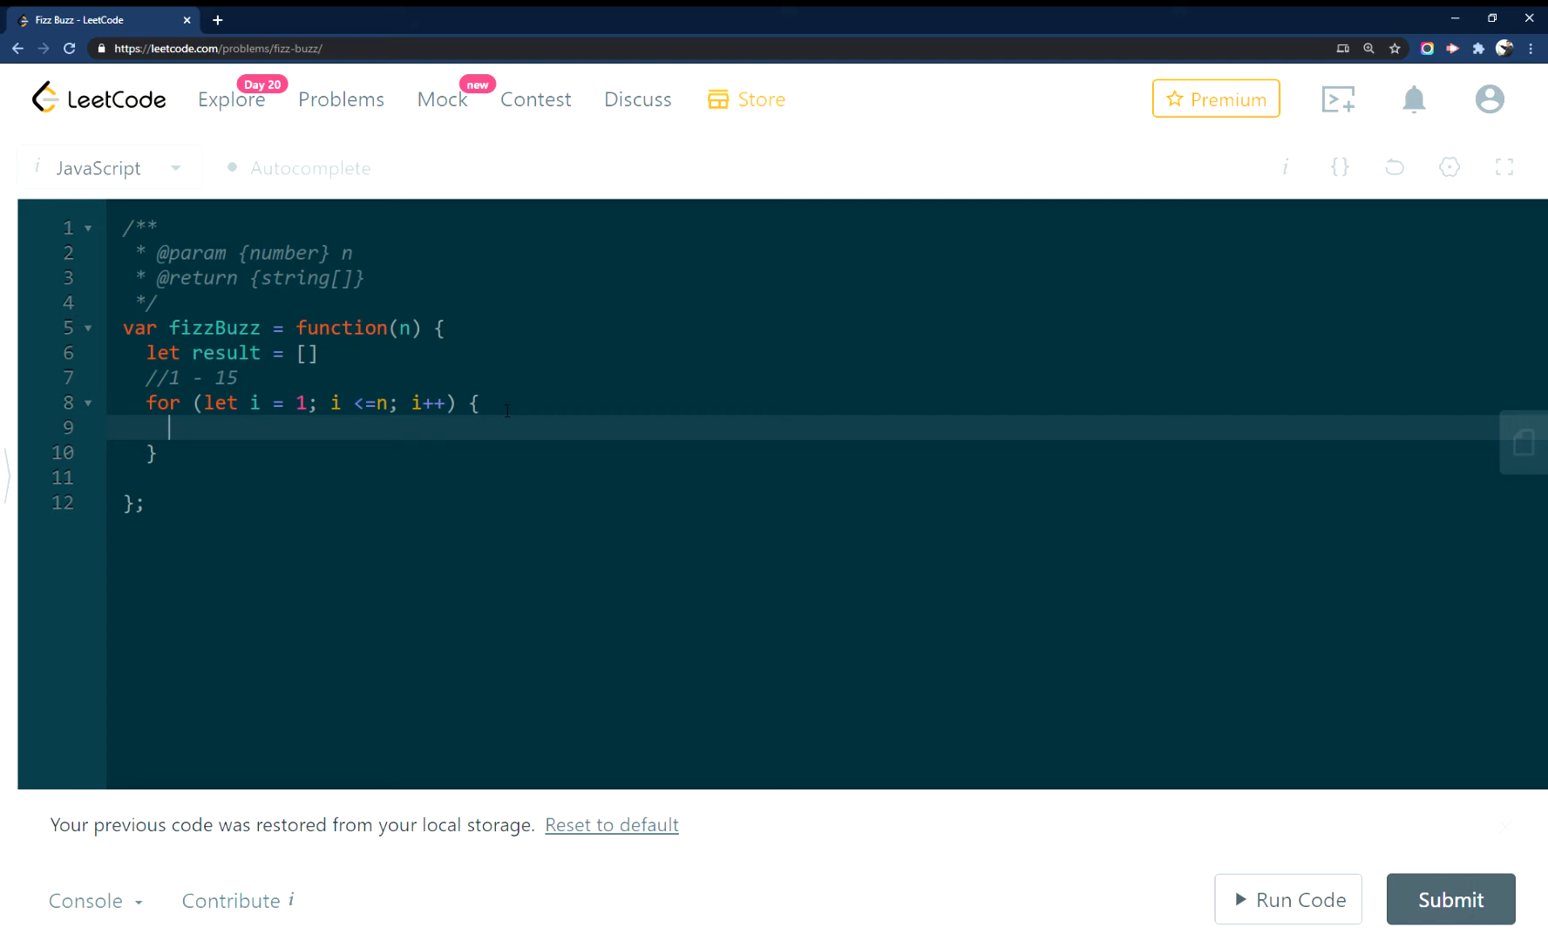
Add the branch if (i % 15 == 0) that pushes "FizzBuzz" onto result
type("if (")
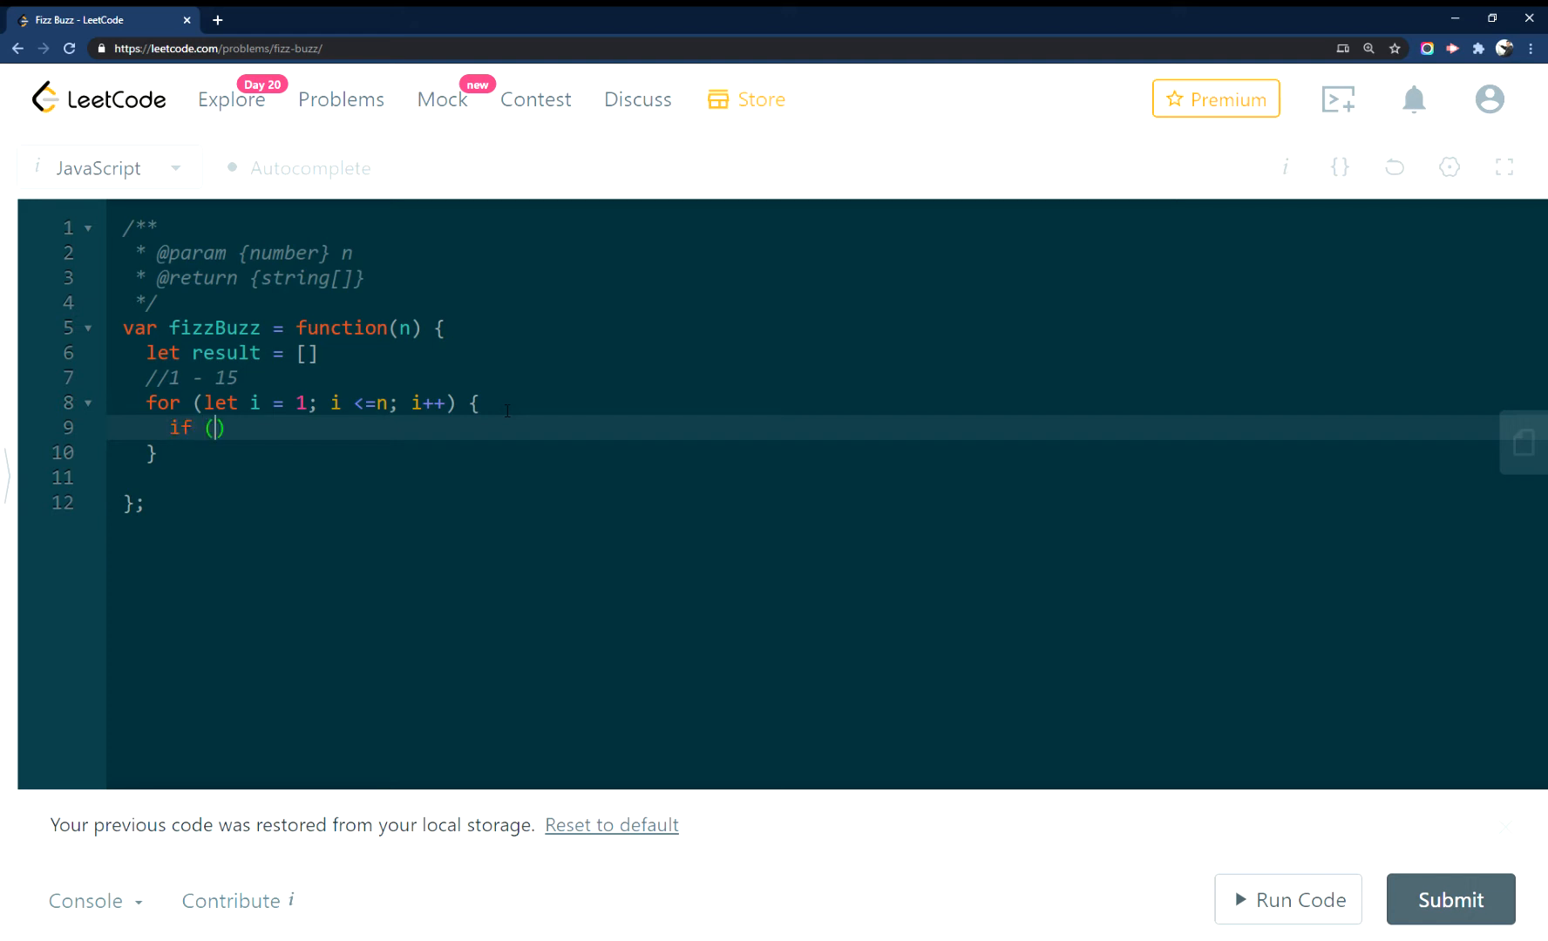
type("i")
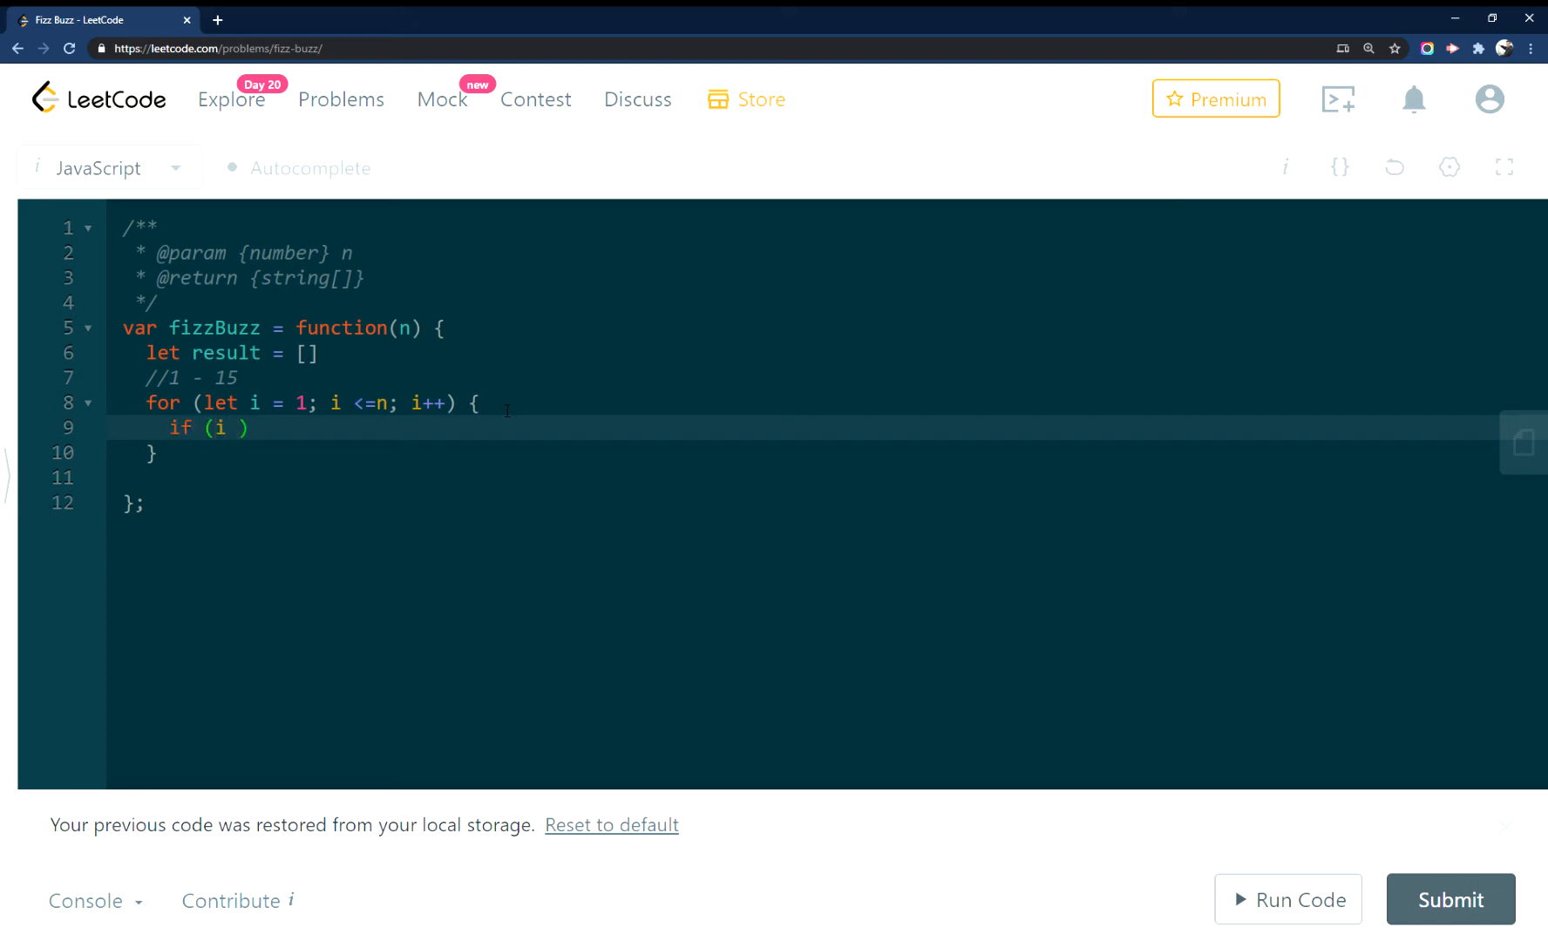
type("%")
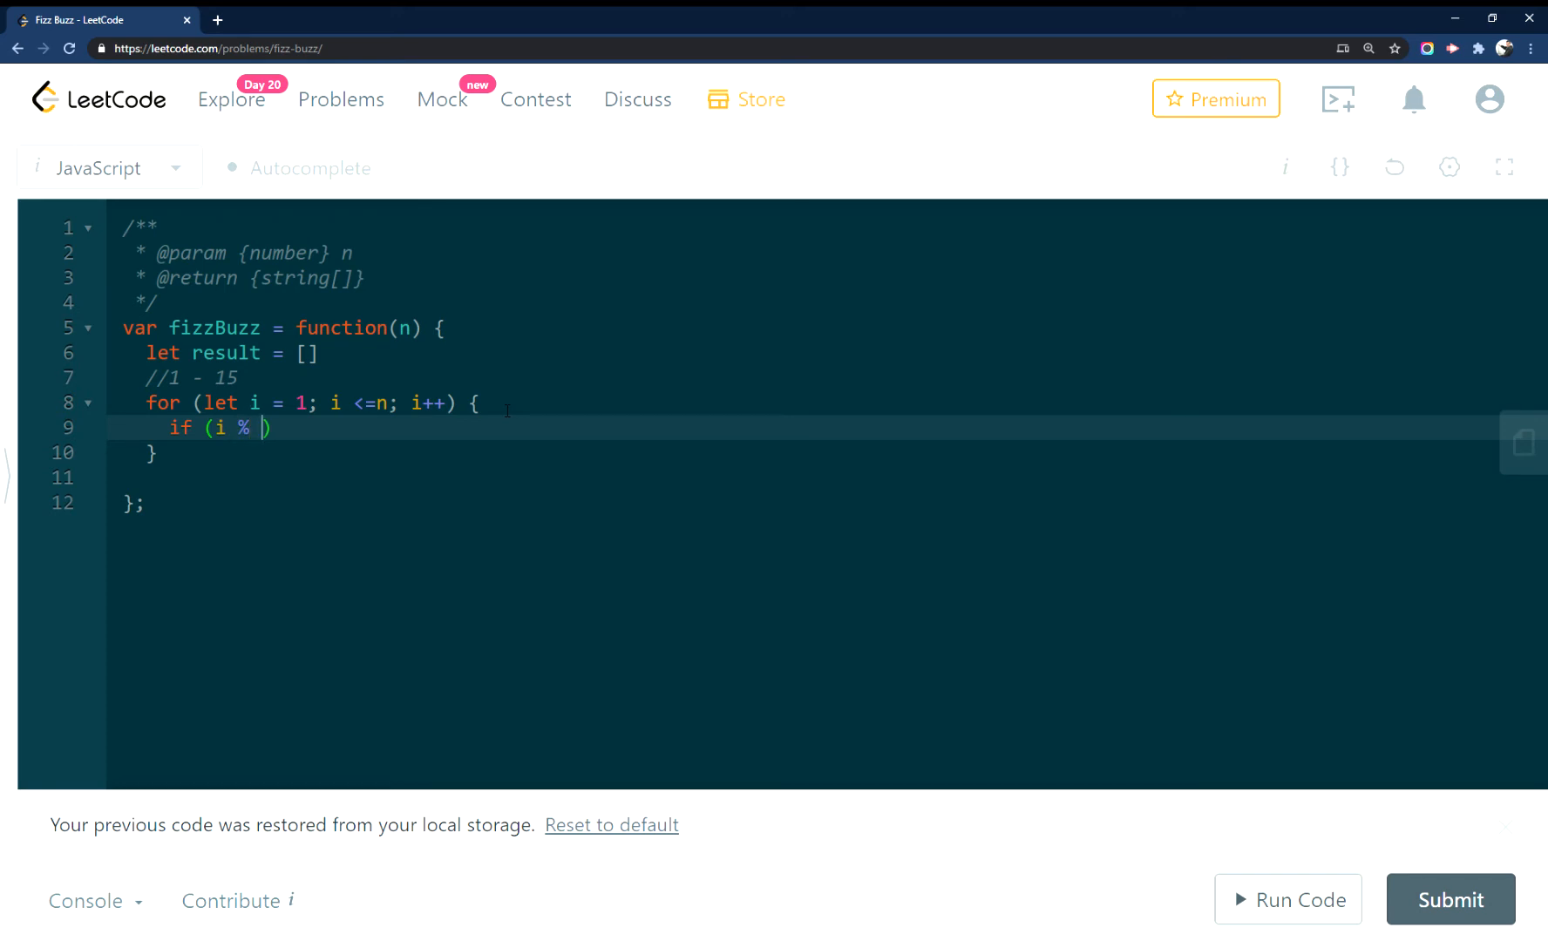
type("15")
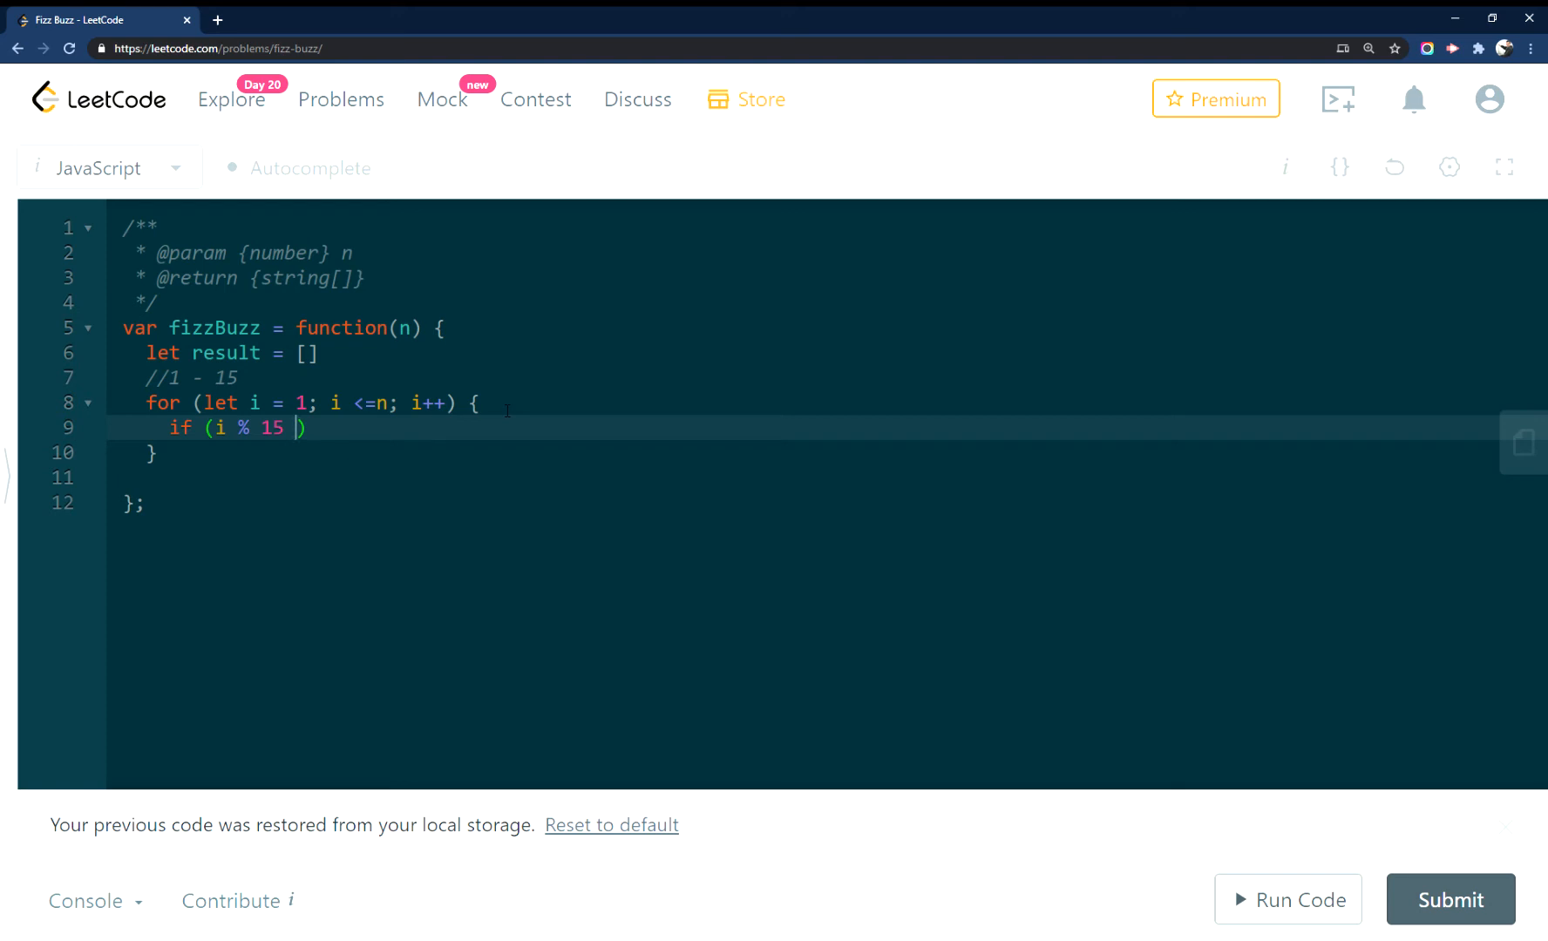
type("== 0")
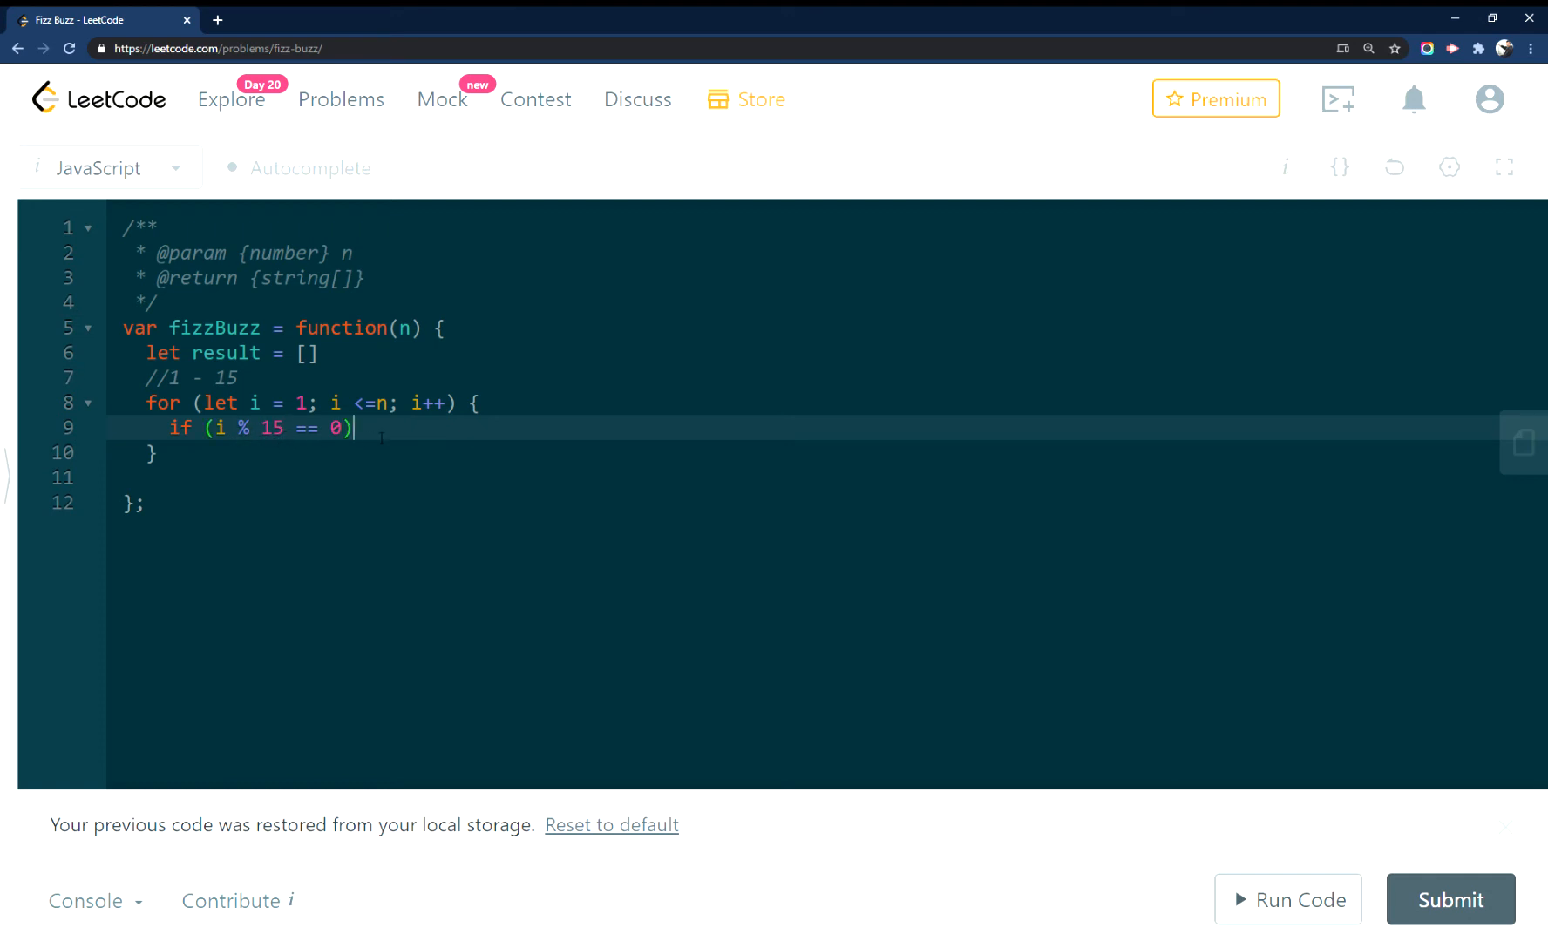
type("{")
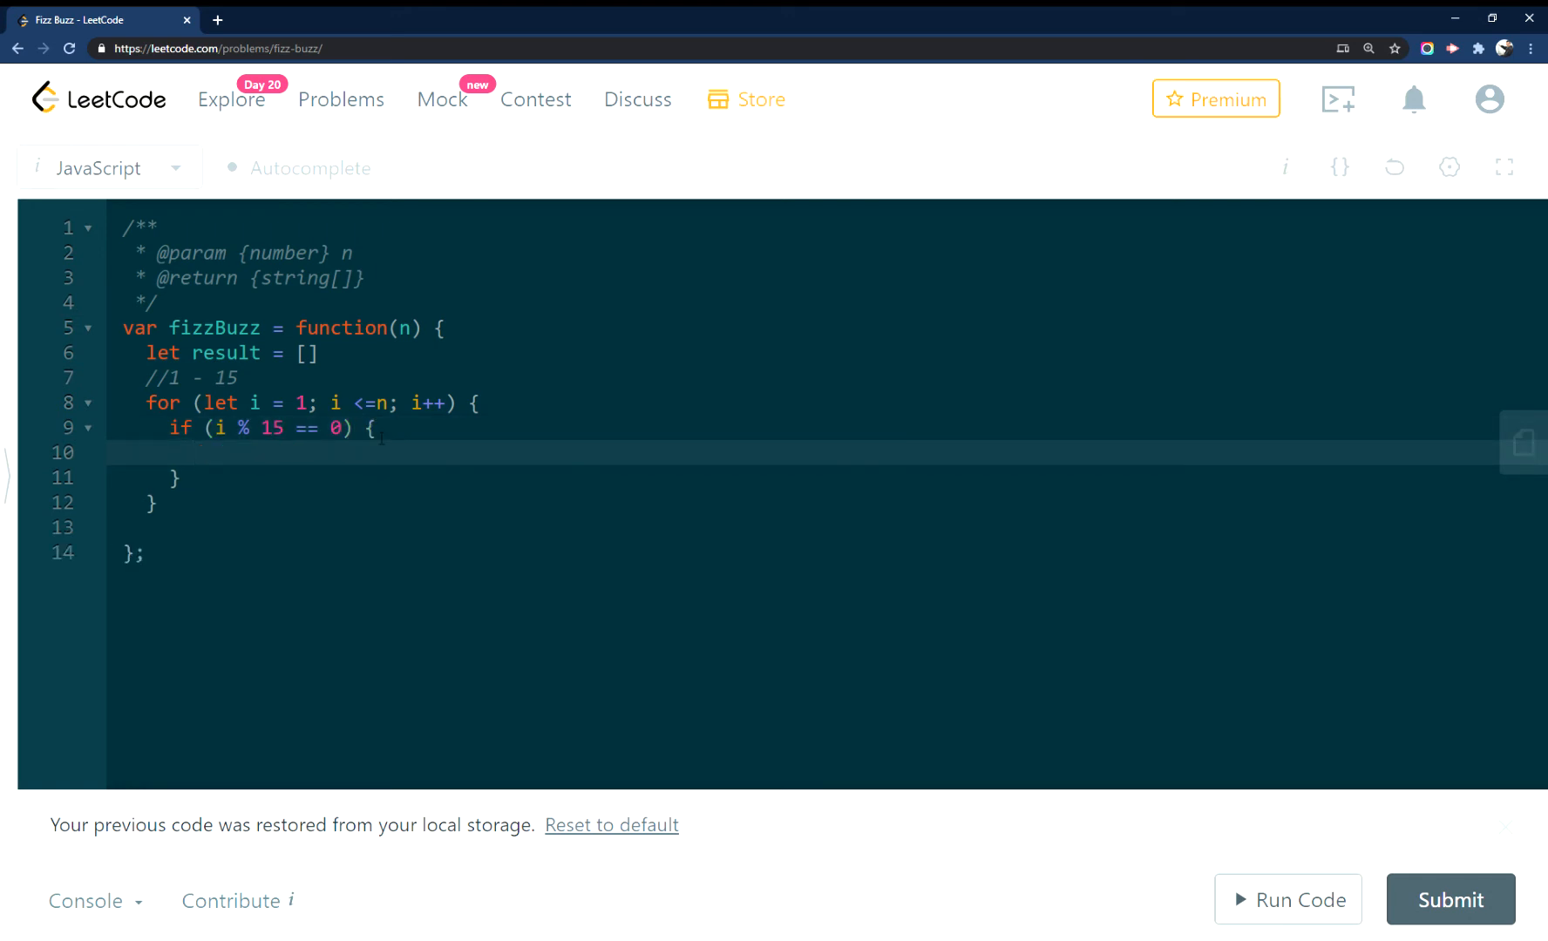
type("result.")
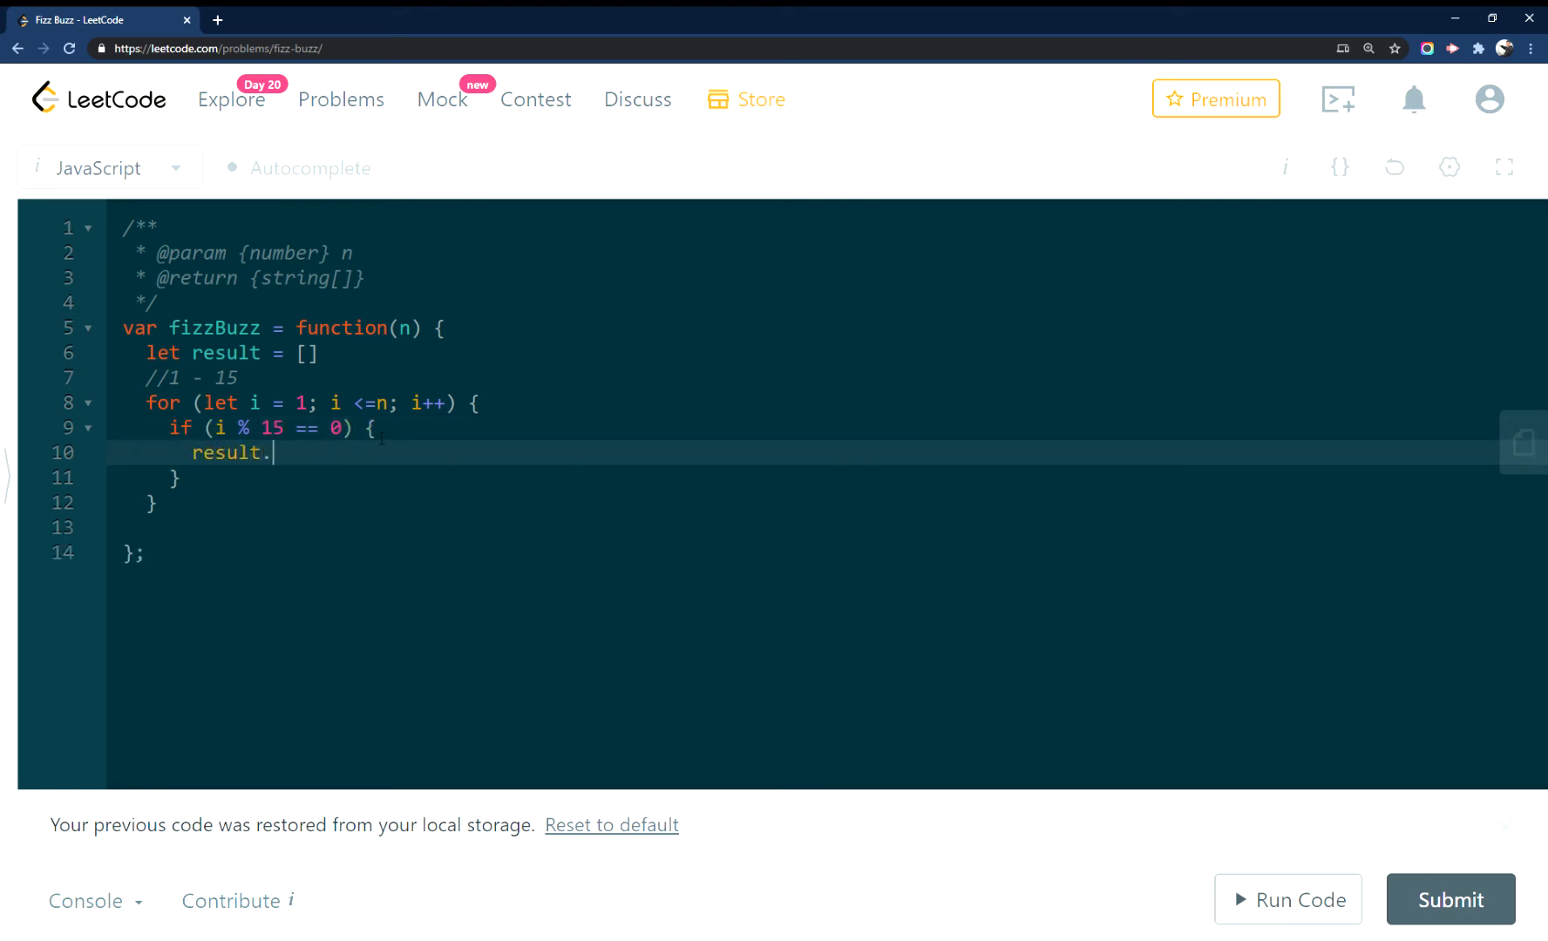
type("push(\"\")")
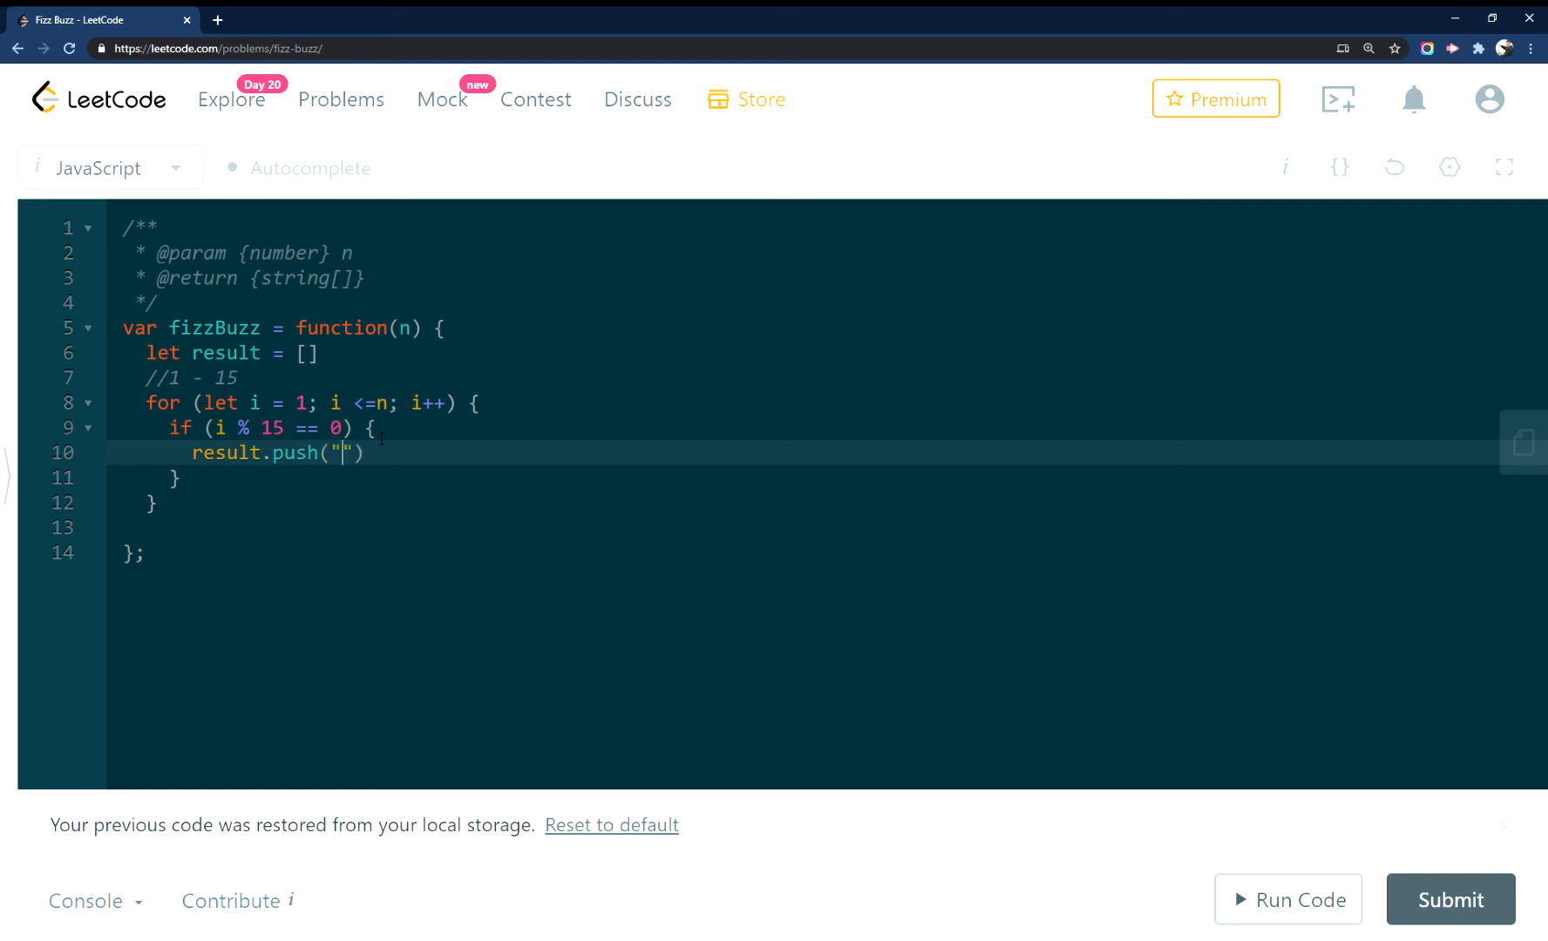
type("FizzBus")
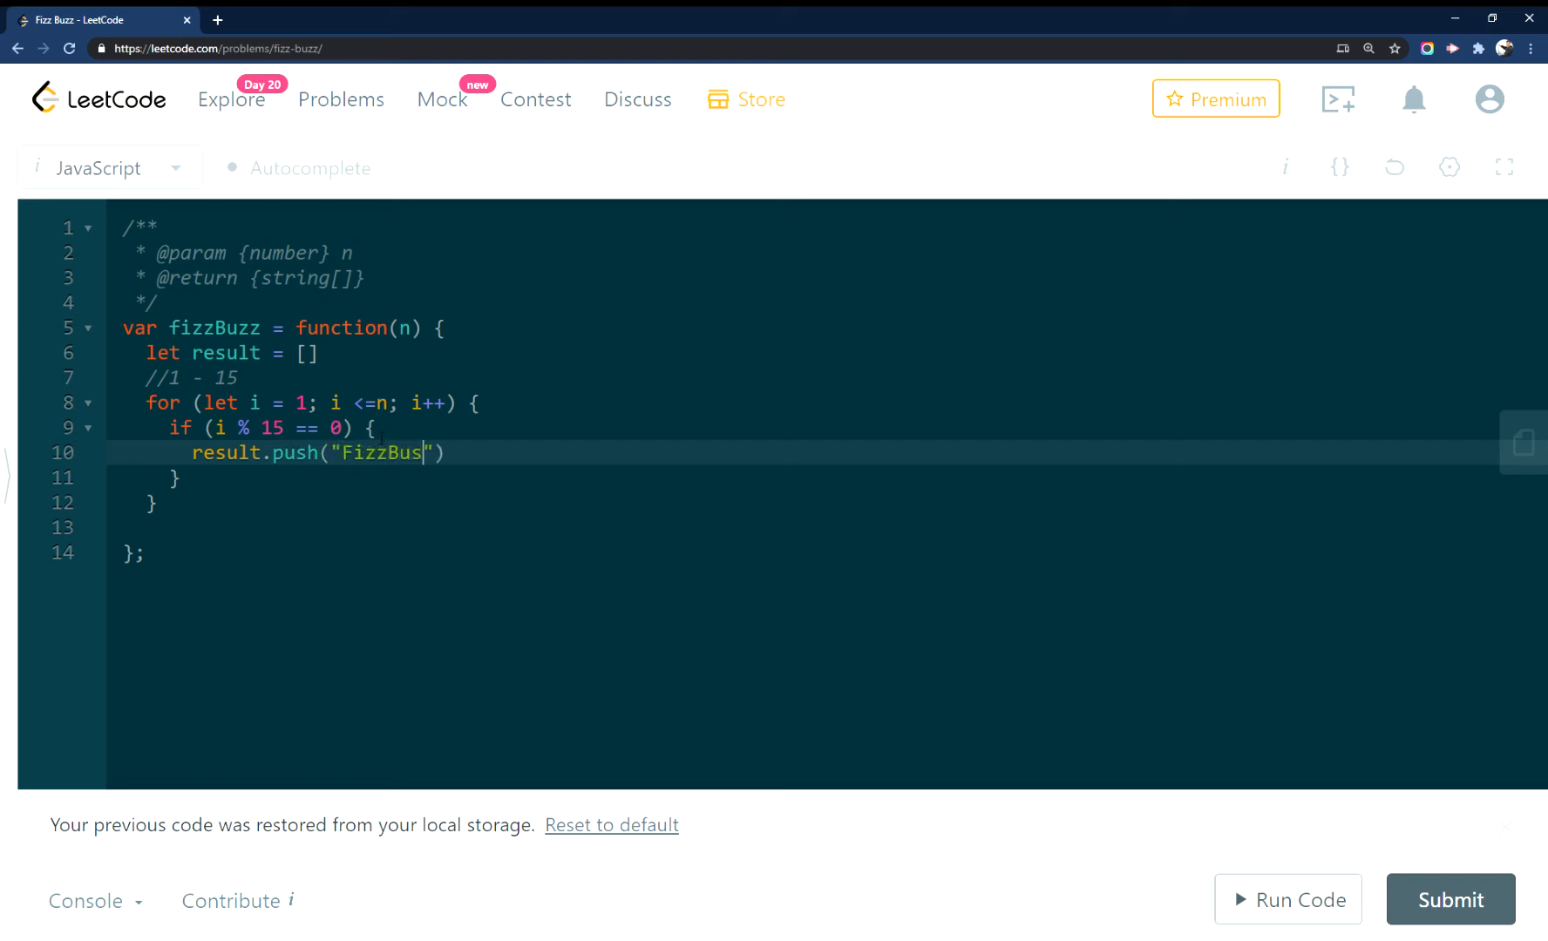
type("zz")
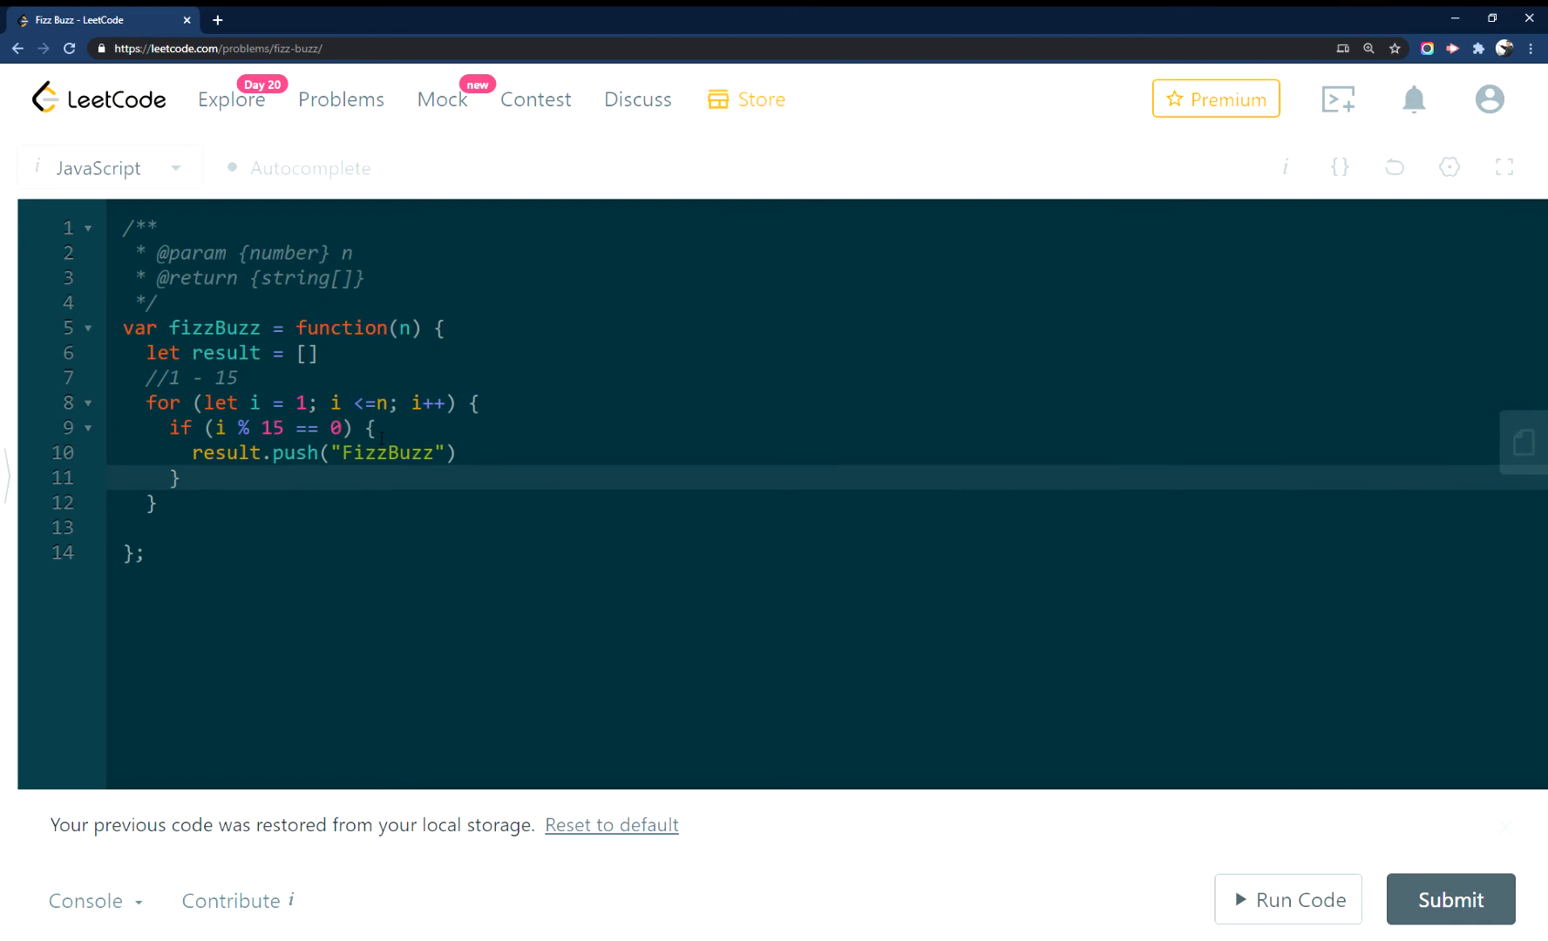
Add else if (i % 3 == 0) that pushes "Fizz" onto result
type("else if")
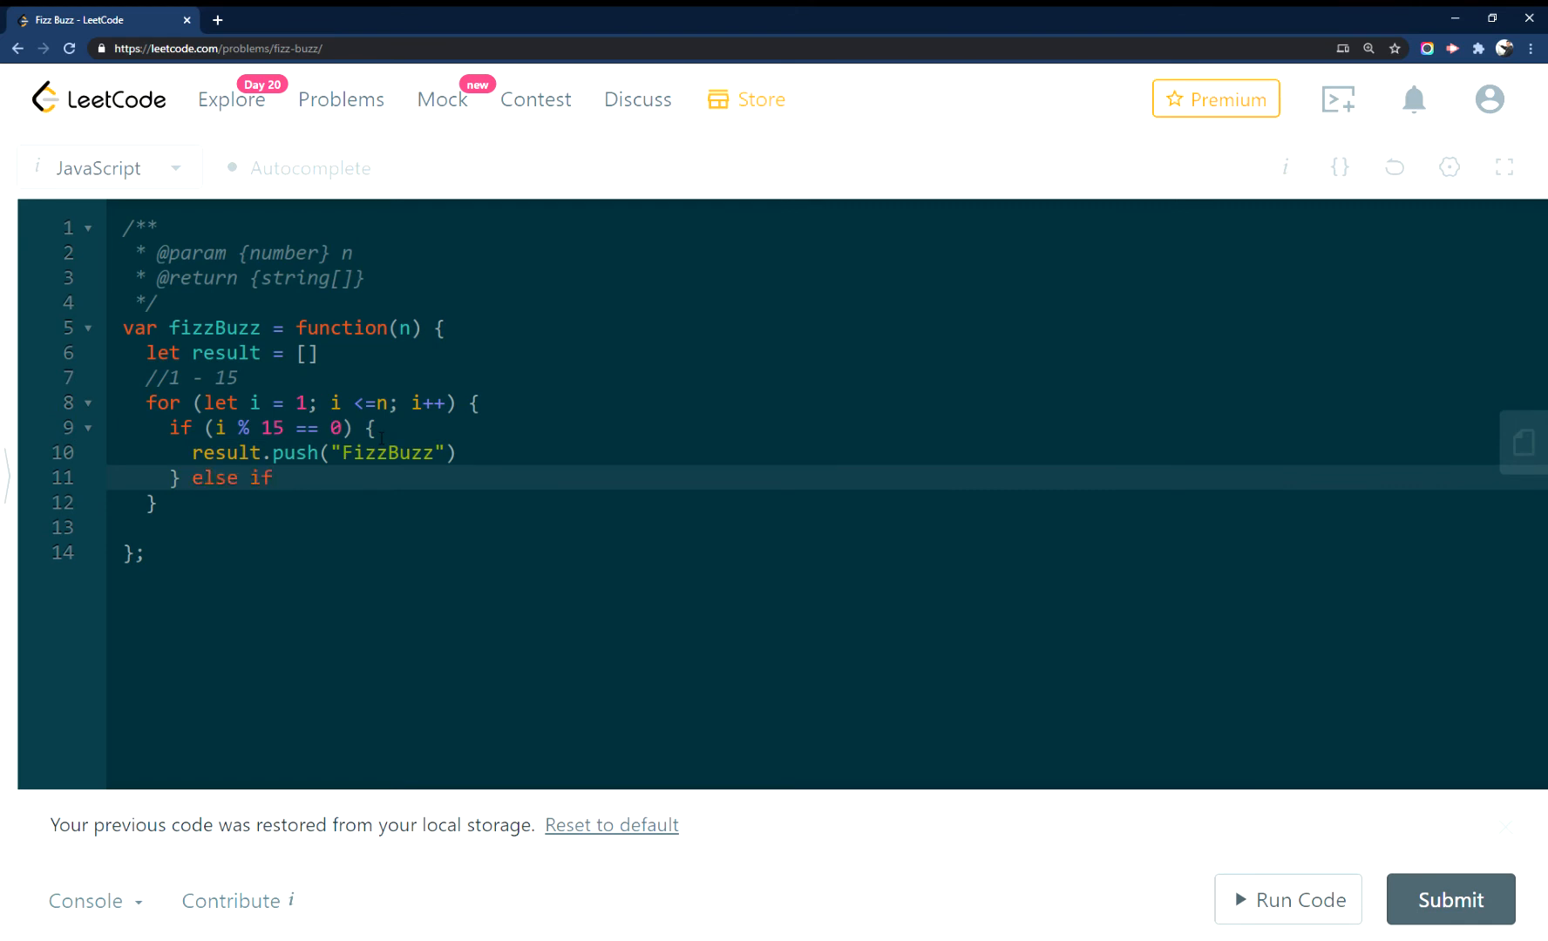
type("(i")
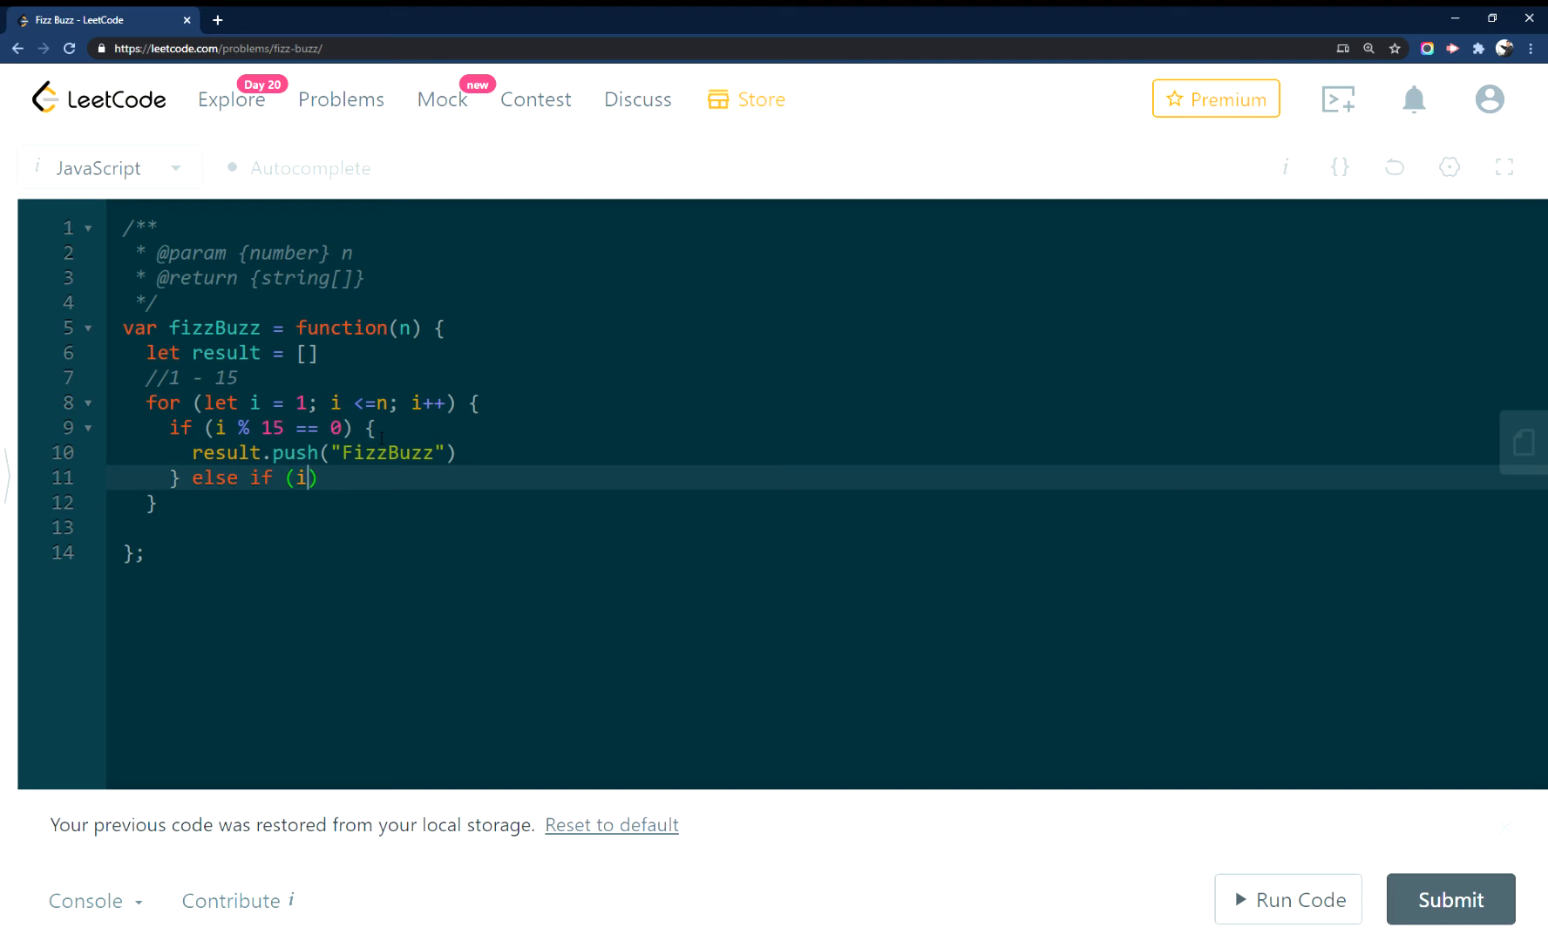
type("%")
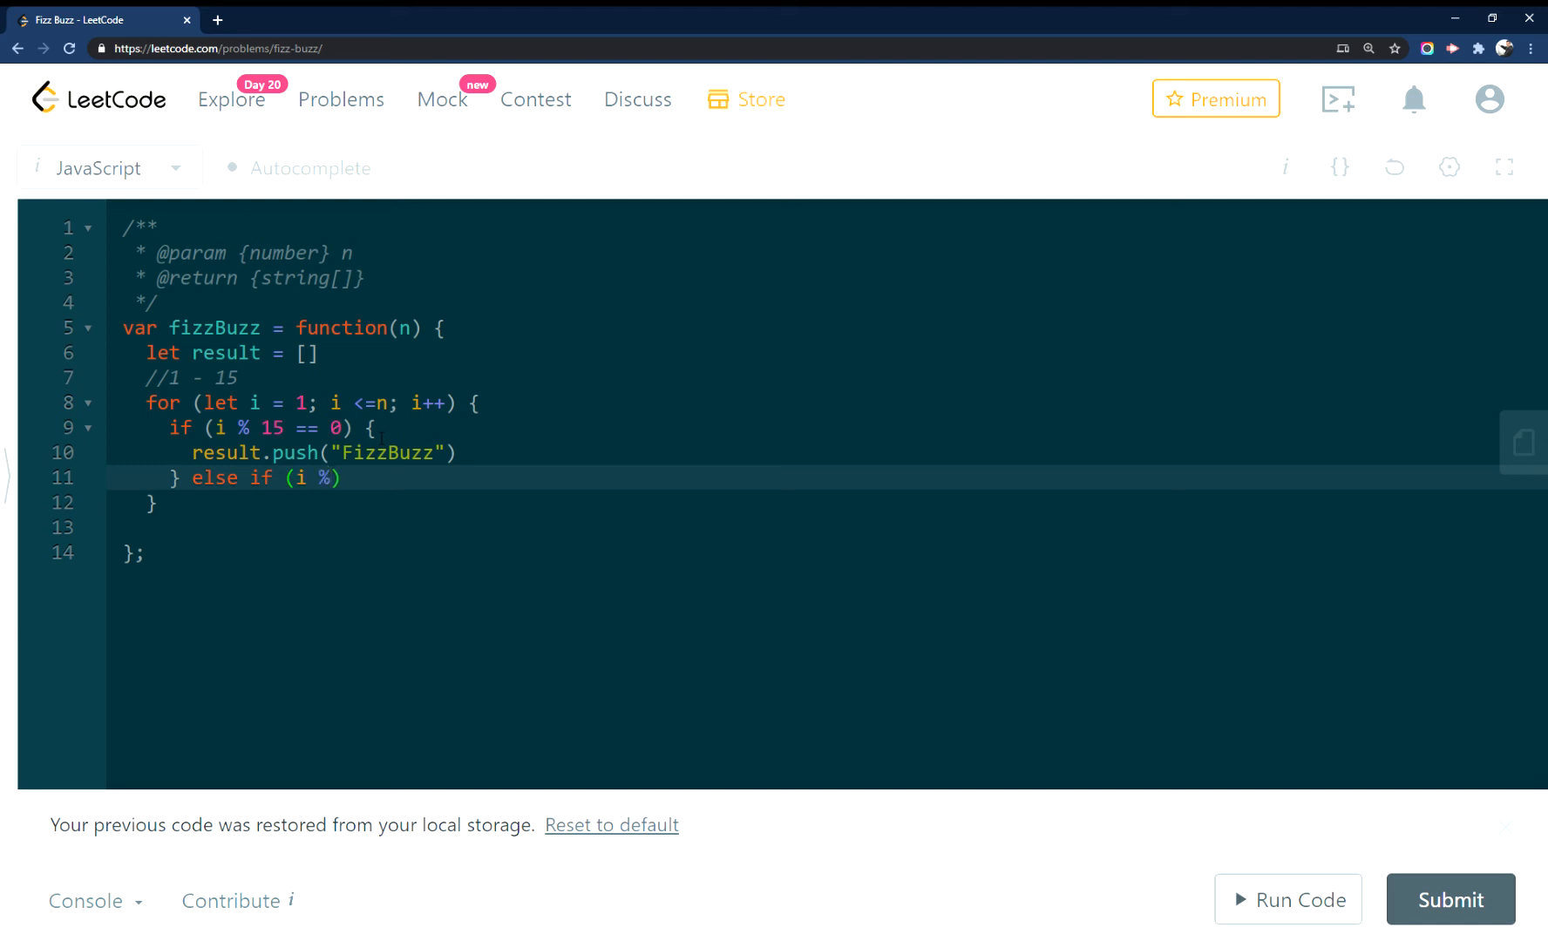
type("\" \"")
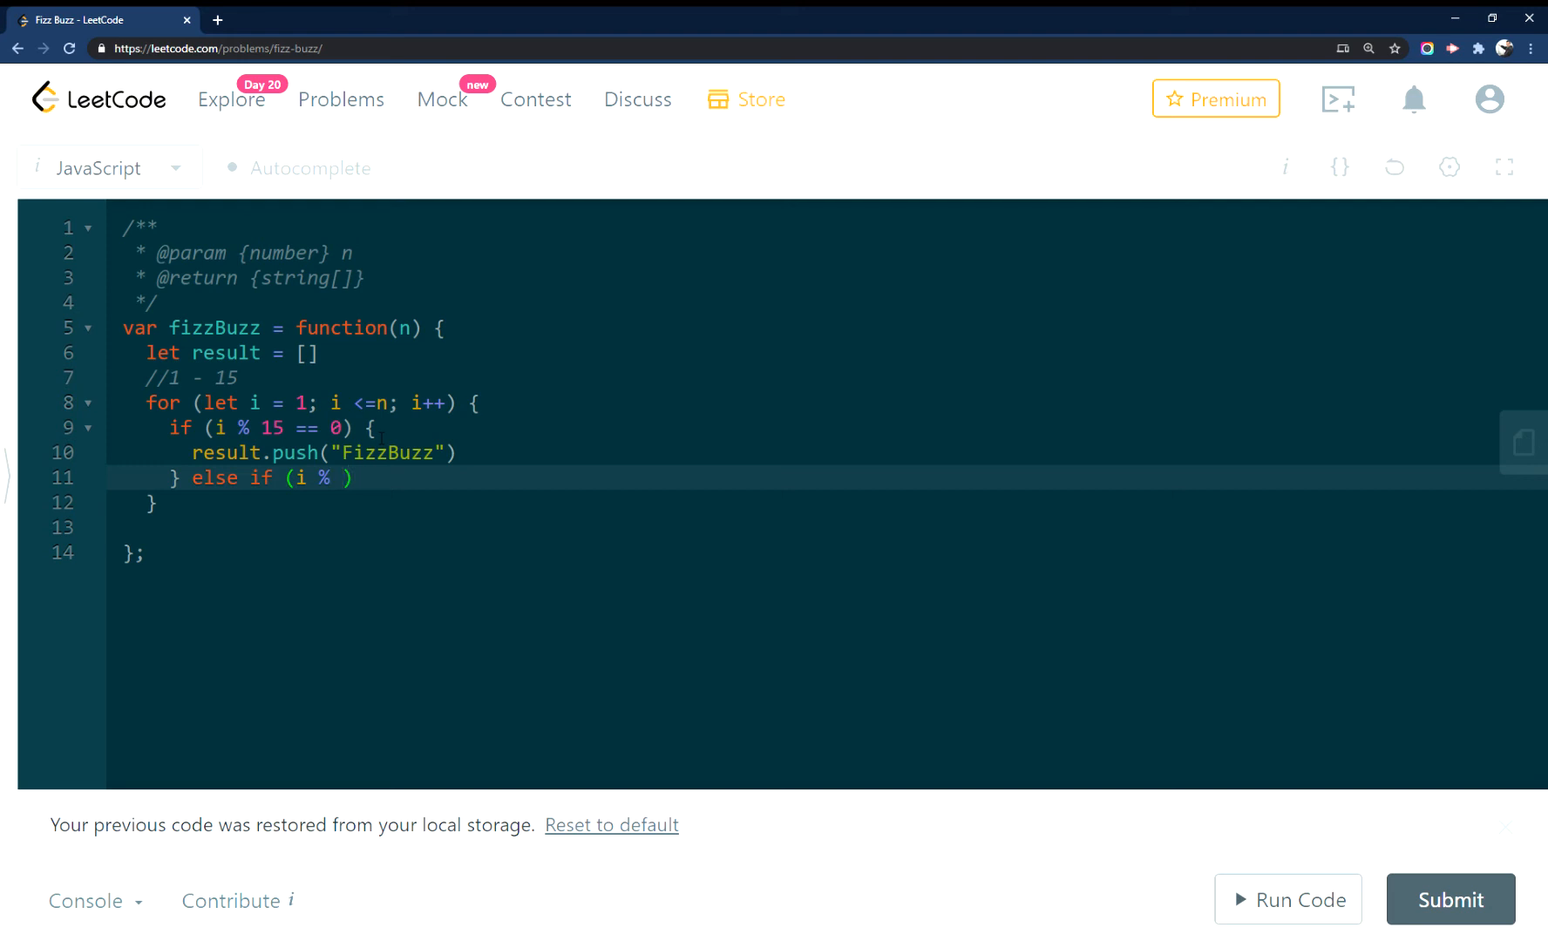
type("3")
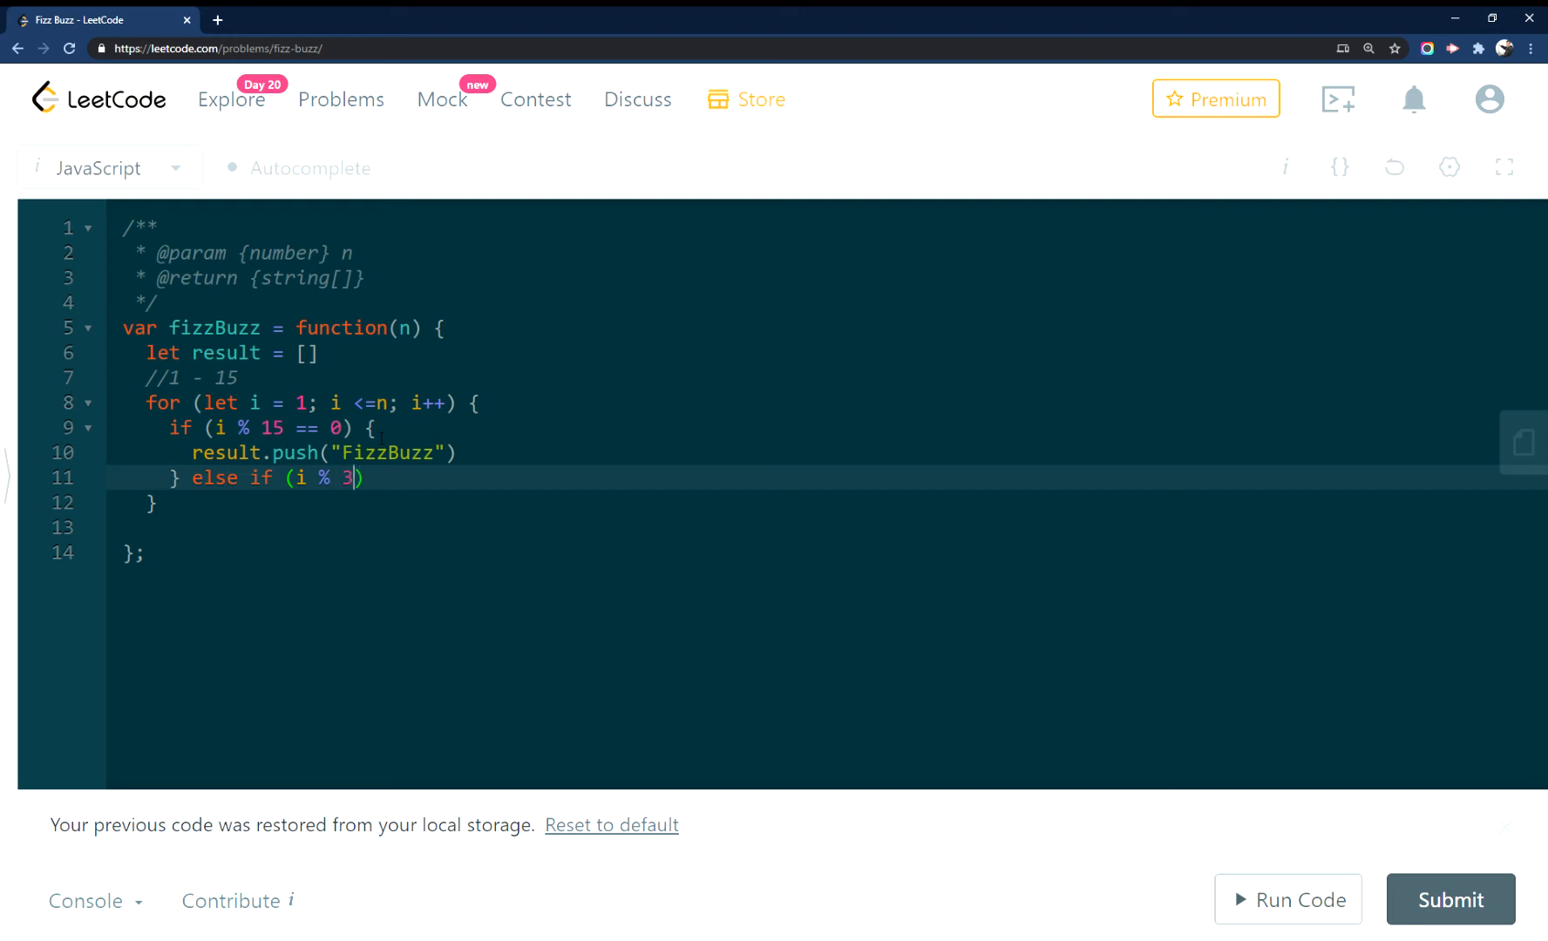
type("== 0")
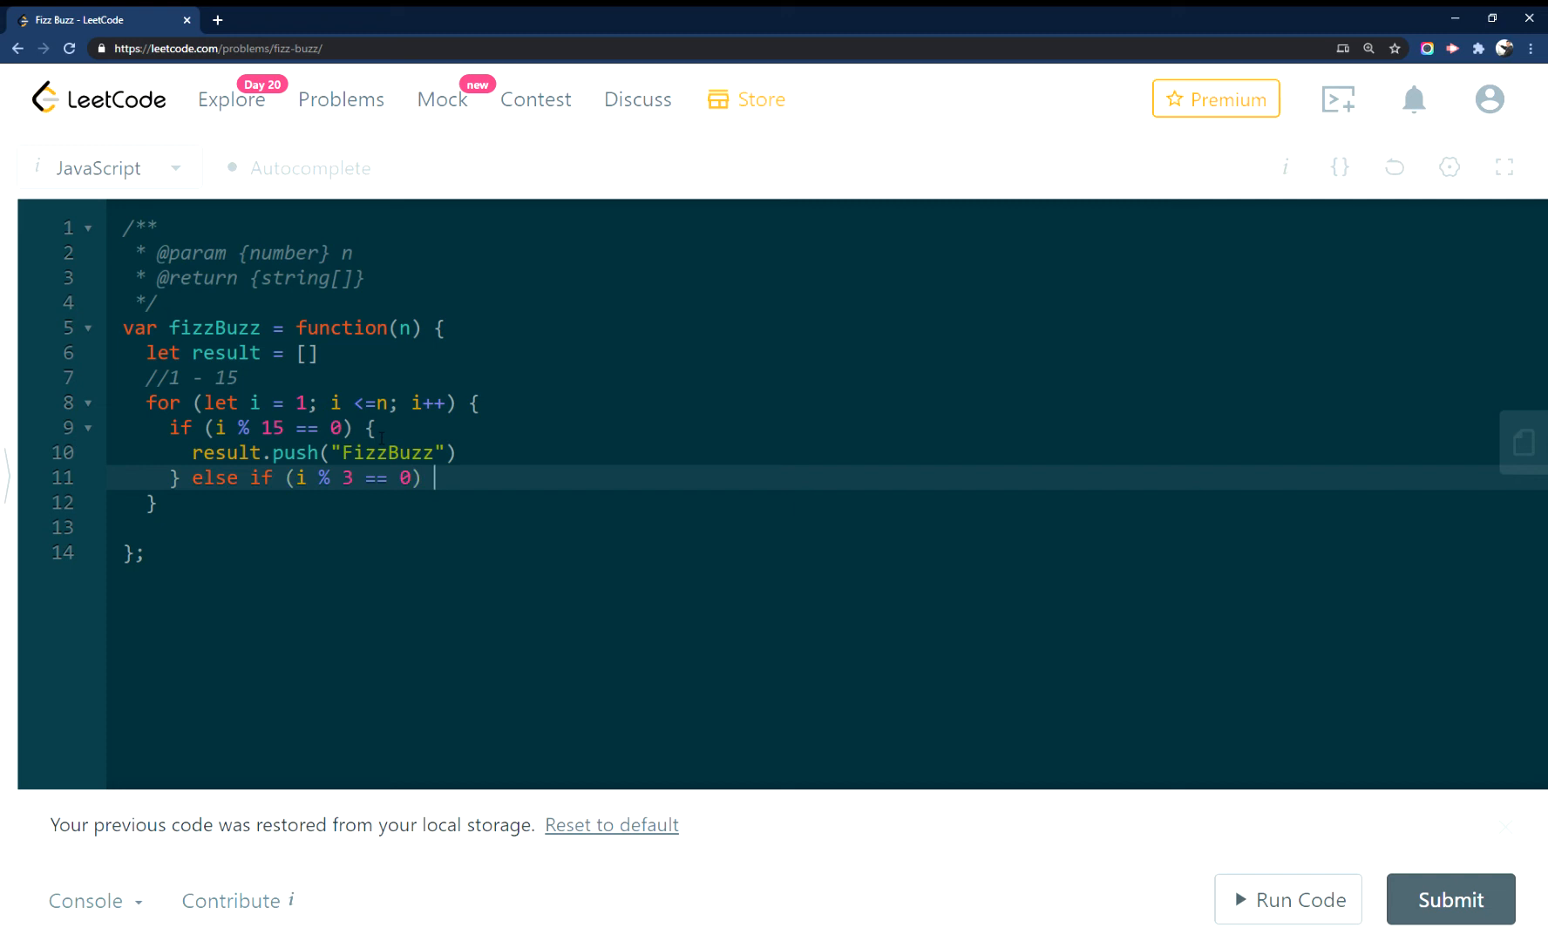
type("{")
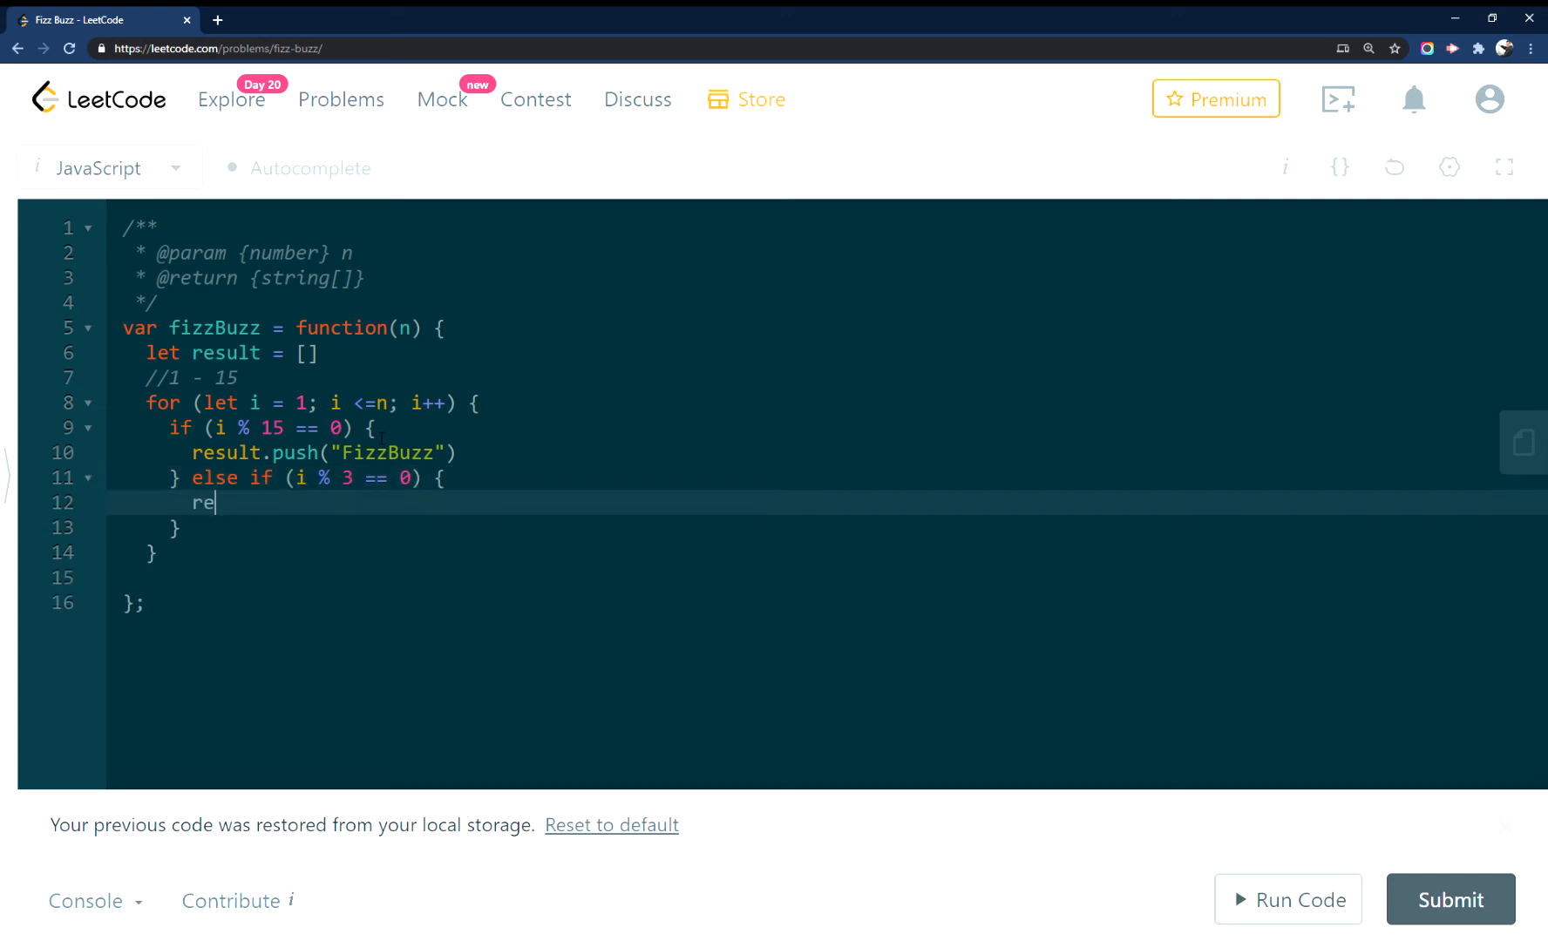
type("sult.pu")
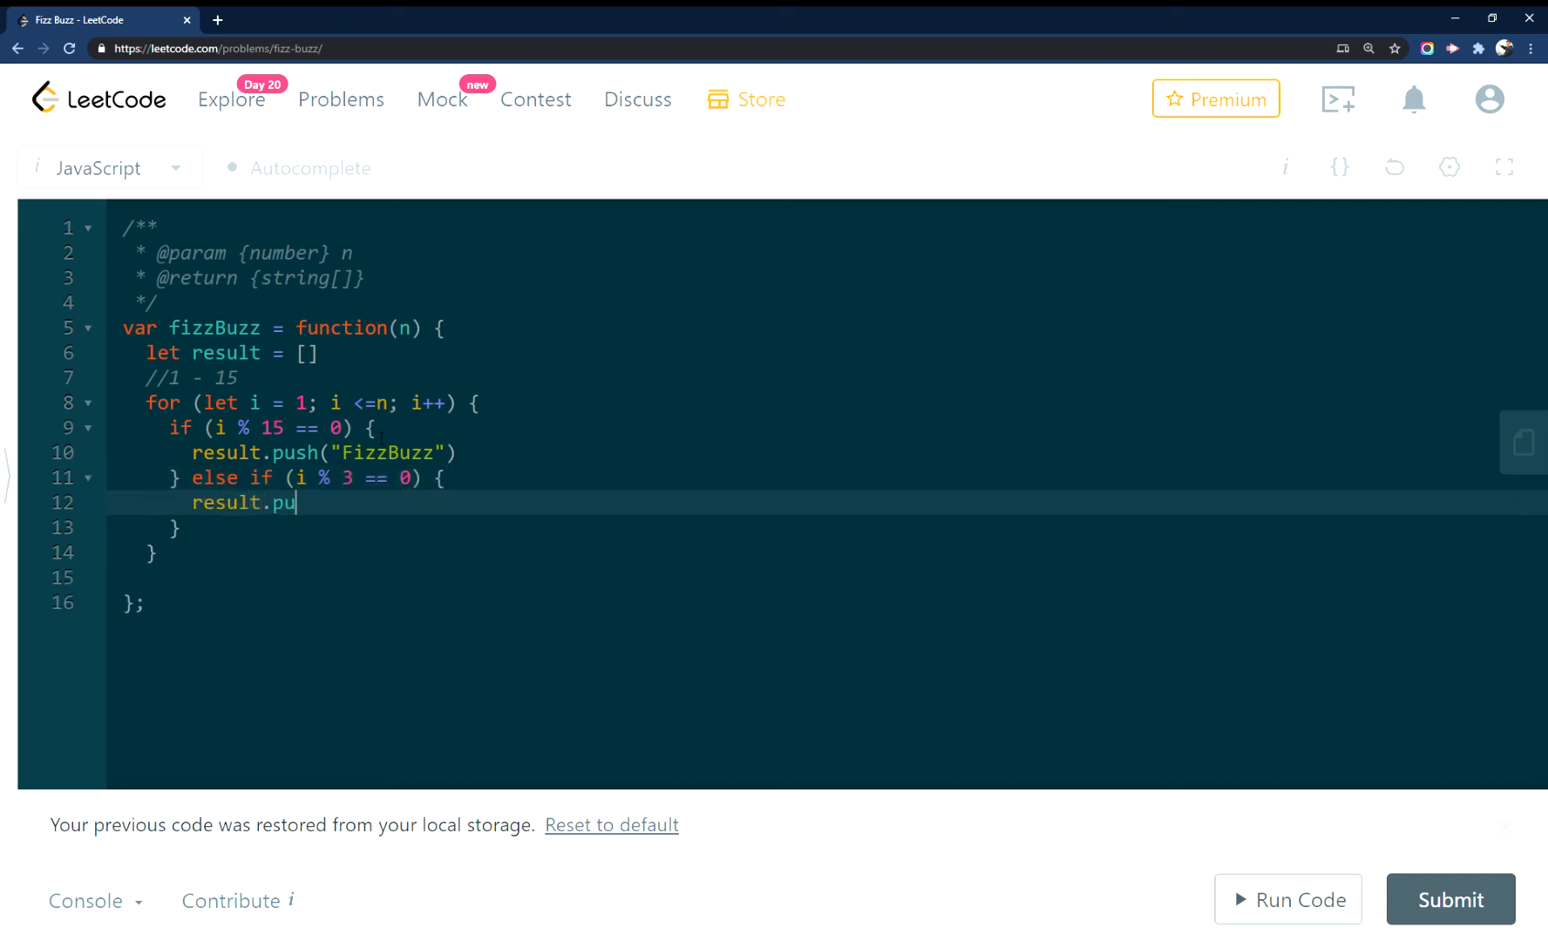
type("sh()")
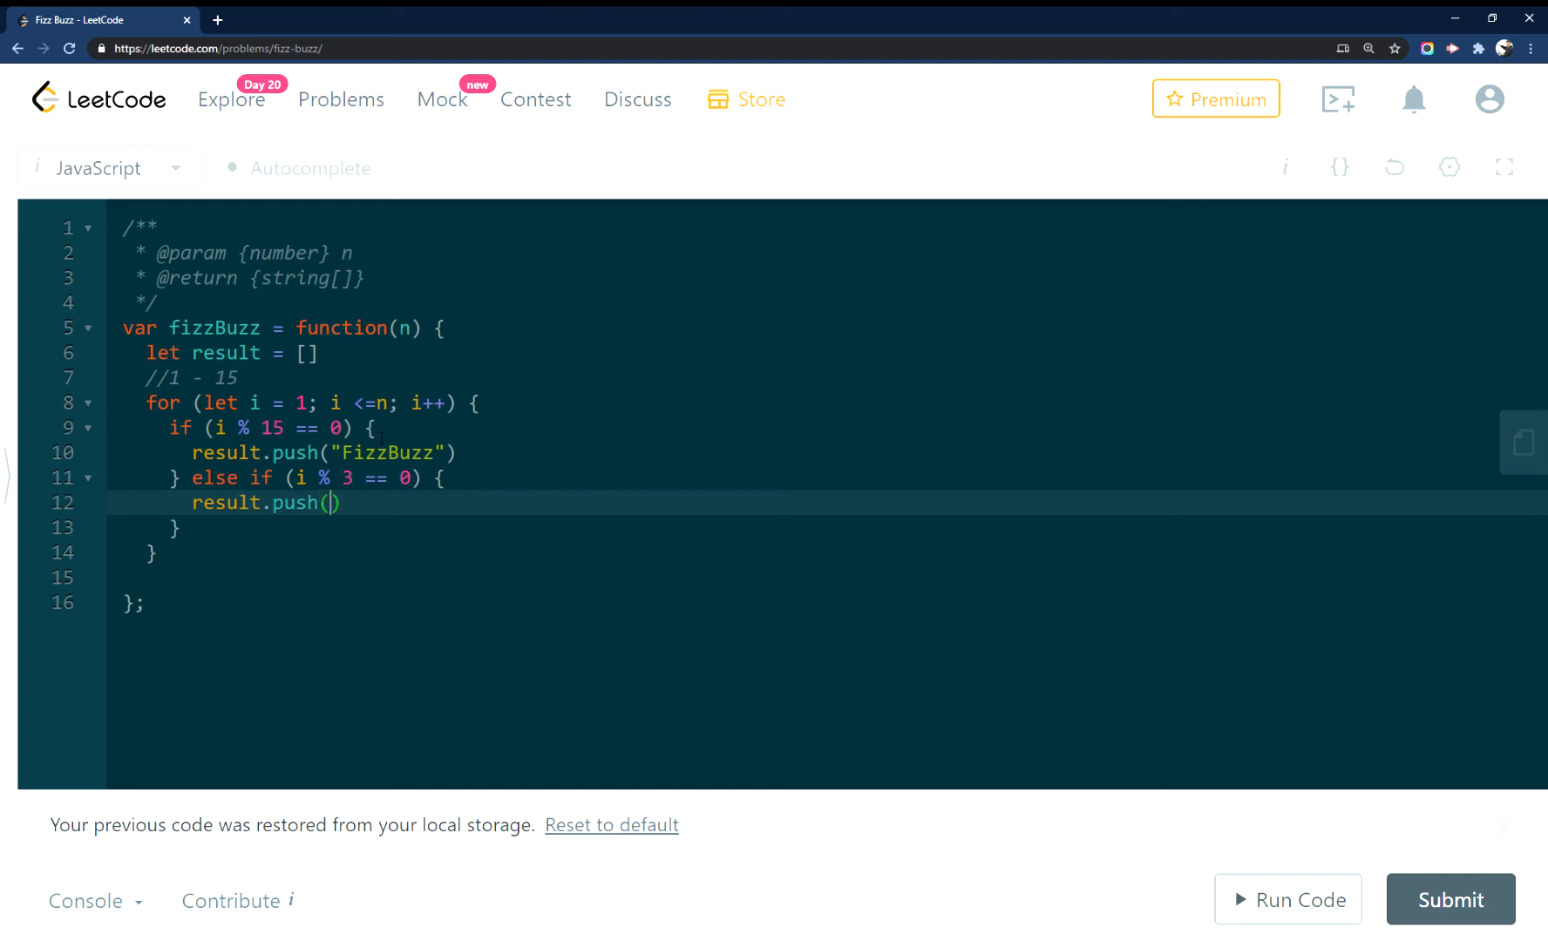
type("\"Fizz\"")
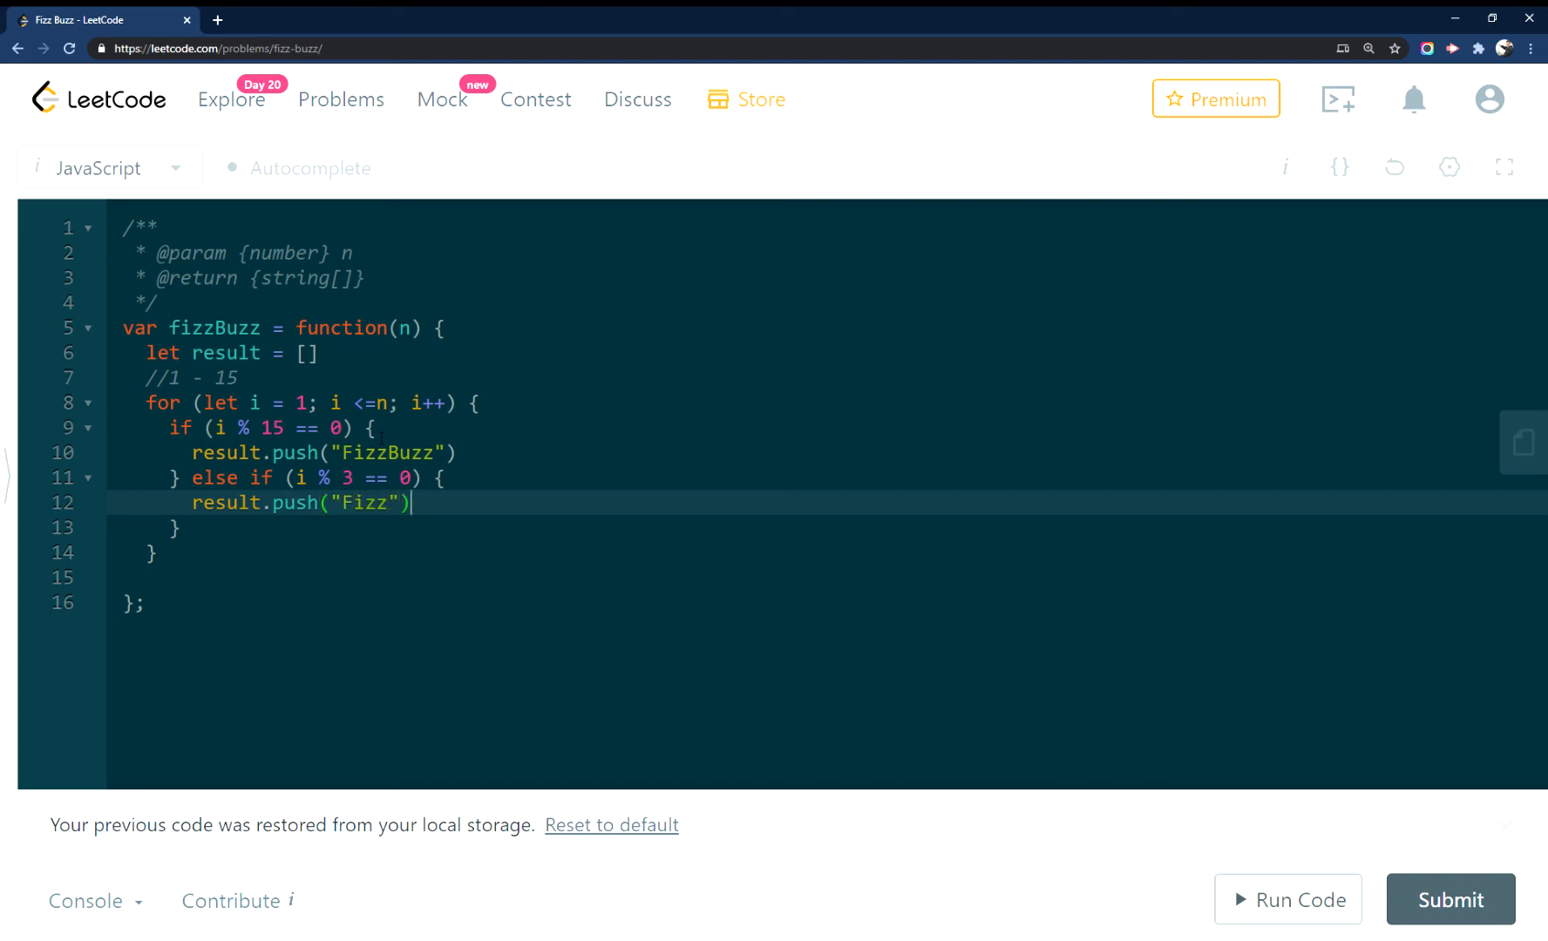
type("{")
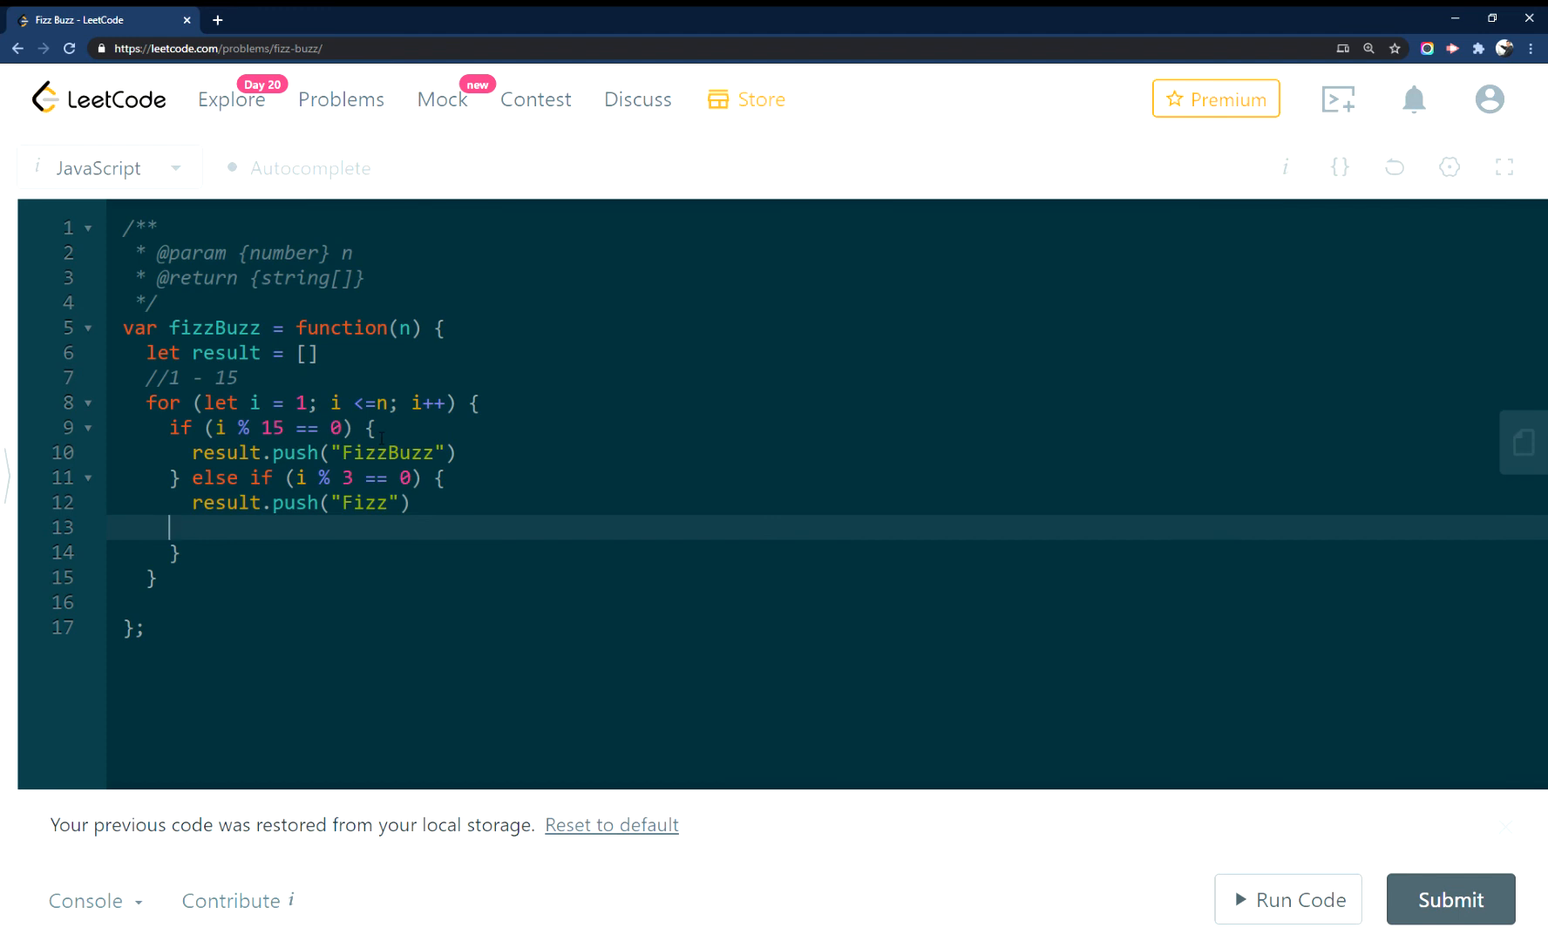
Add else if (i % 5 == 0) that pushes "Buzz" onto result
key("Backspace")
type("} el")
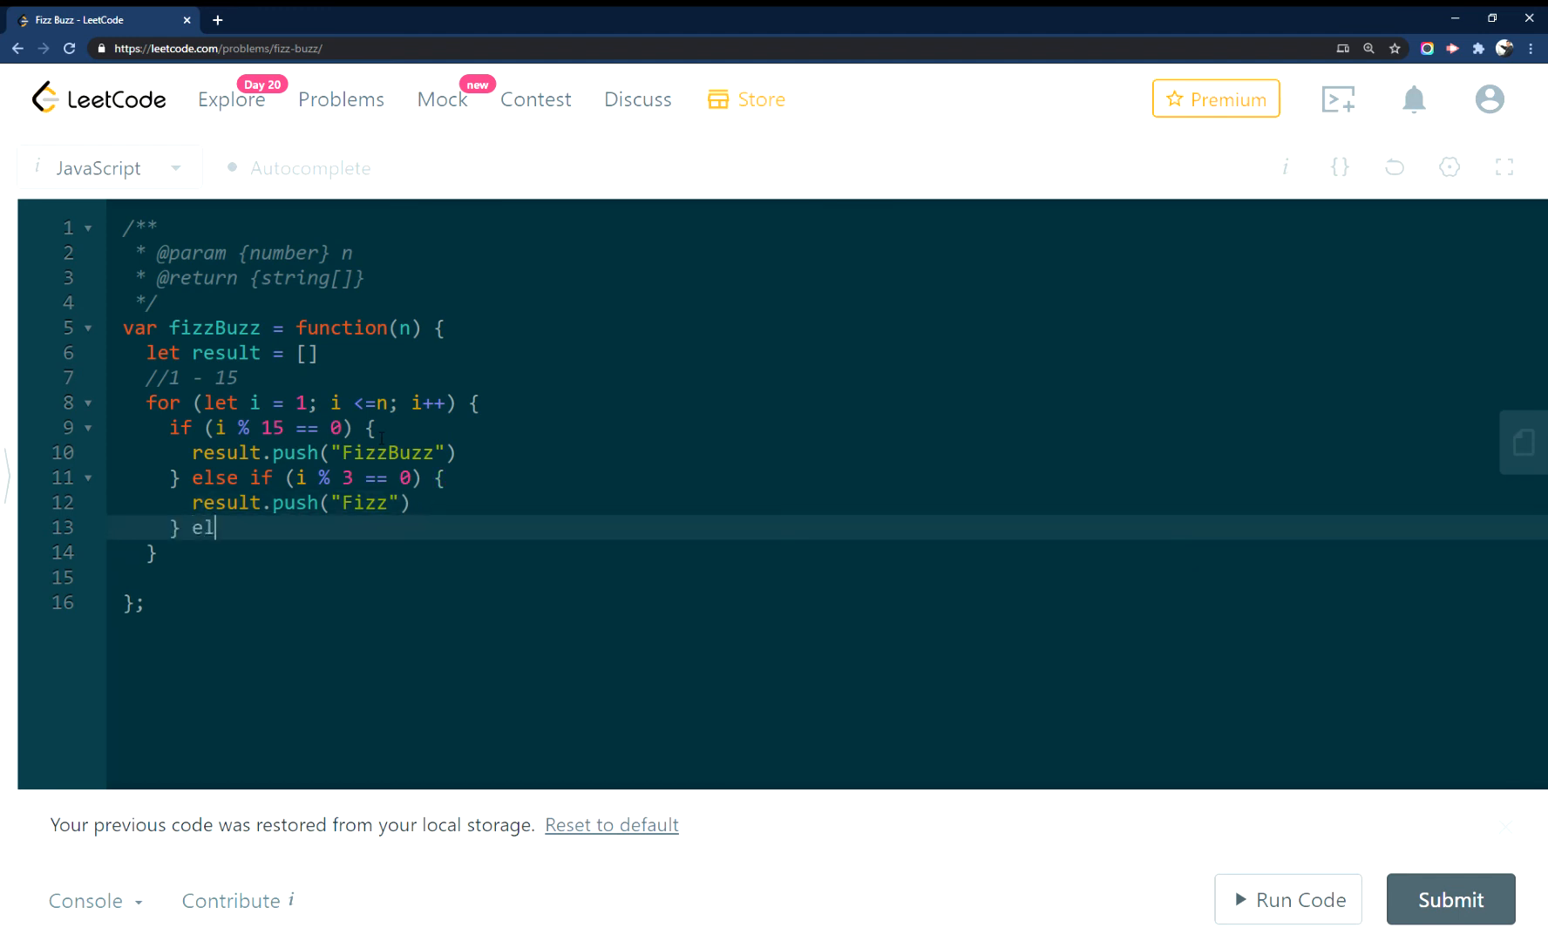
type("se if (i")
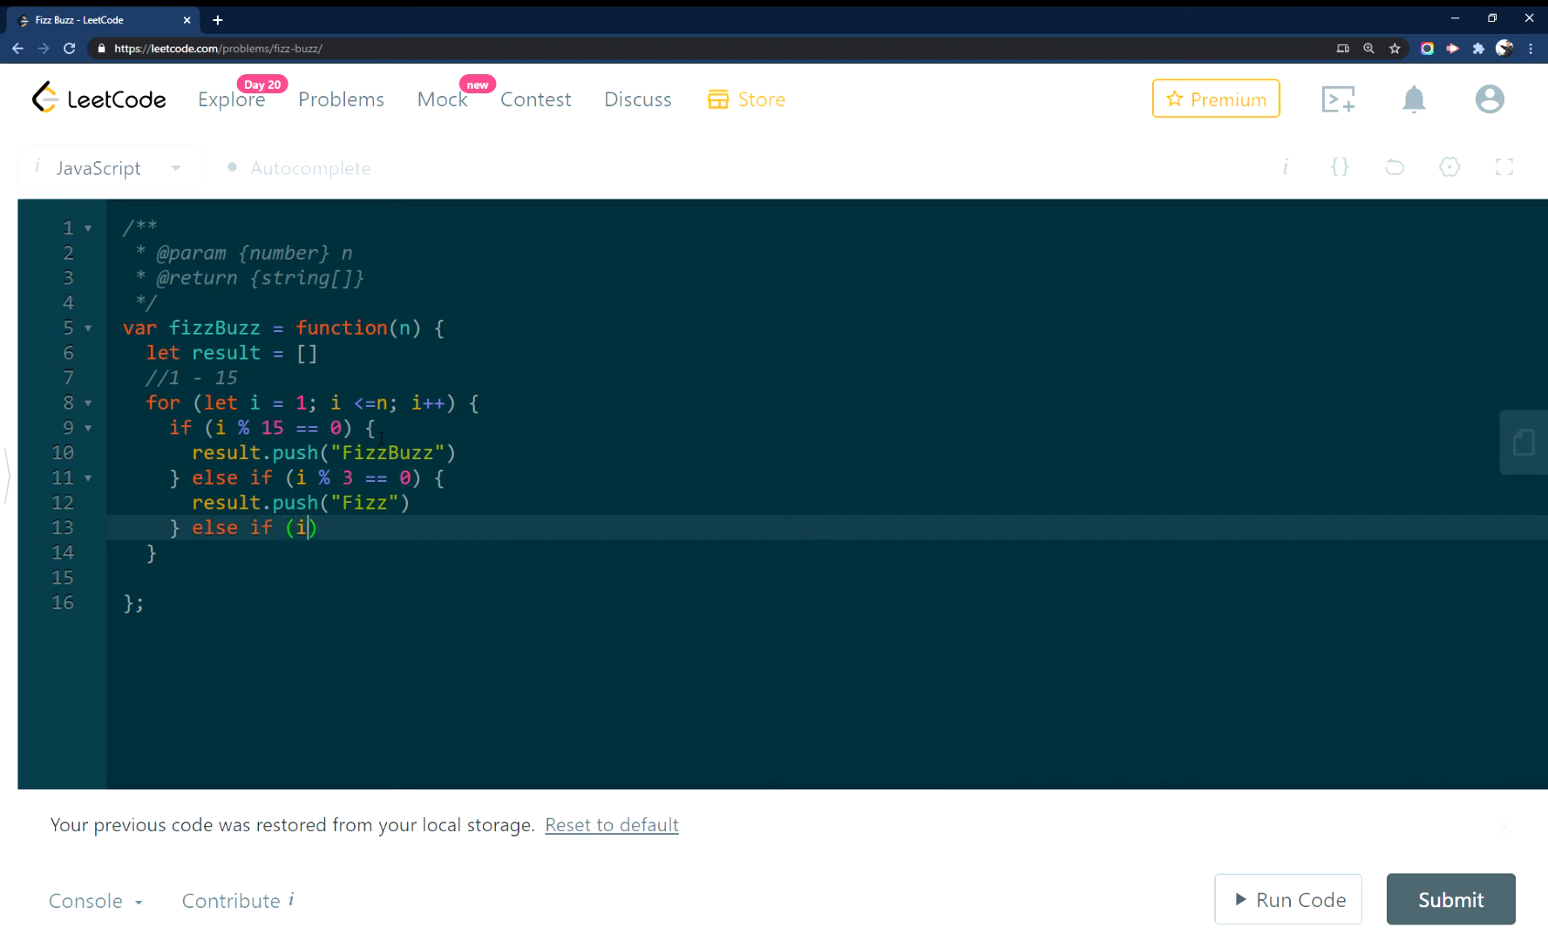
type("\" \"")
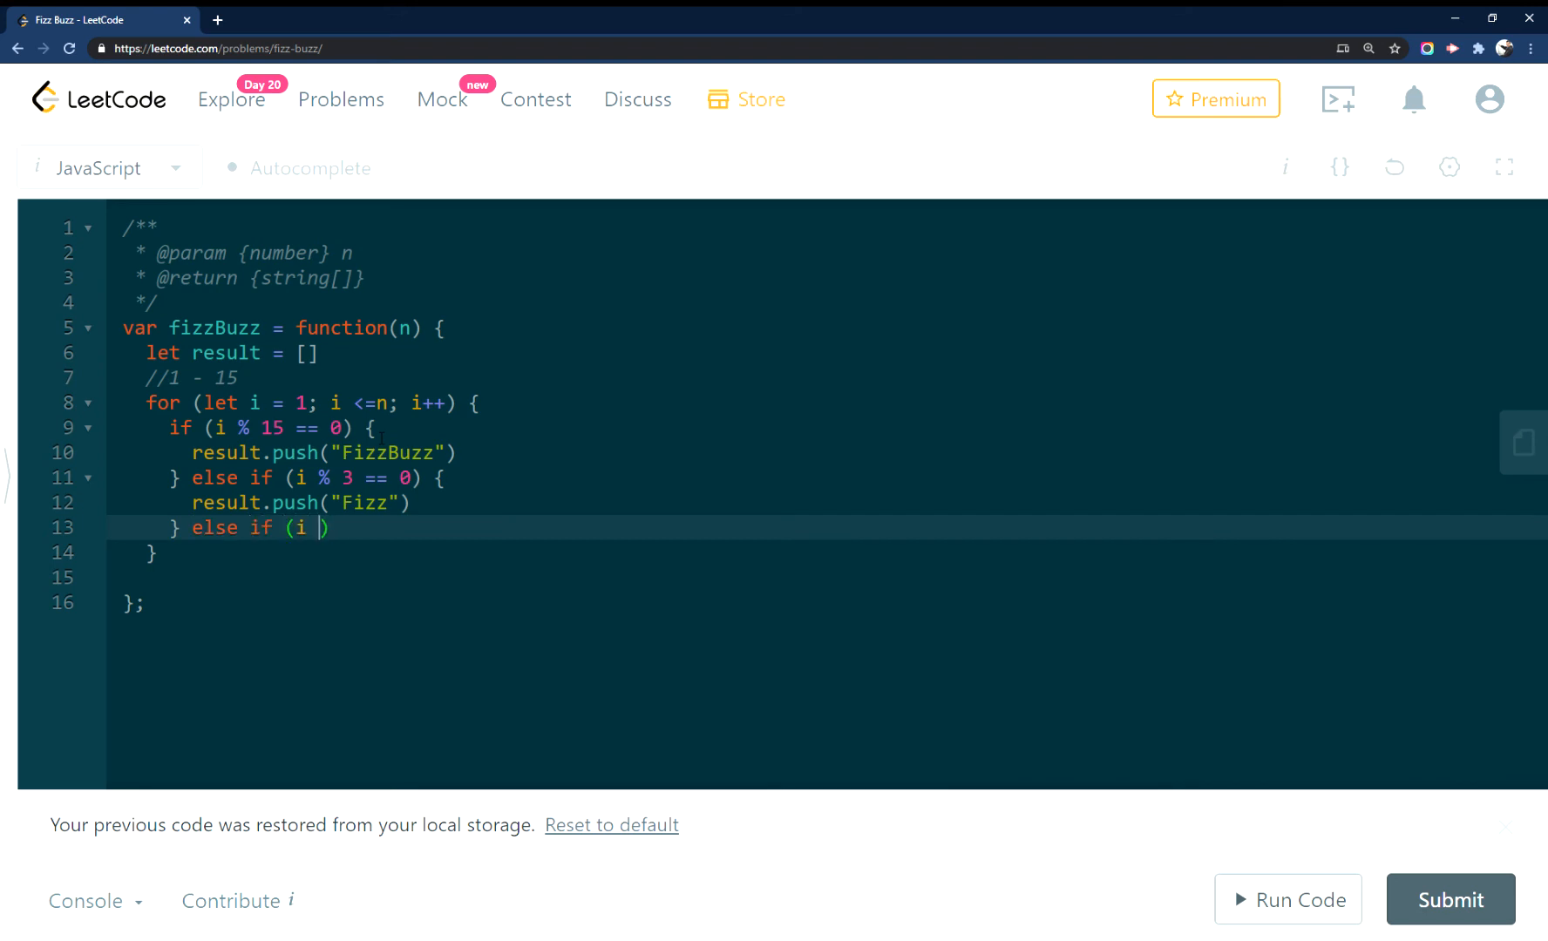
type("% 5")
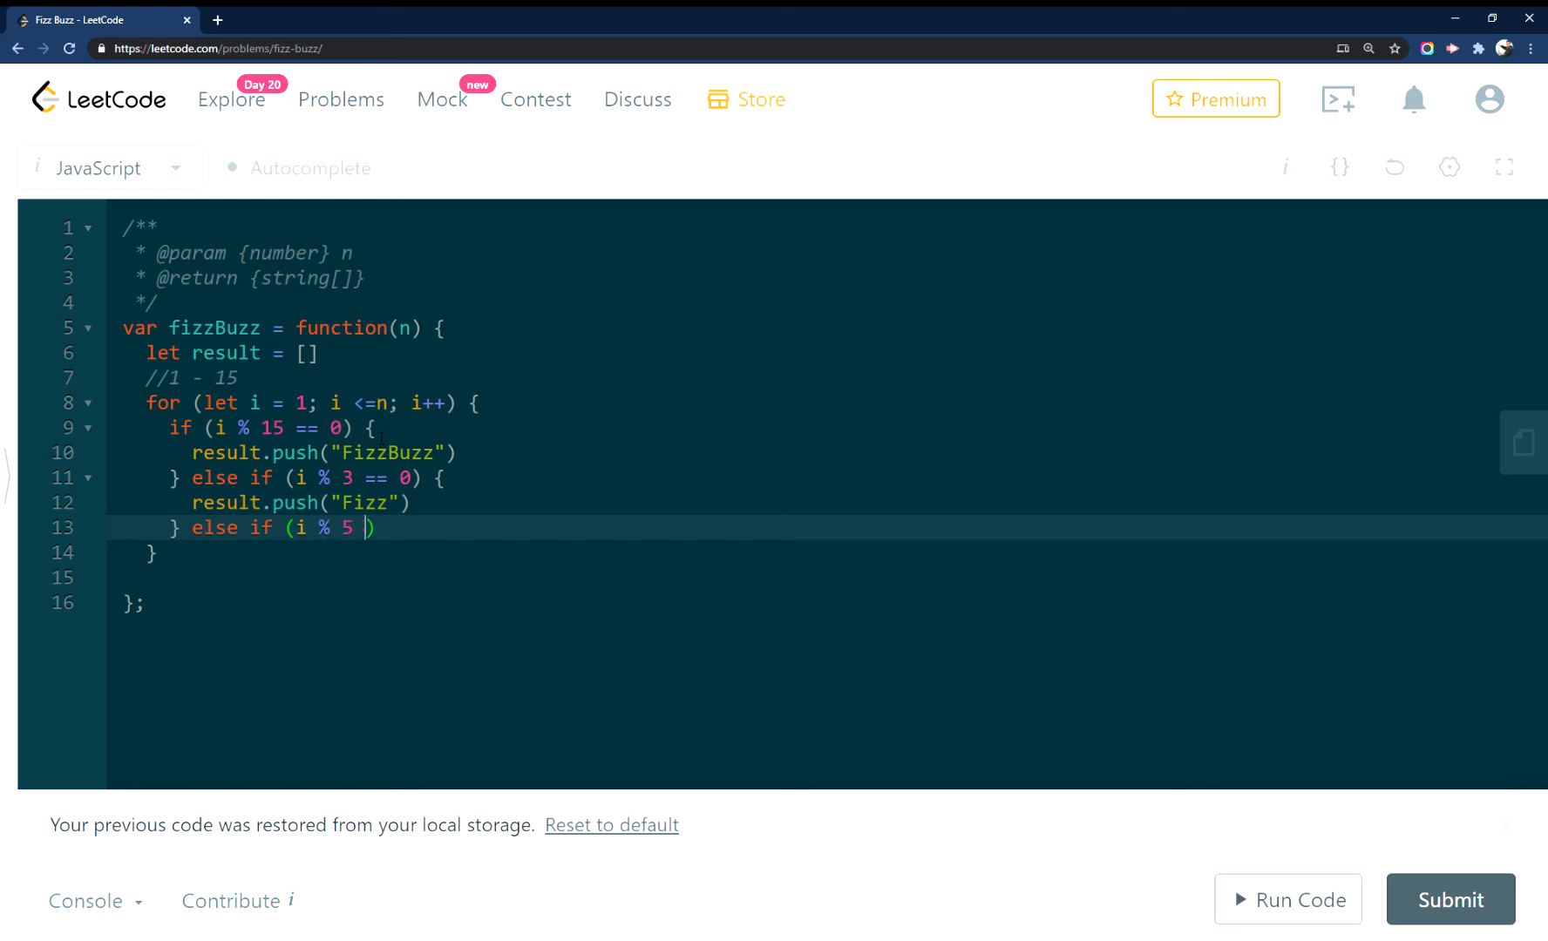
type("=")
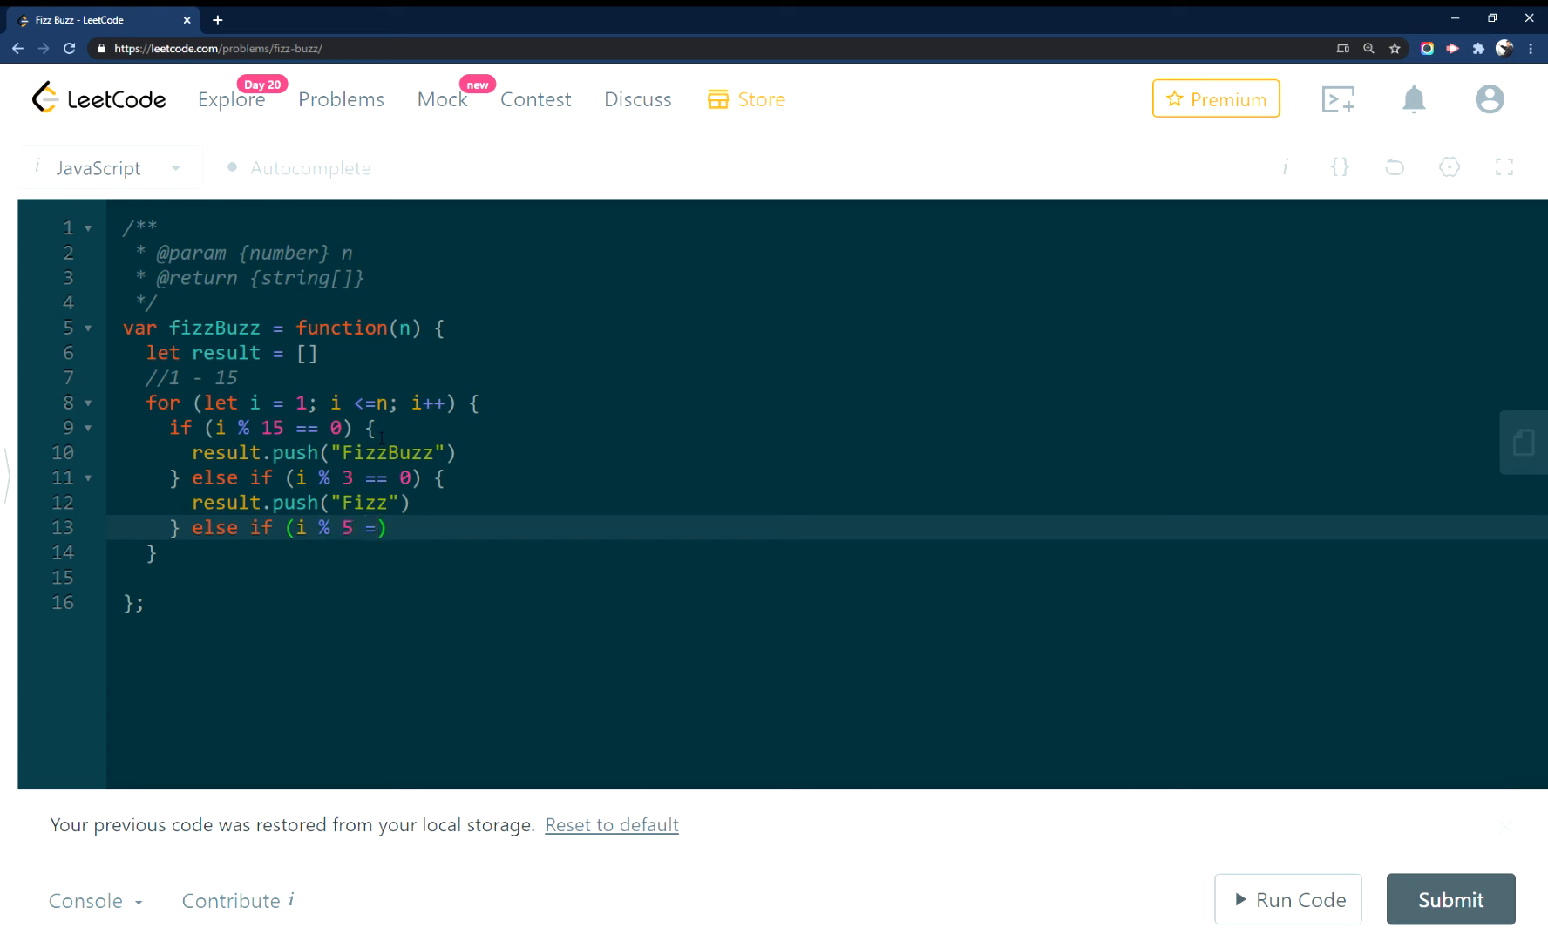
type("=")
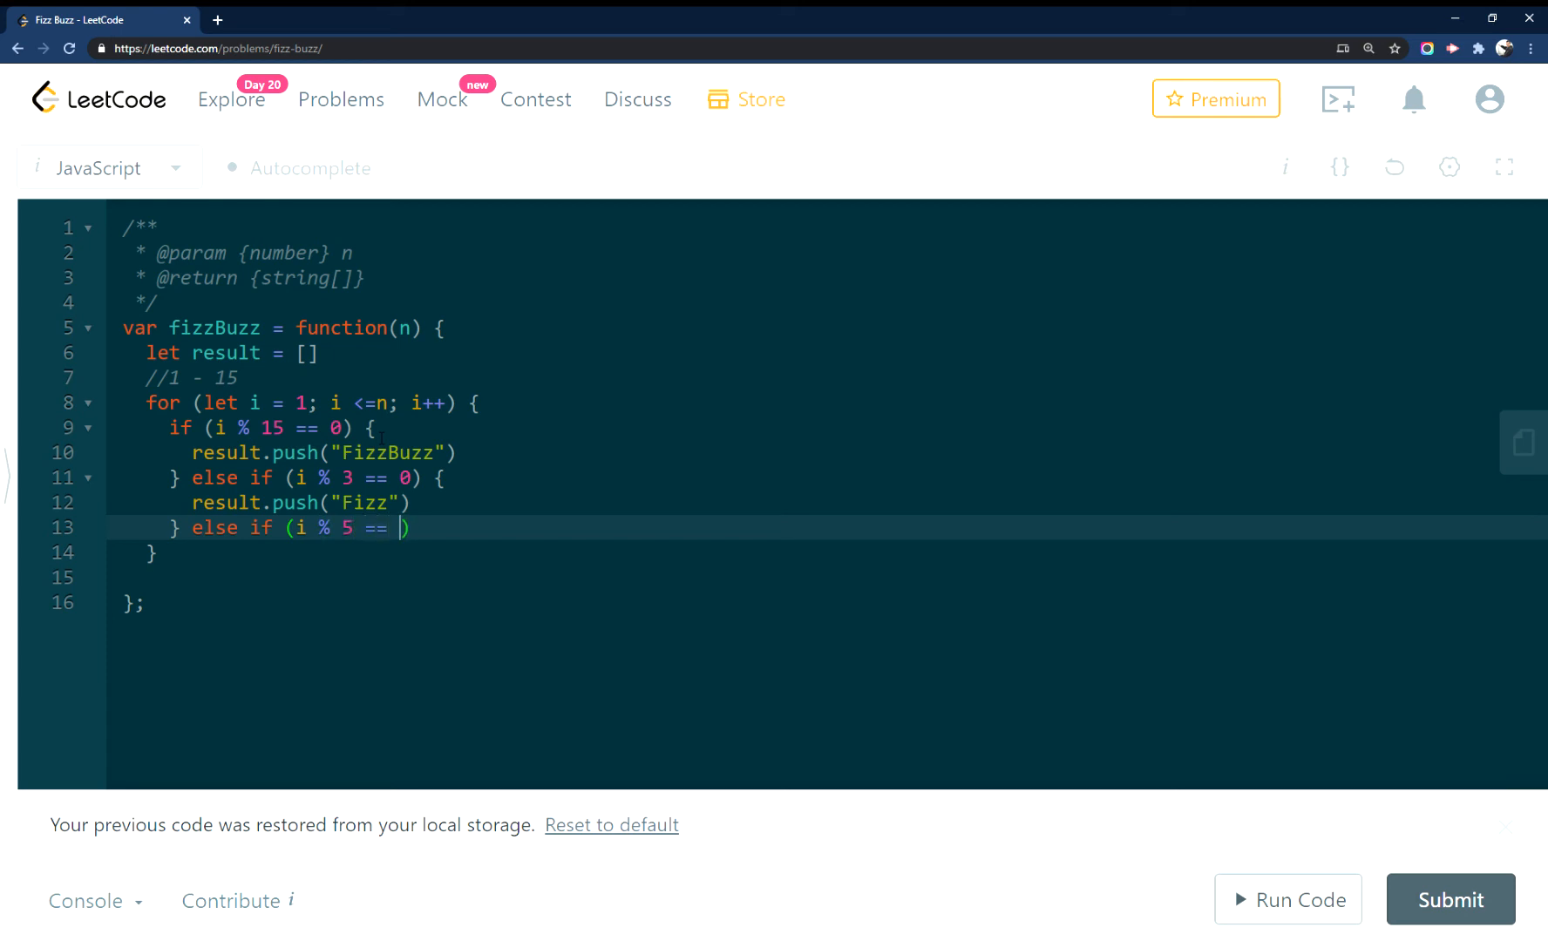
type("0")
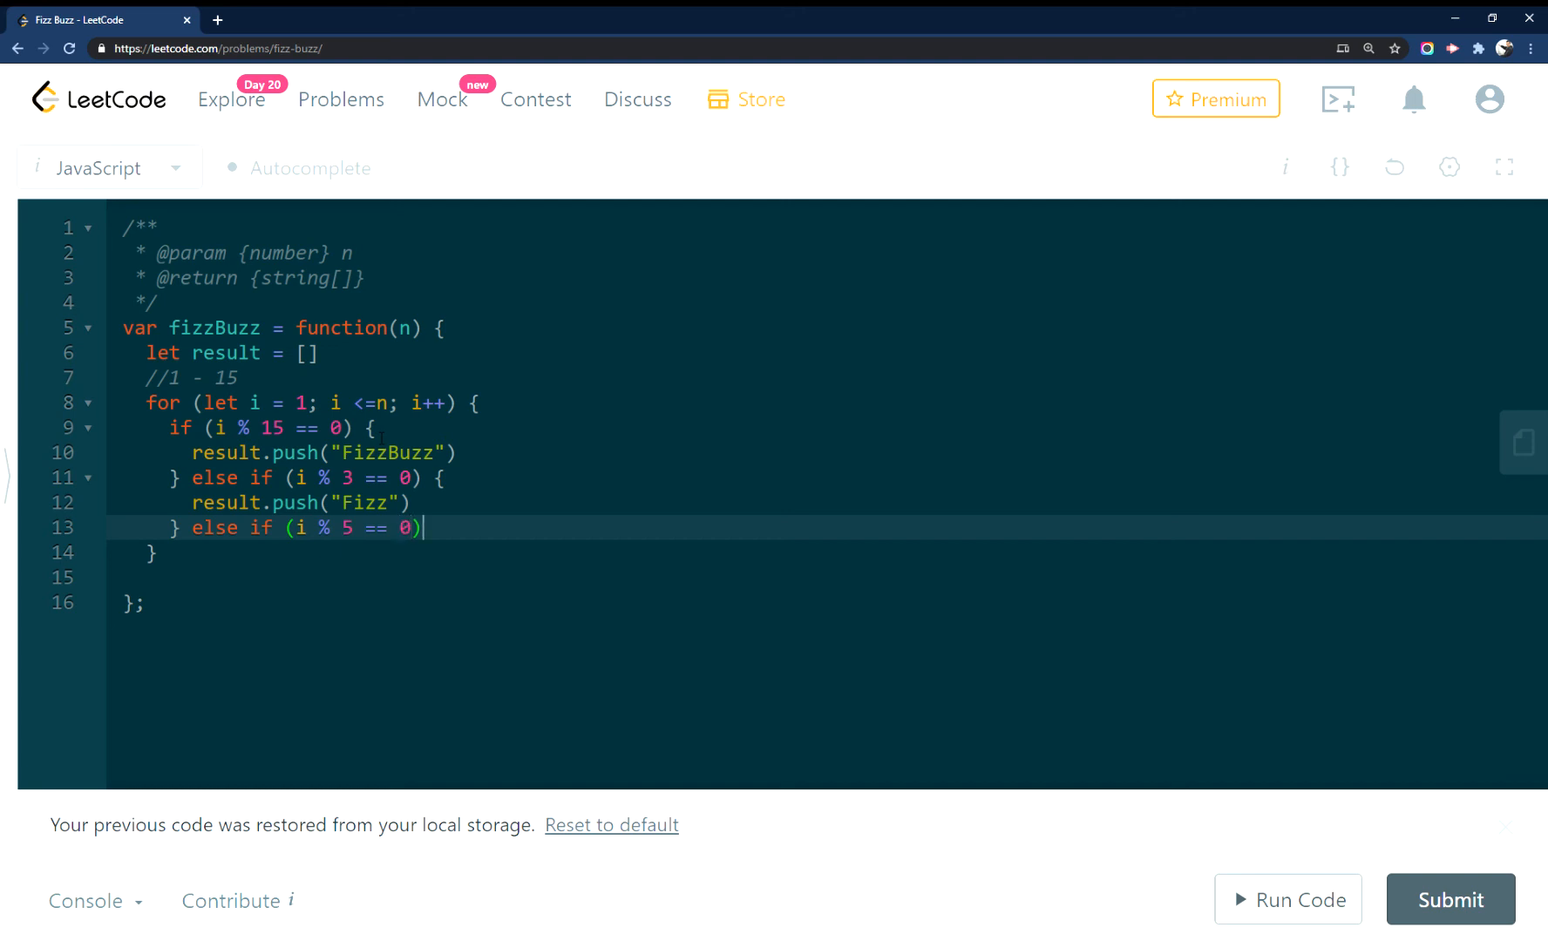
type("{")
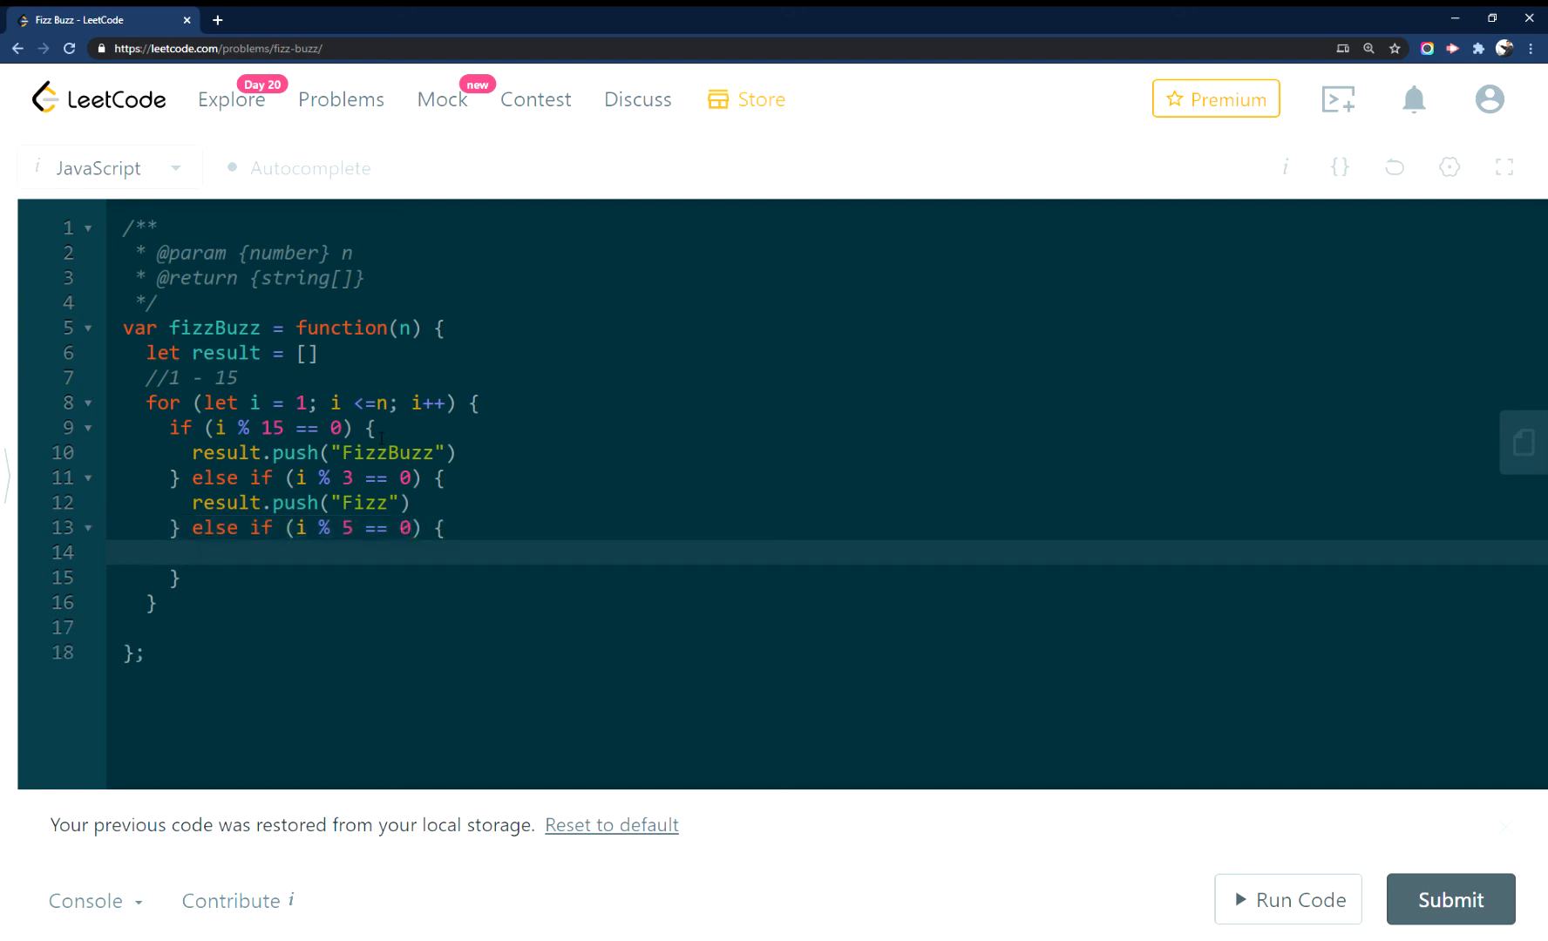
type("result.p")
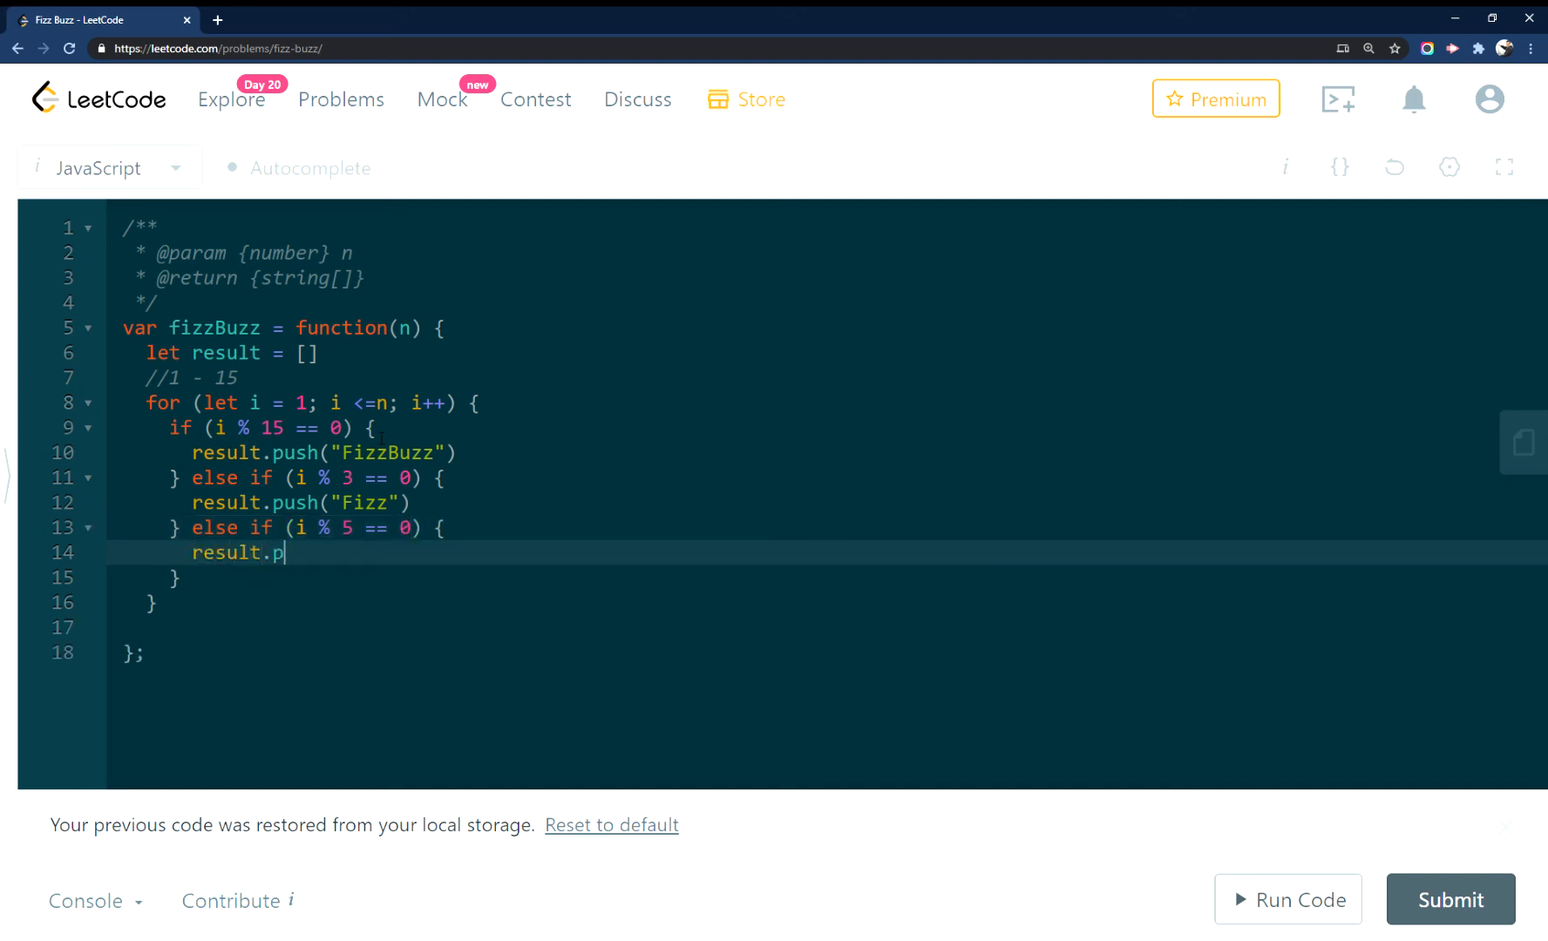
type("ush(\"\")")
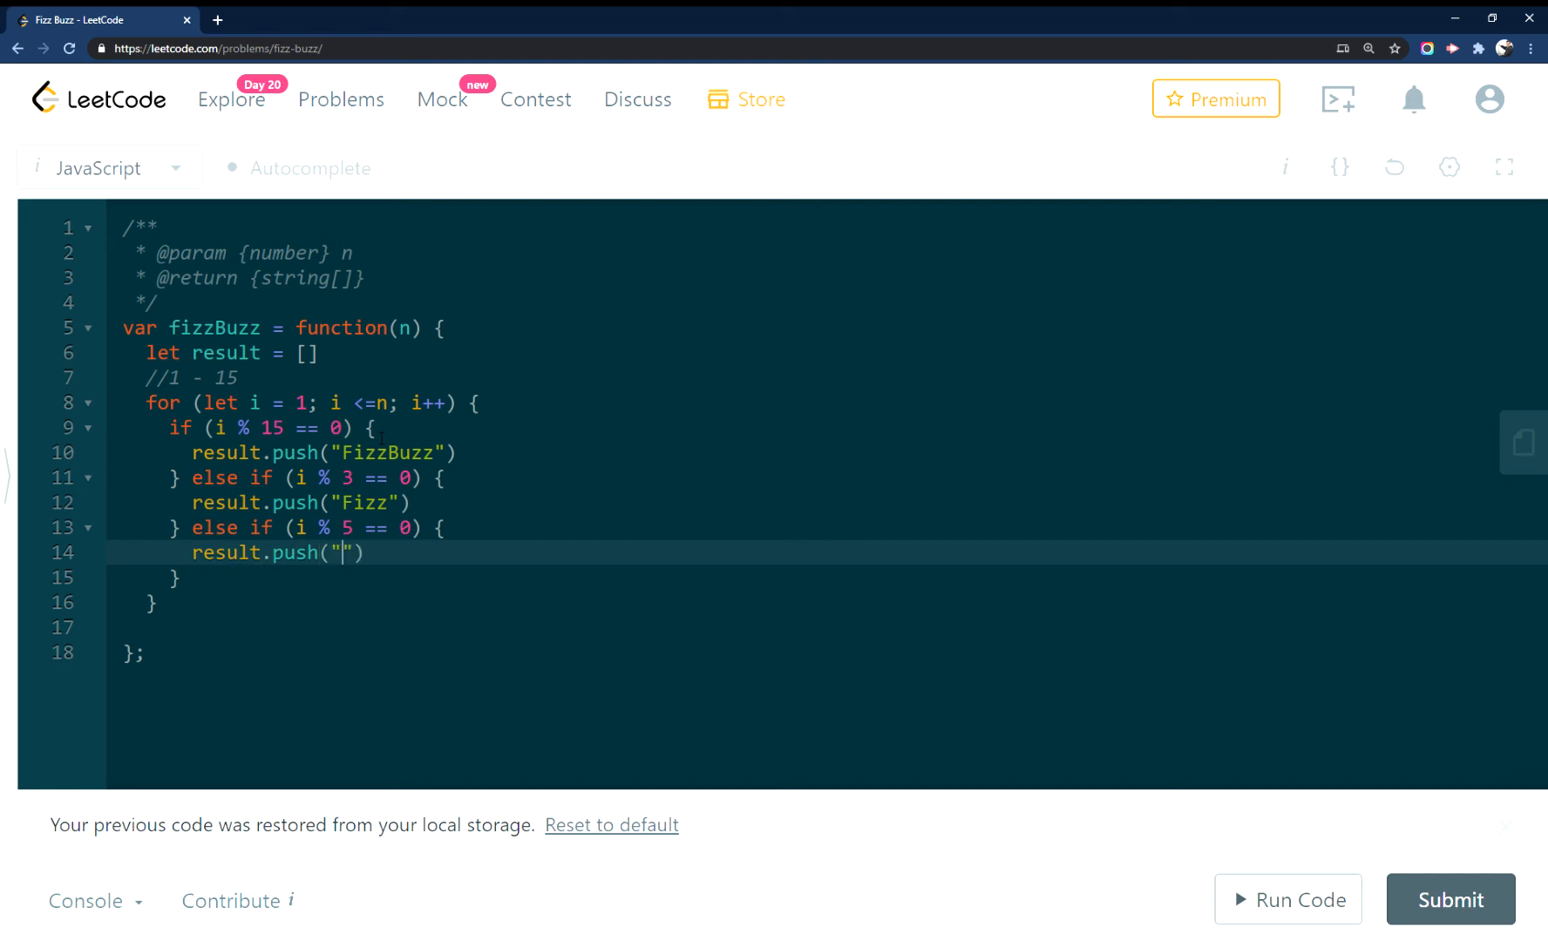
type("Buzz")
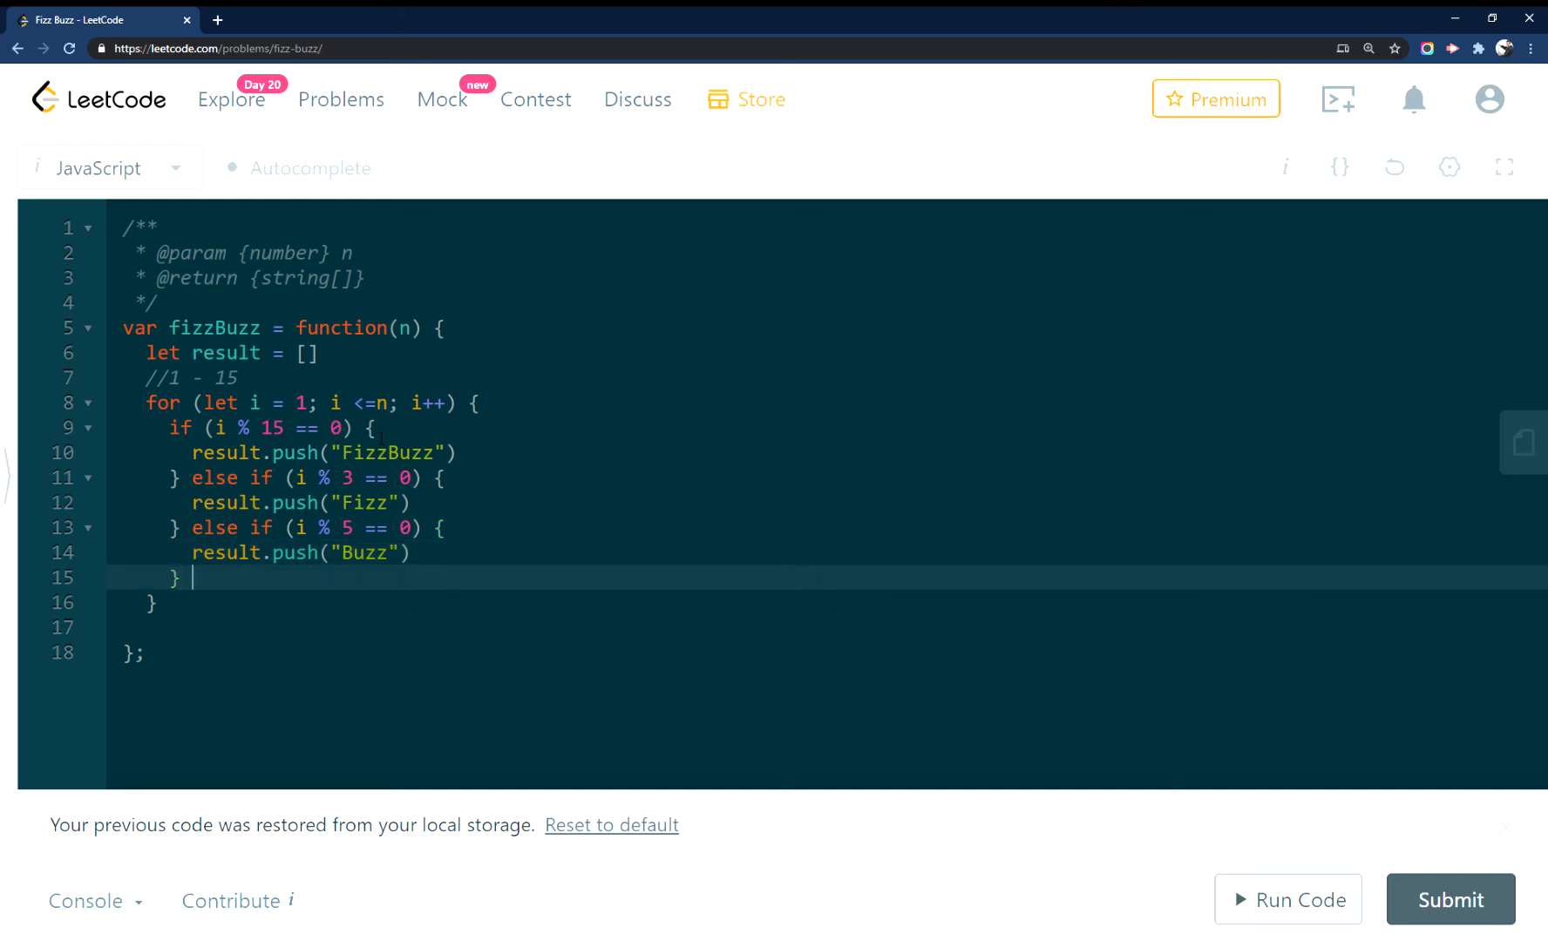
Add a final else branch that pushes i.toString() onto result
type("else {")
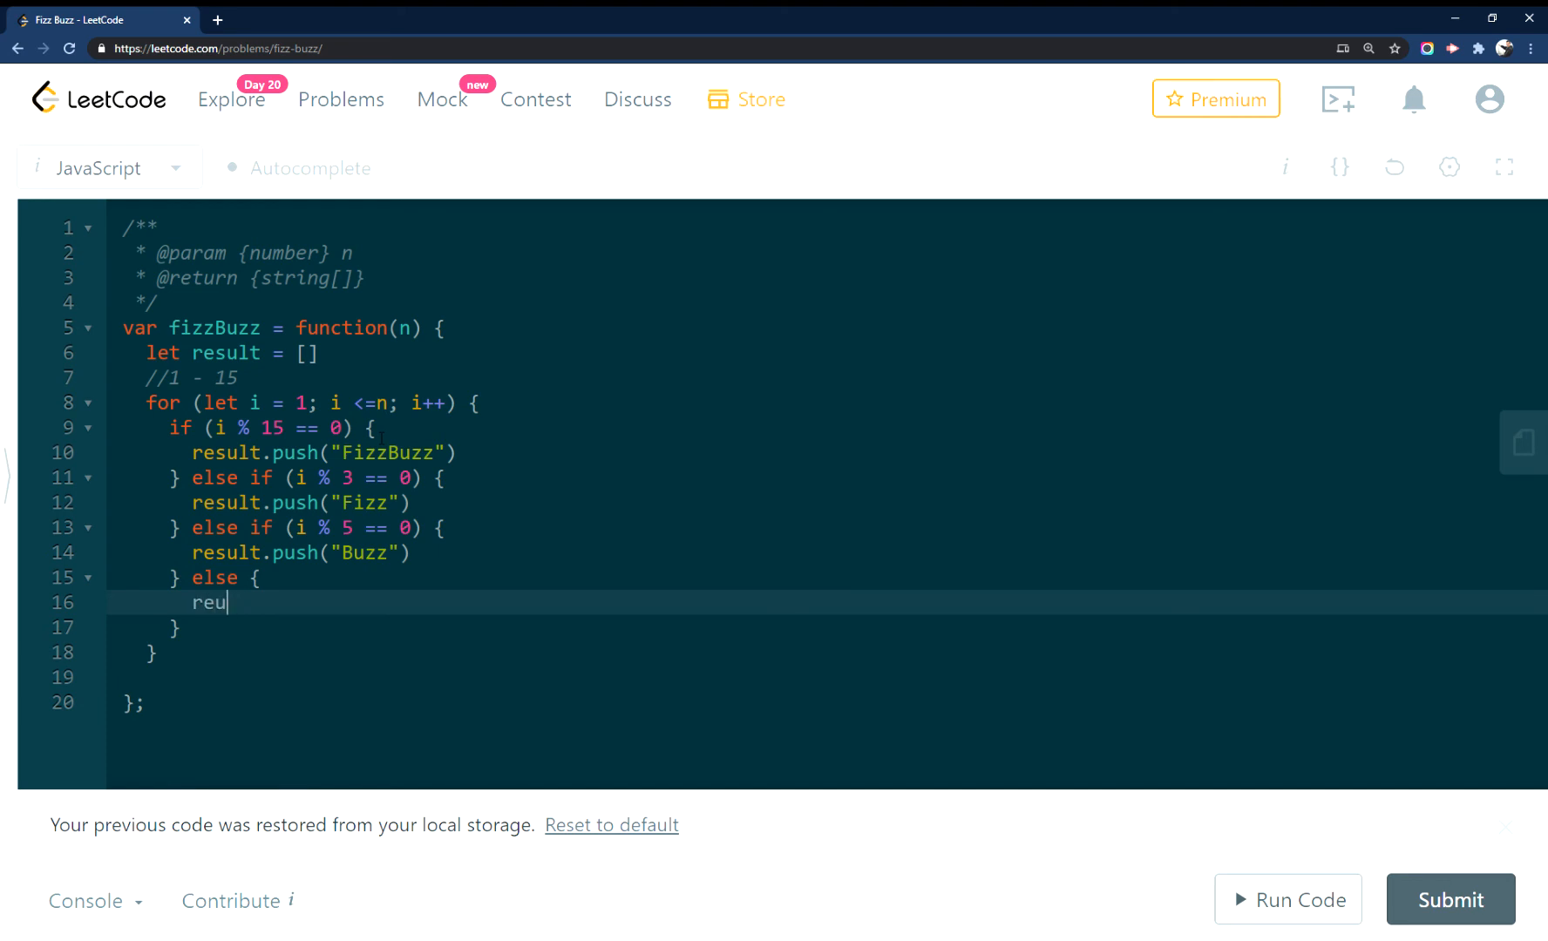
type("result.p")
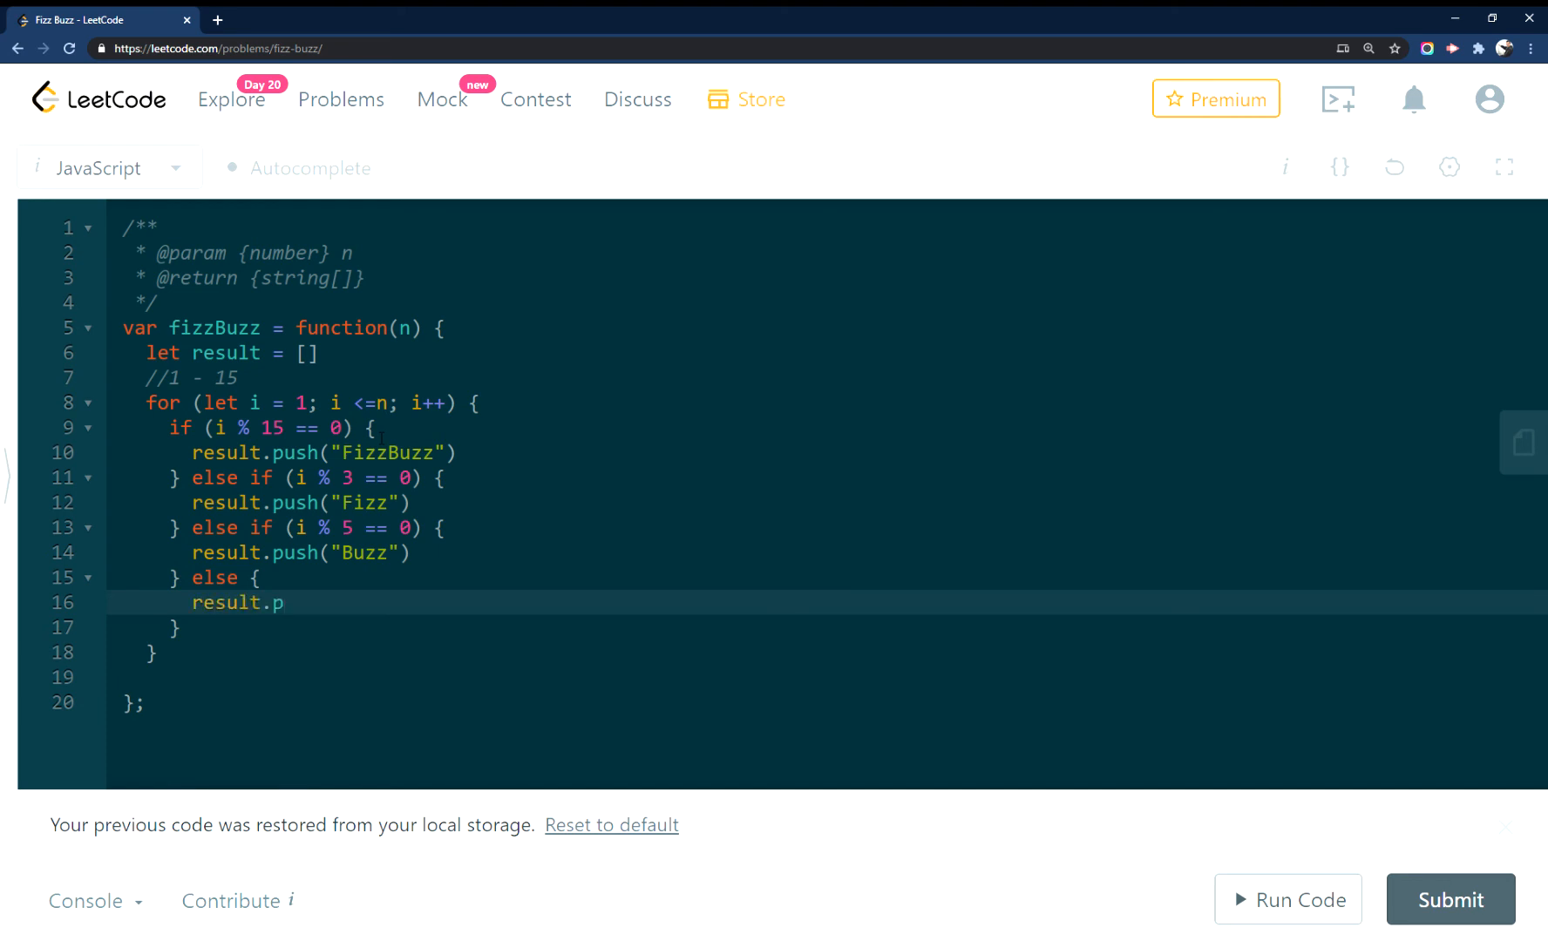
type("ush")
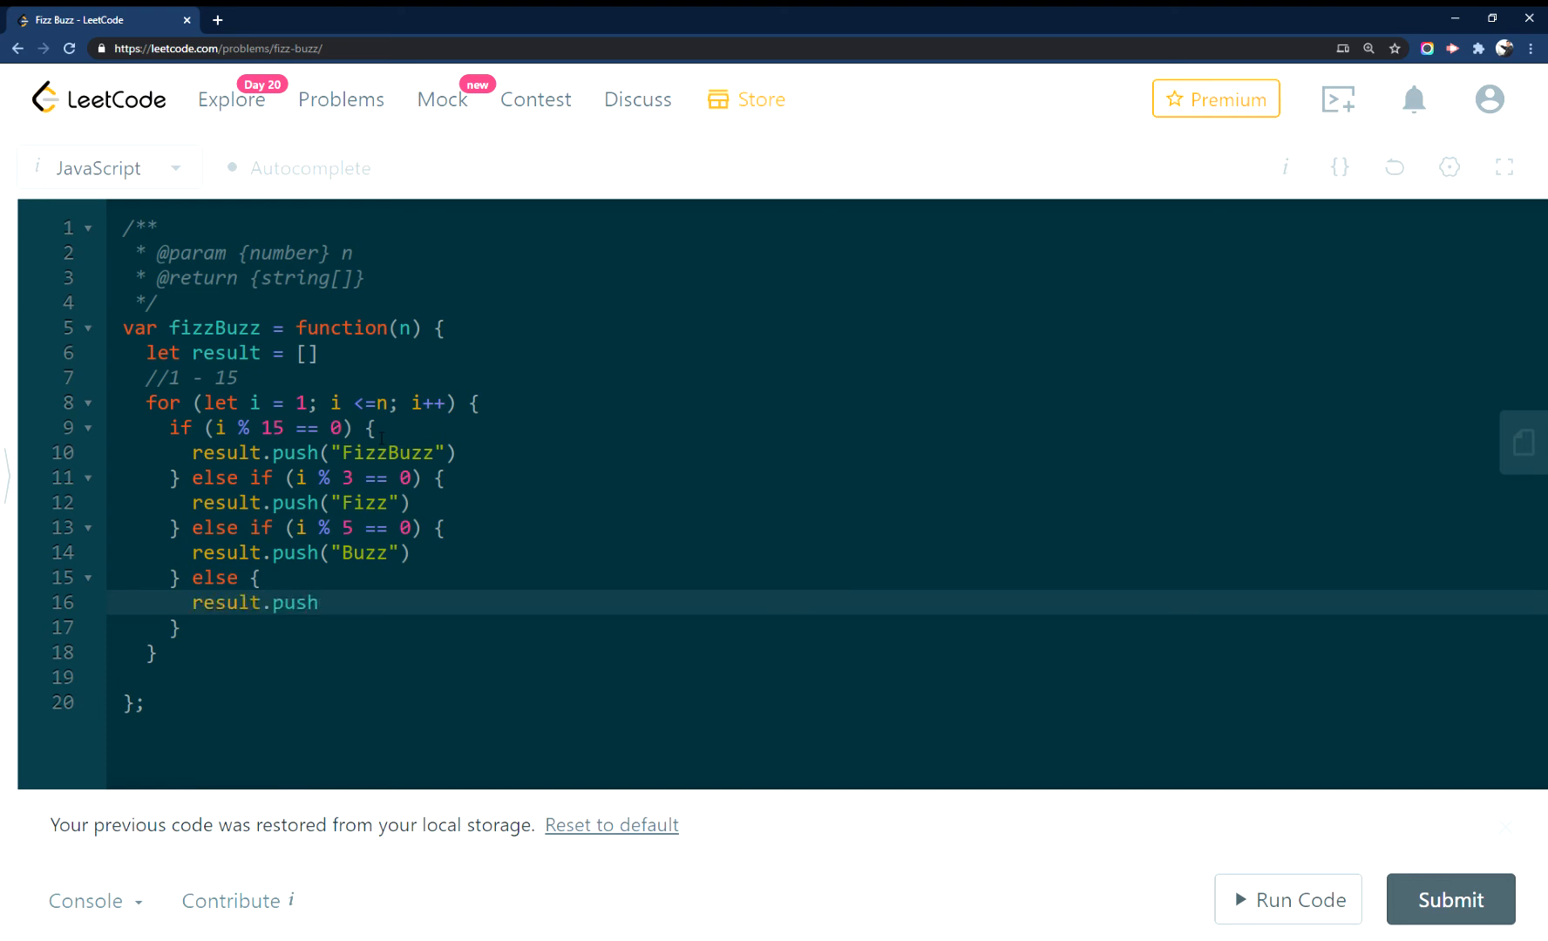
type("(i)")
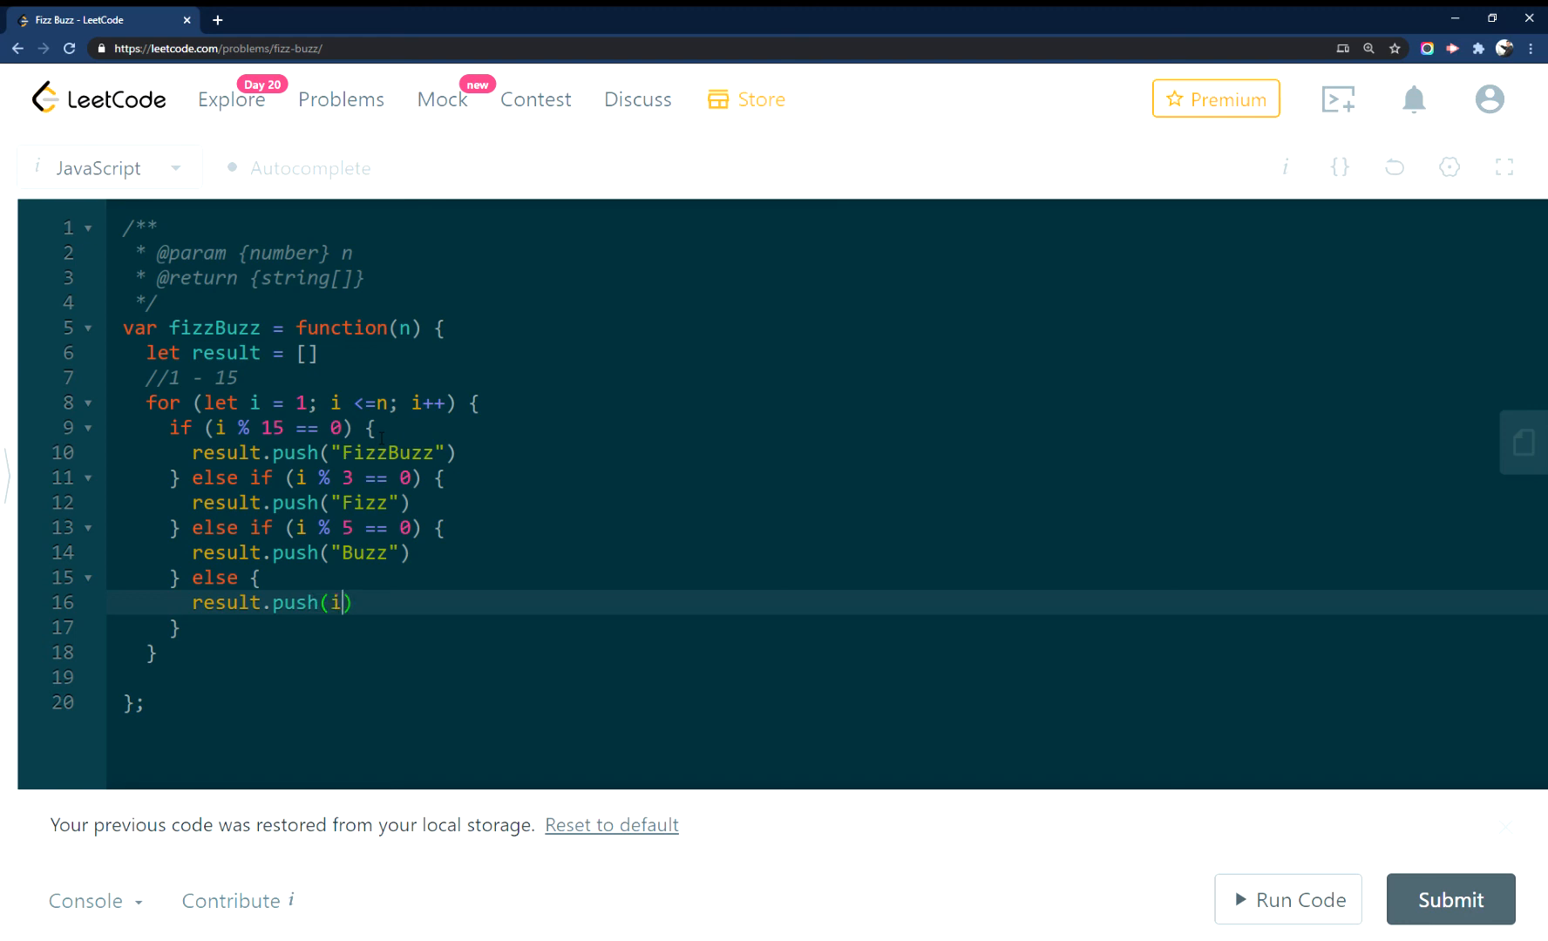
type(".toStrin")
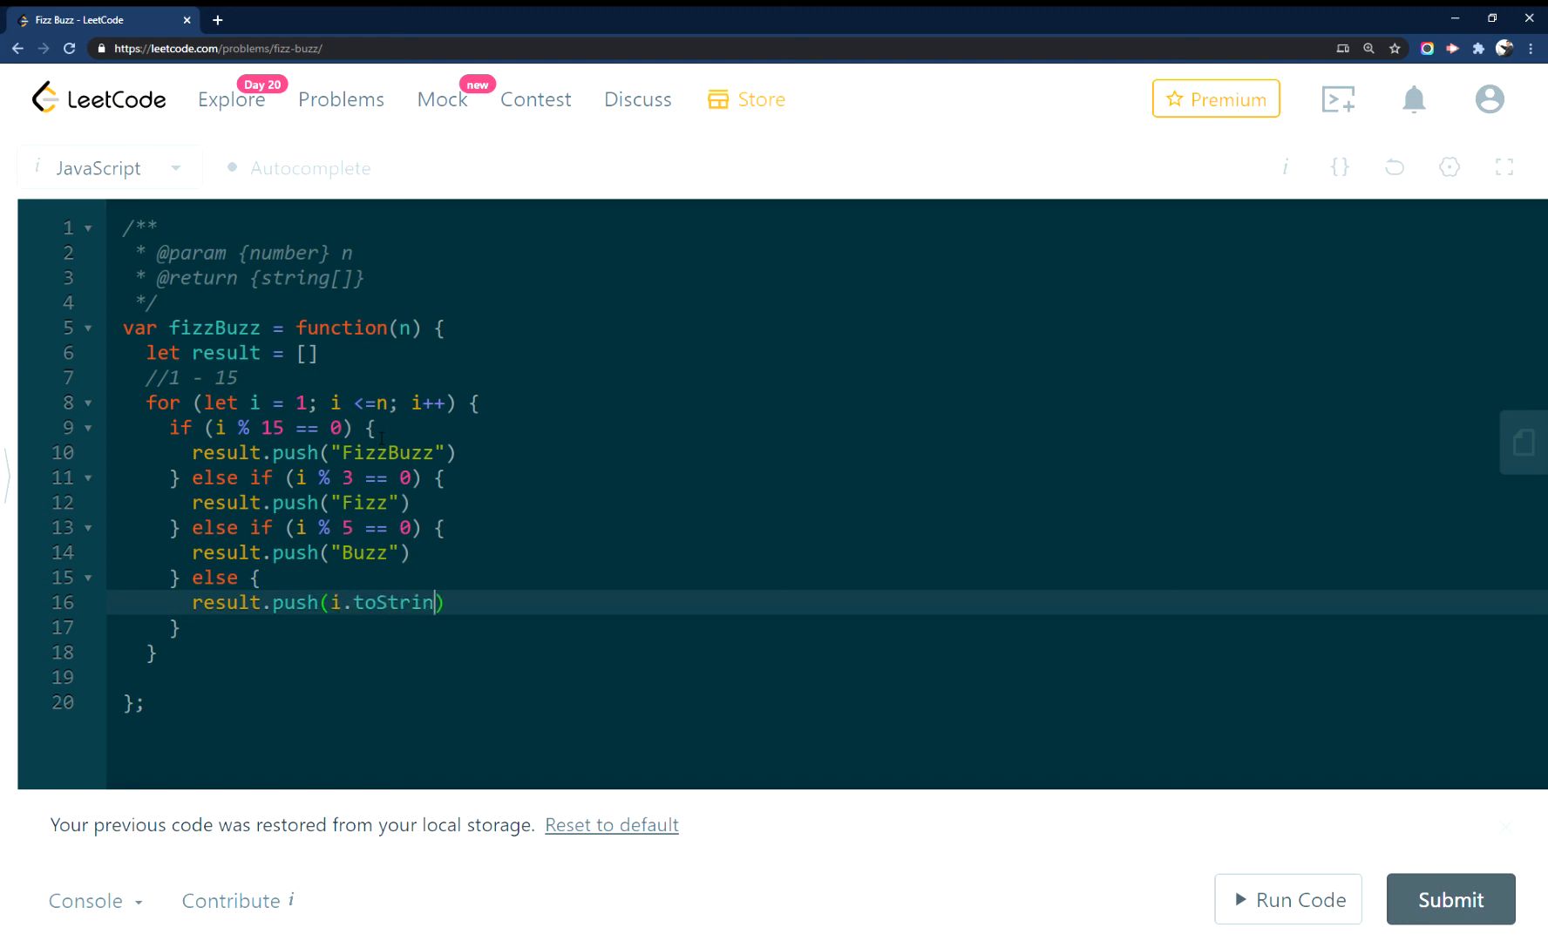
type("g()")
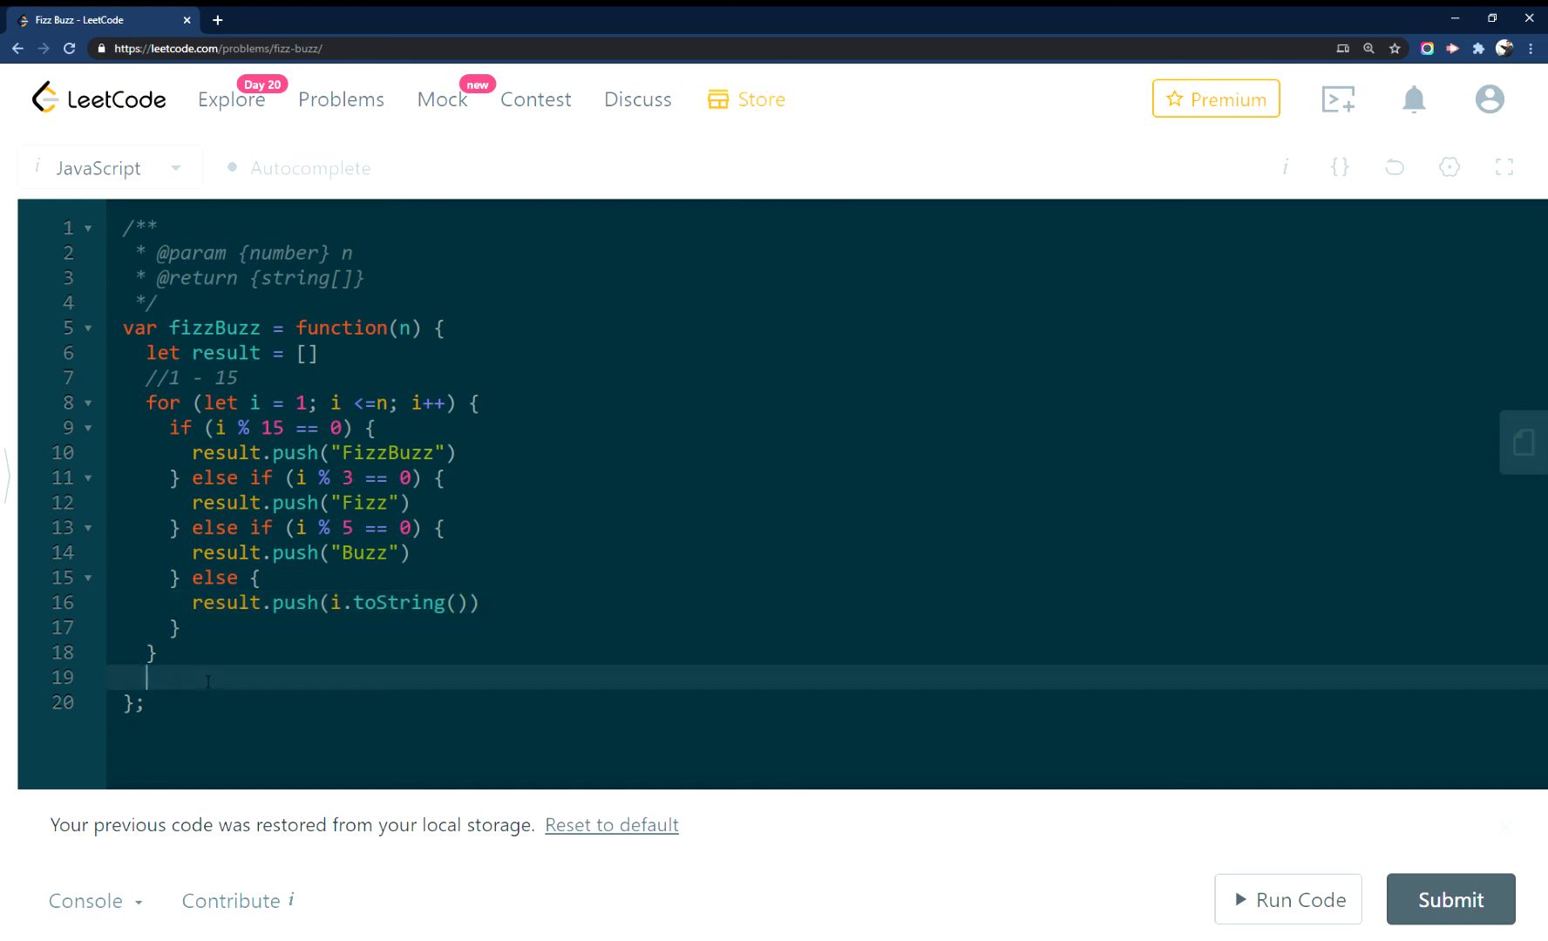
Return result after the loop with return(result)
type("rett")
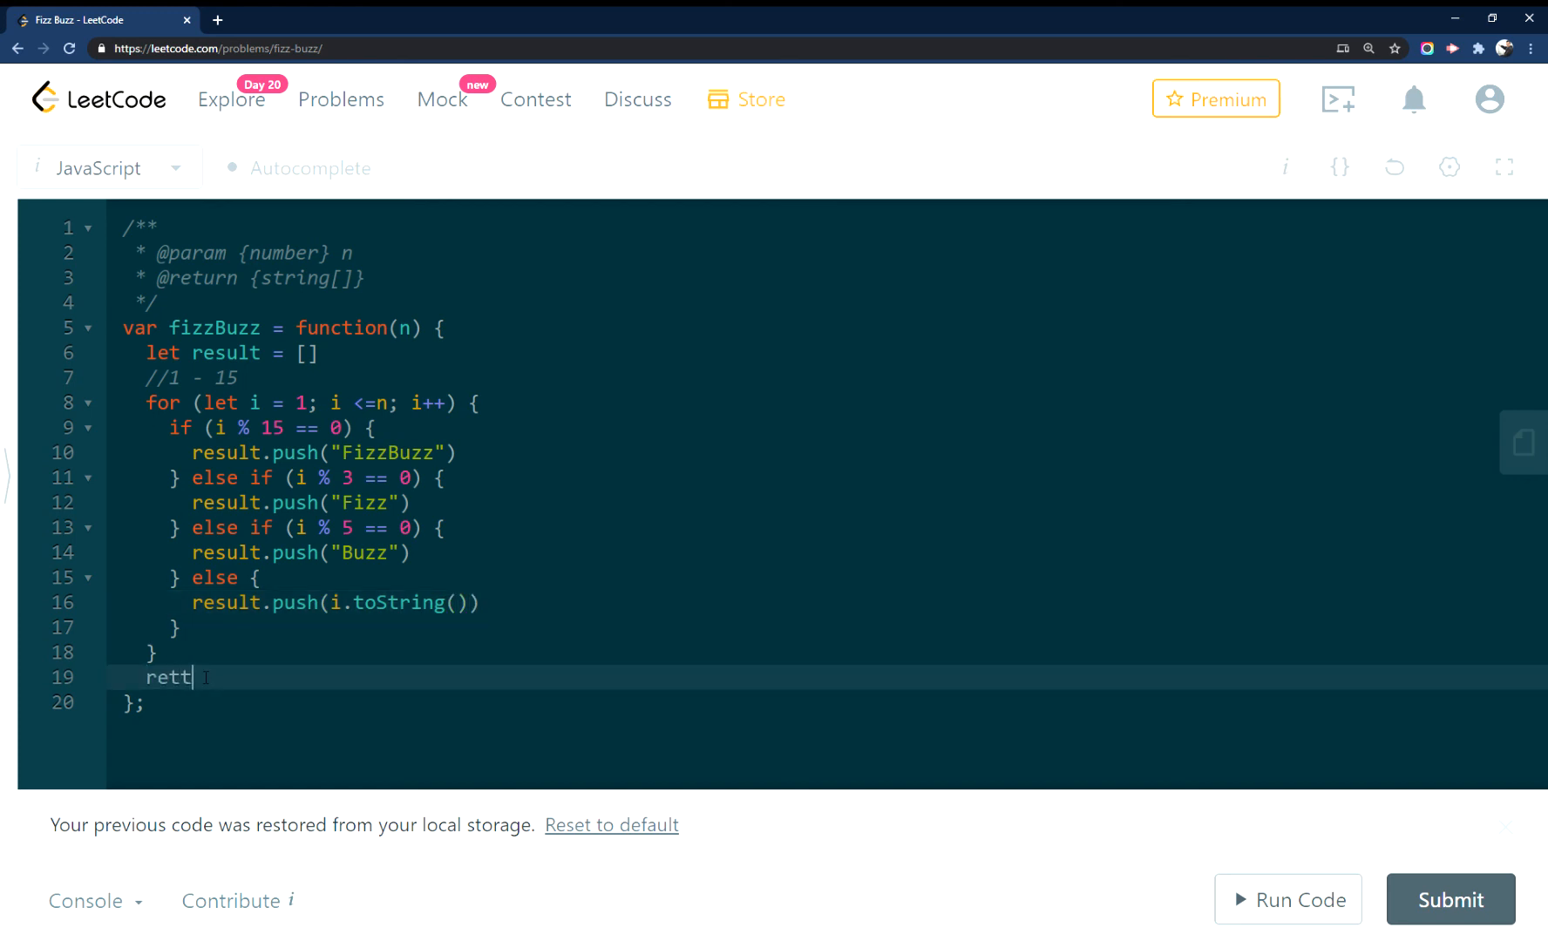
type("urn")
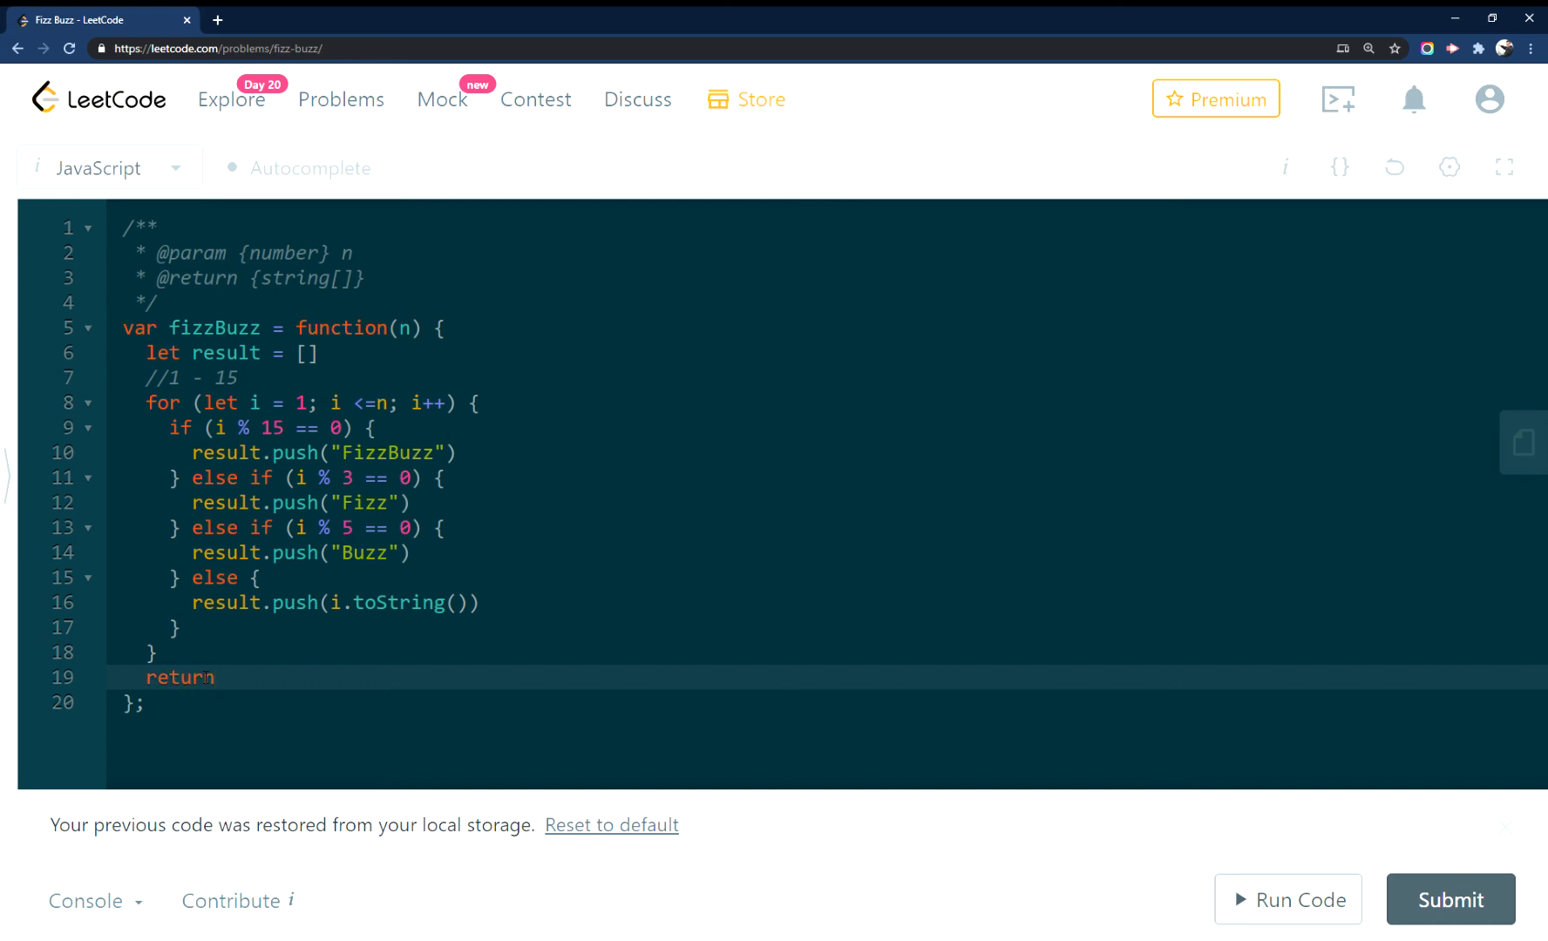
type("(re")
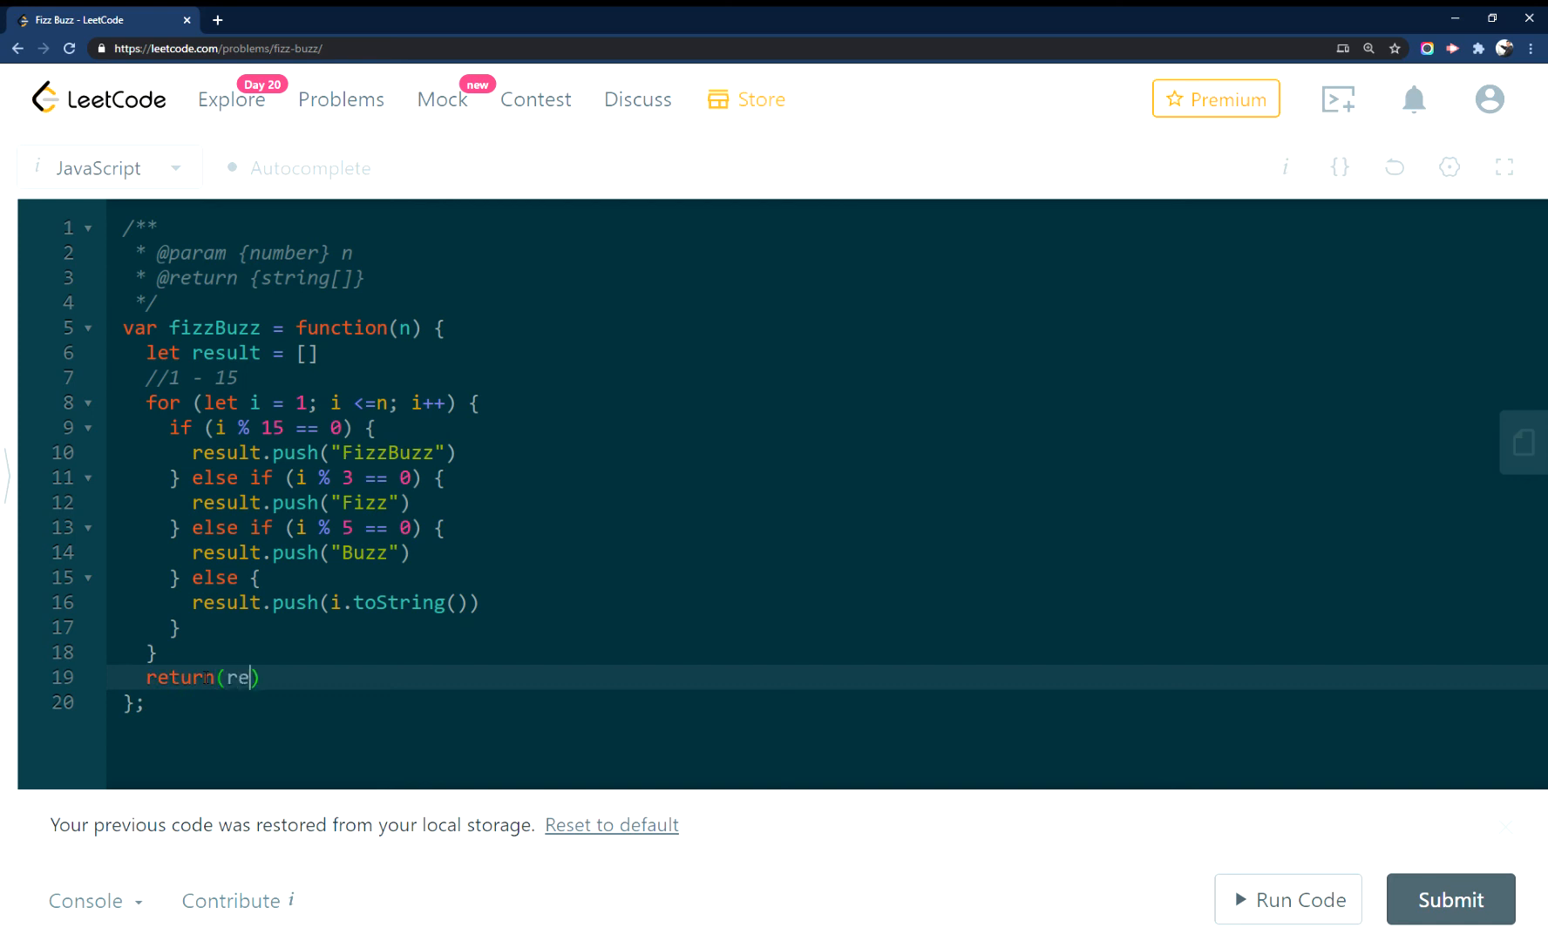
type("sult")
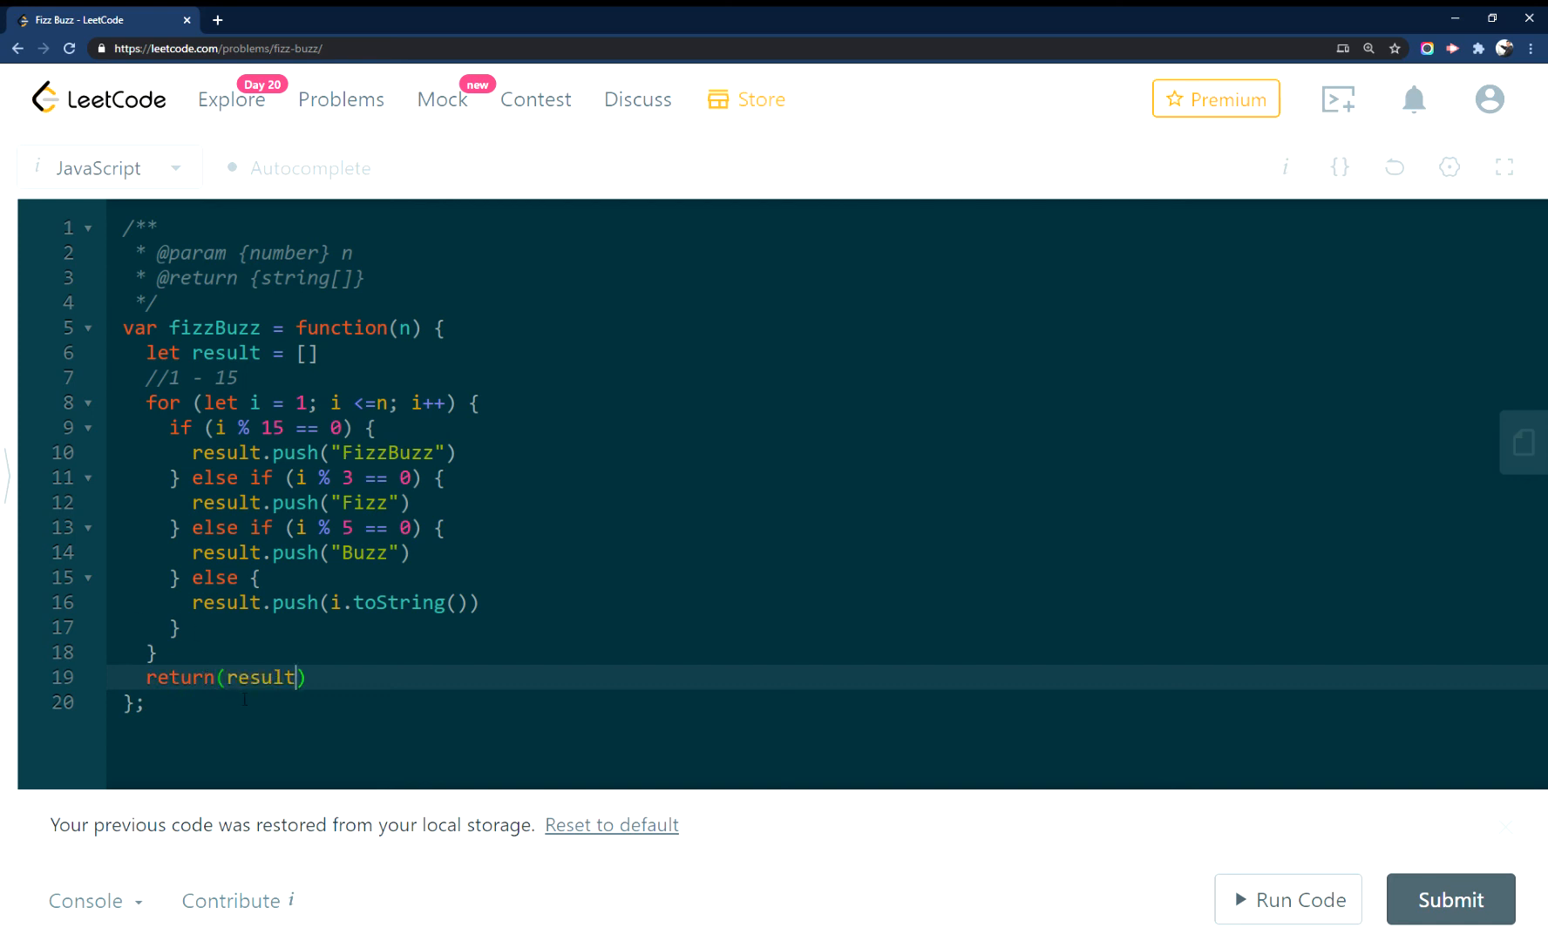
Run the code to get an Accepted result with output ["1"], then submit the solution
left_click(1287, 900)
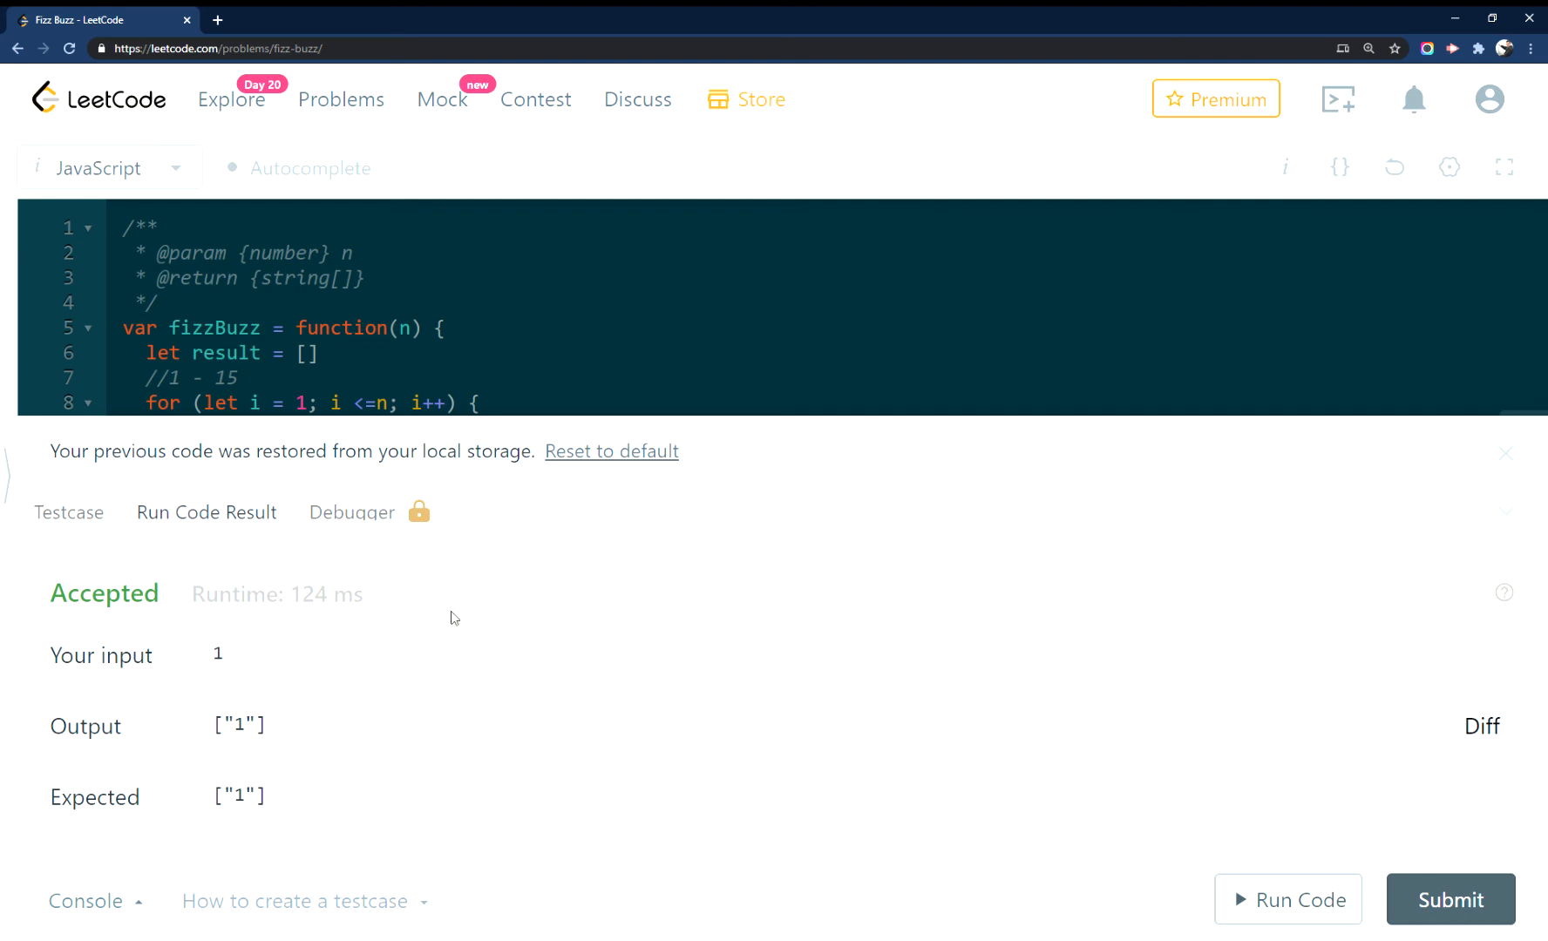
left_click(1450, 900)
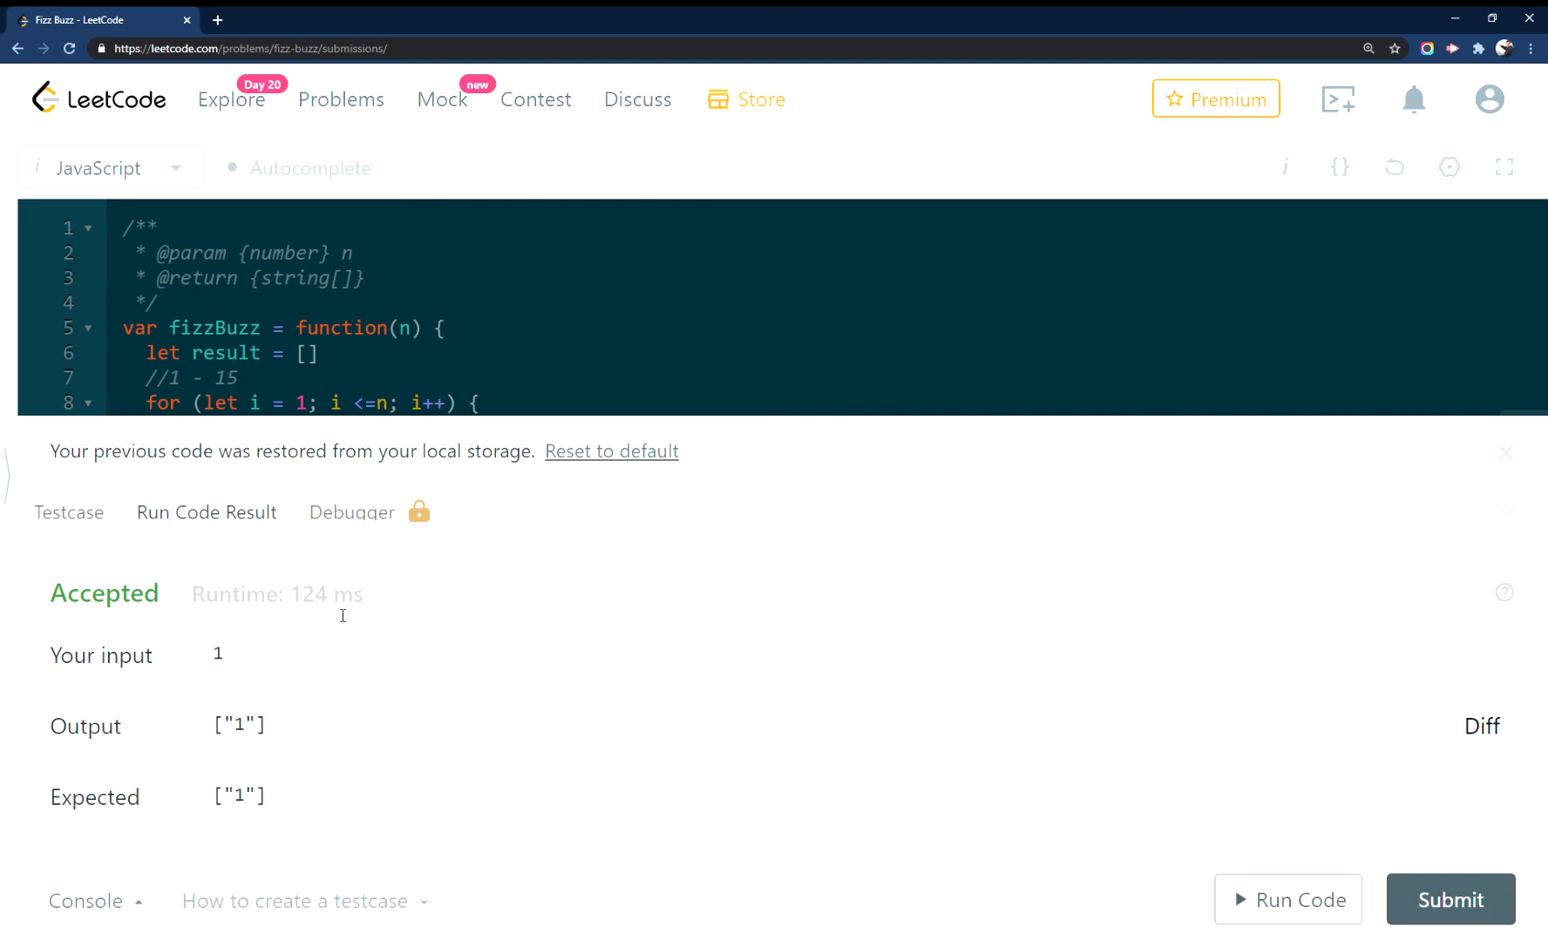
mouse_move(346, 796)
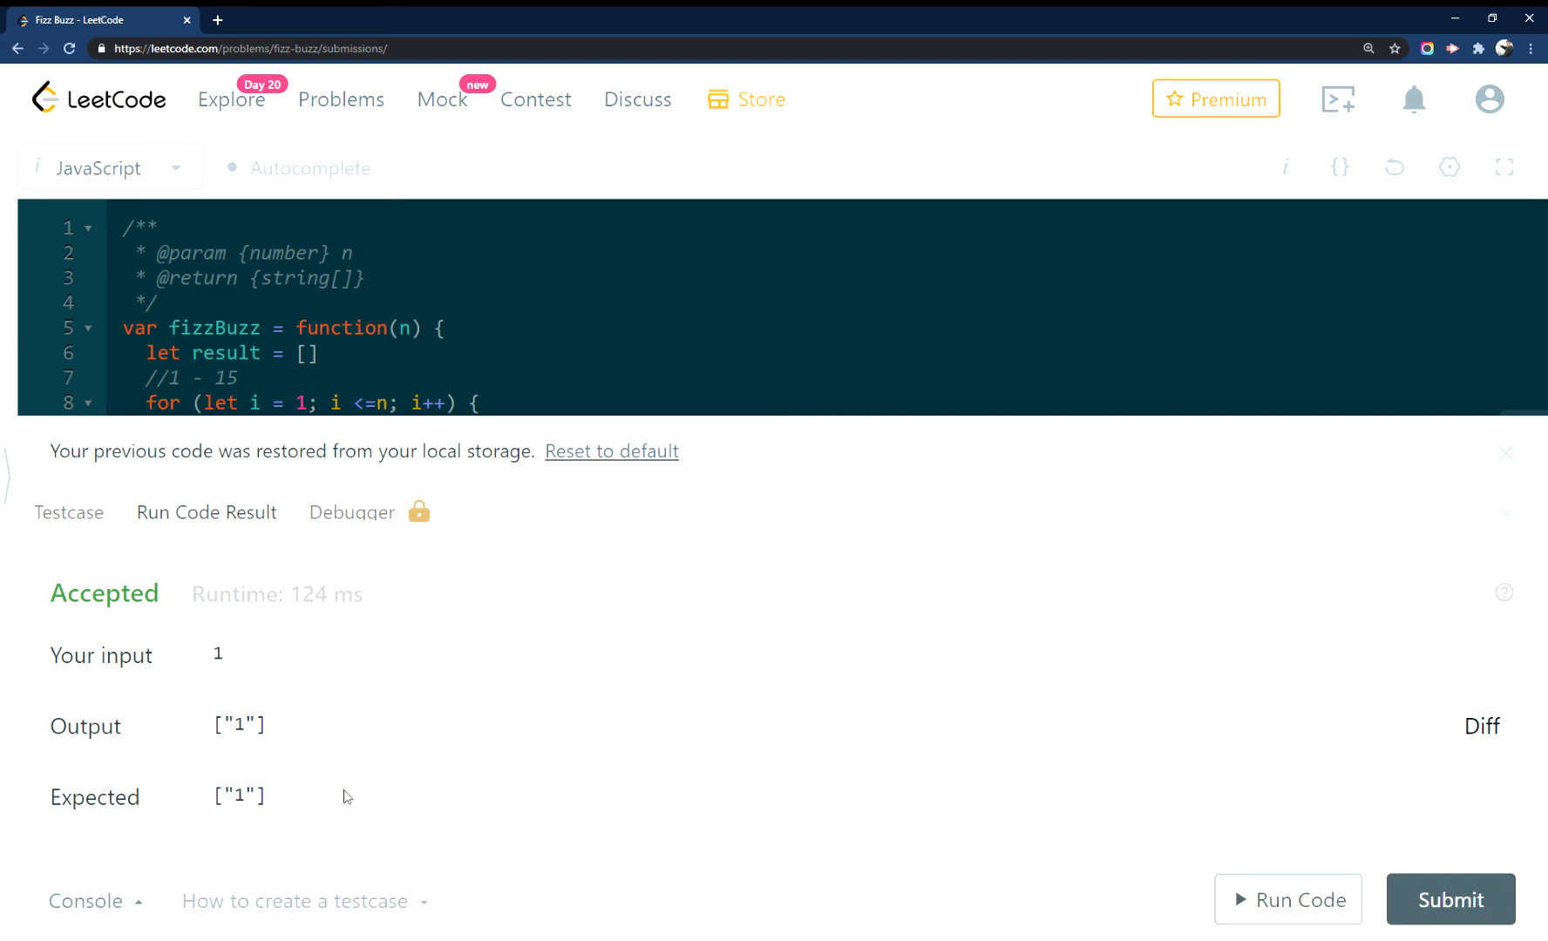